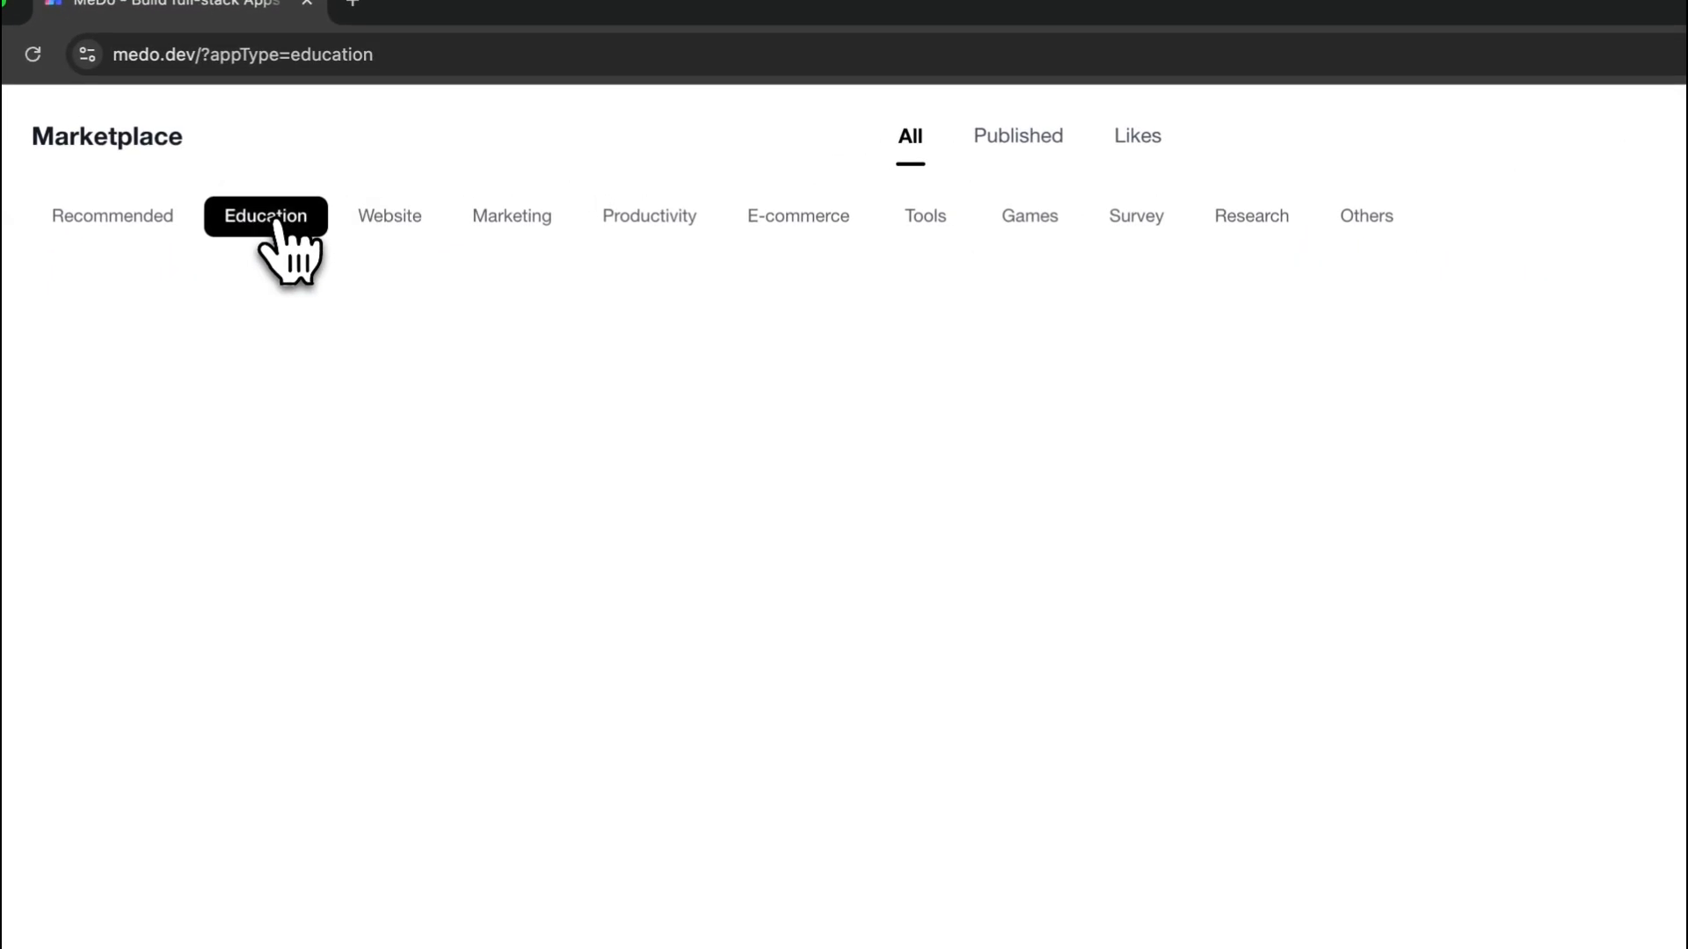
# Filter the marketplace to Education apps, then return to the MeDo home page
pyautogui.click(264, 216)
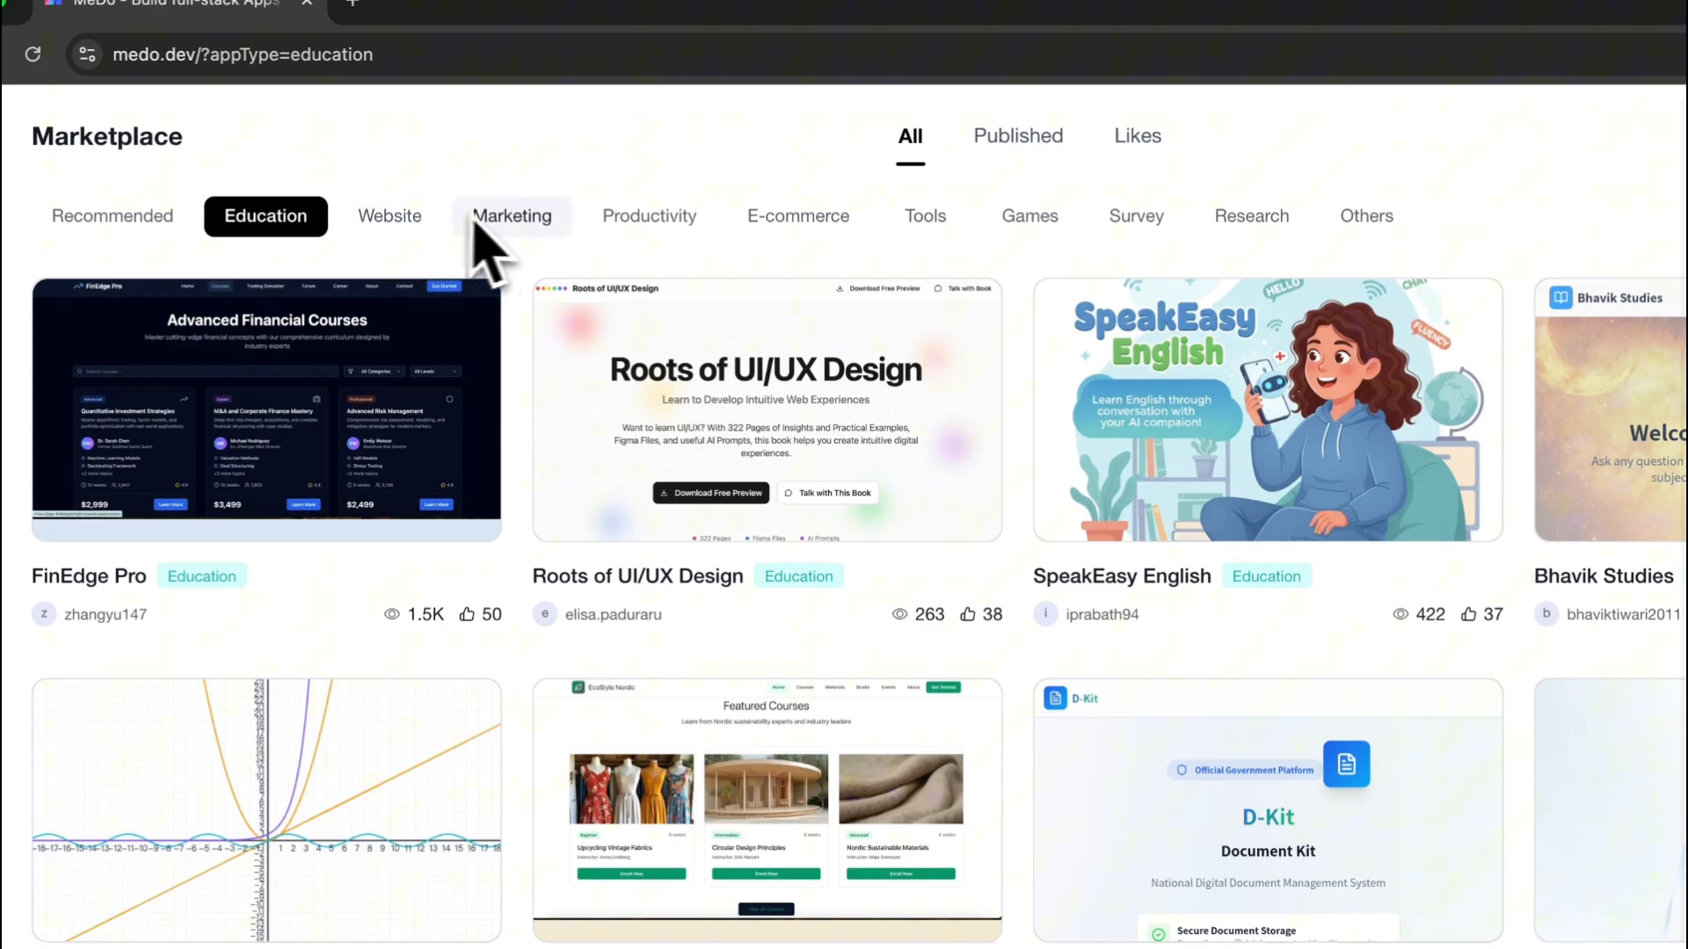
pyautogui.moveTo(648, 226)
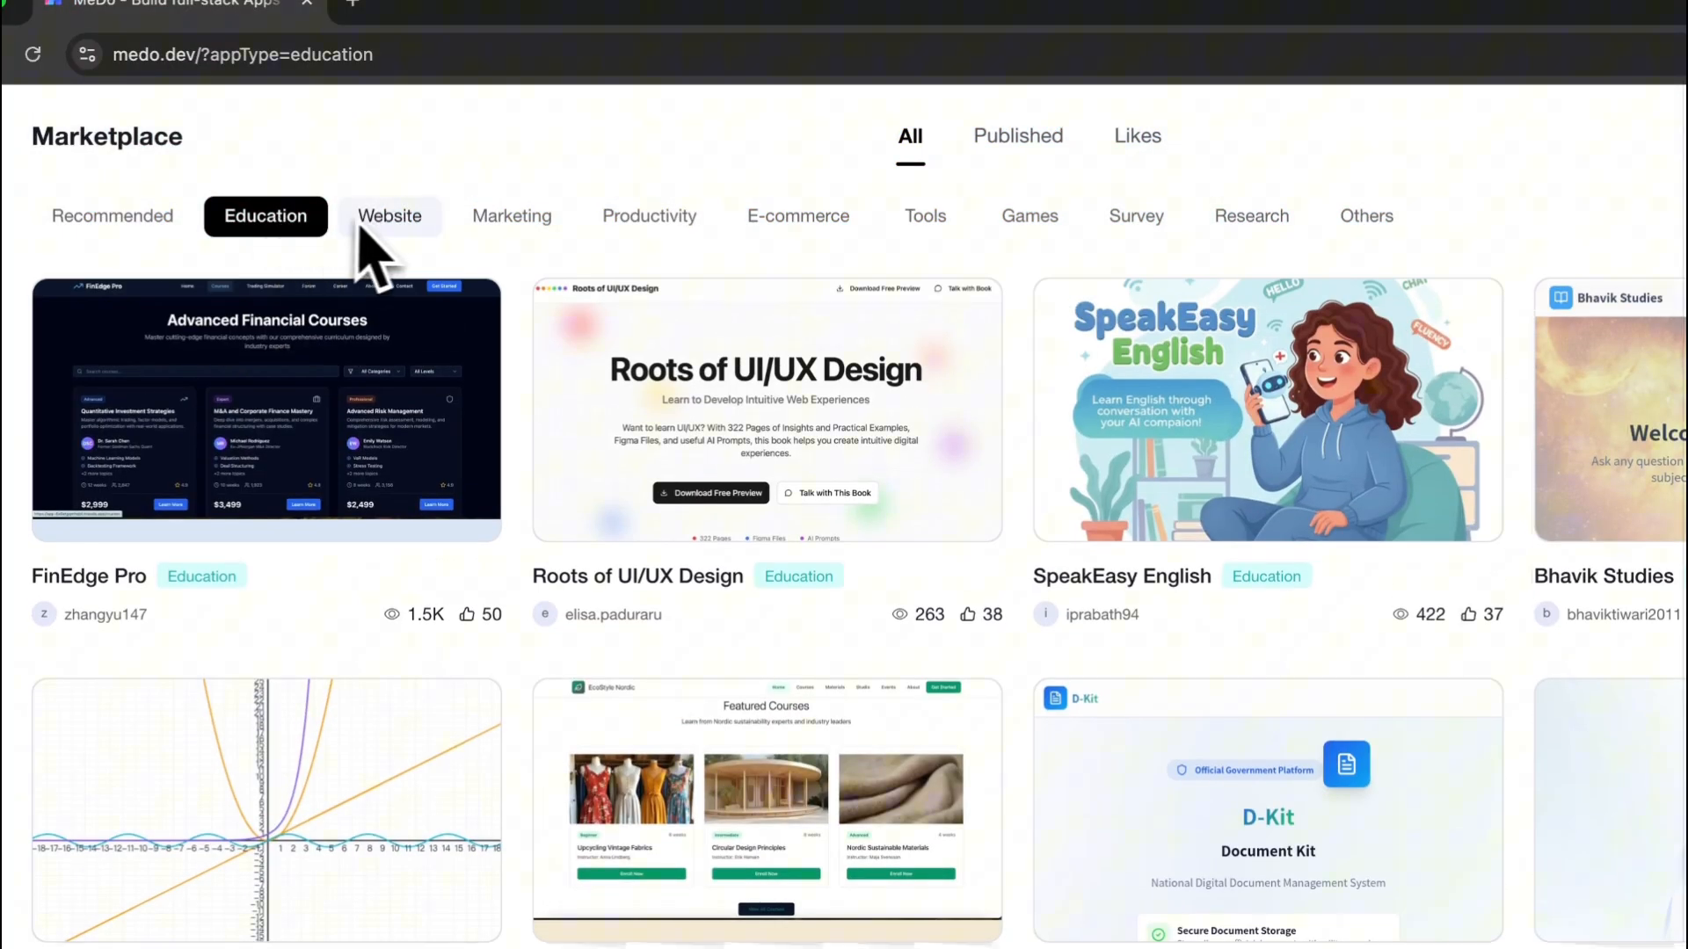
pyautogui.moveTo(511, 215)
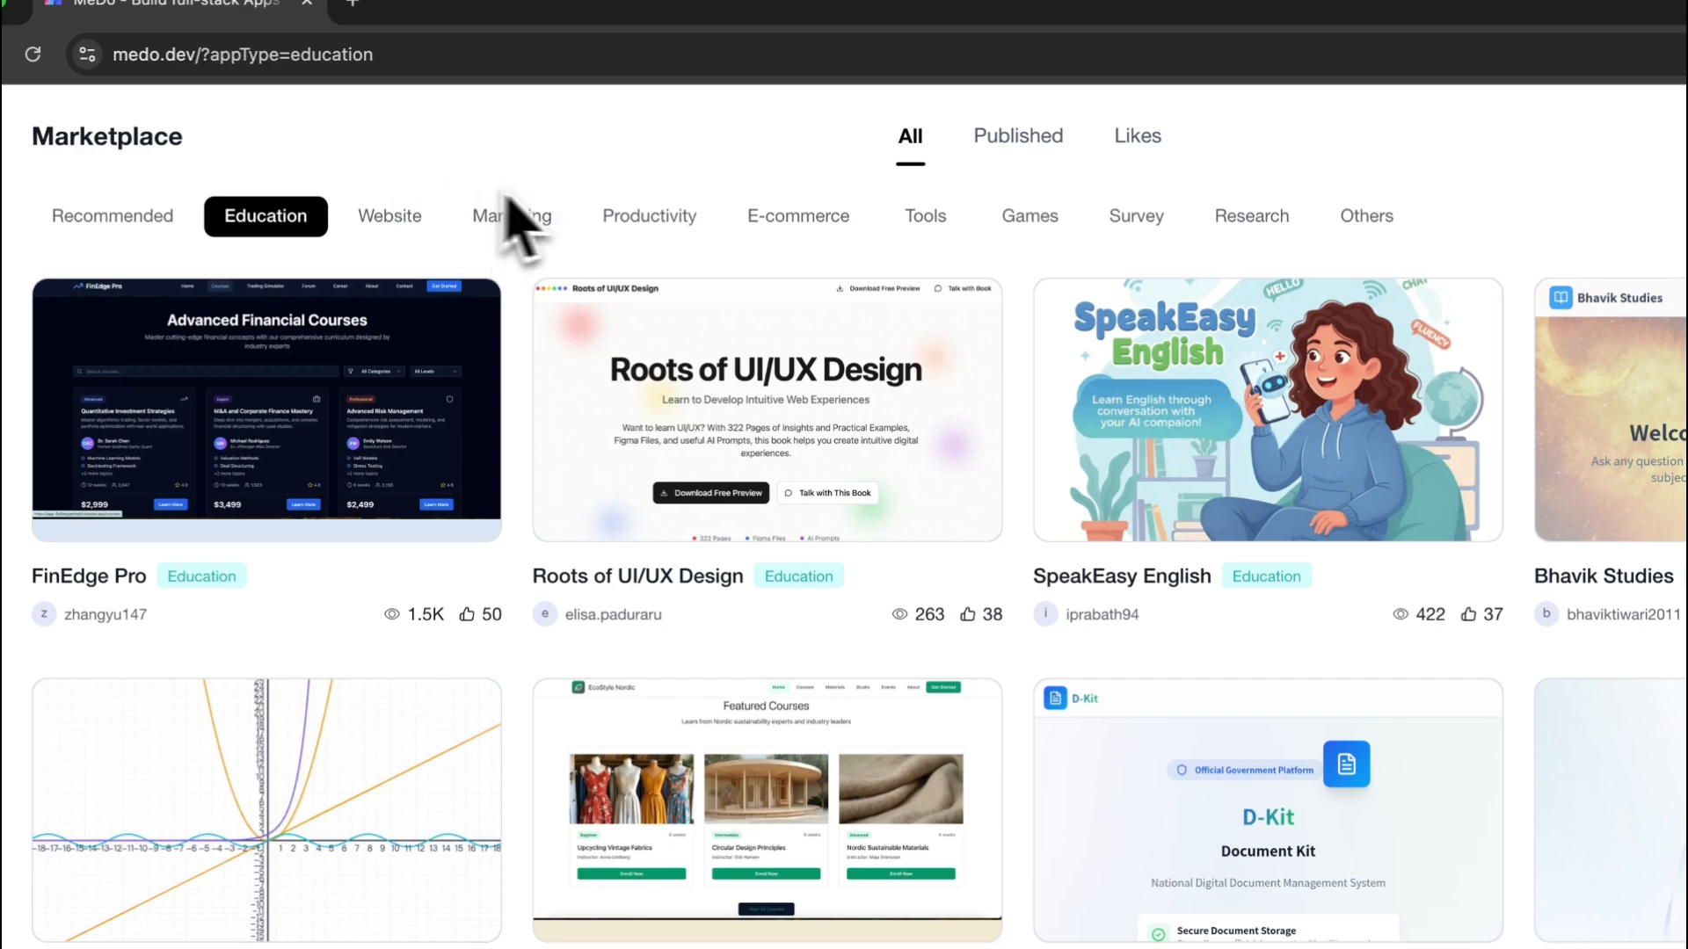
pyautogui.moveTo(924, 216)
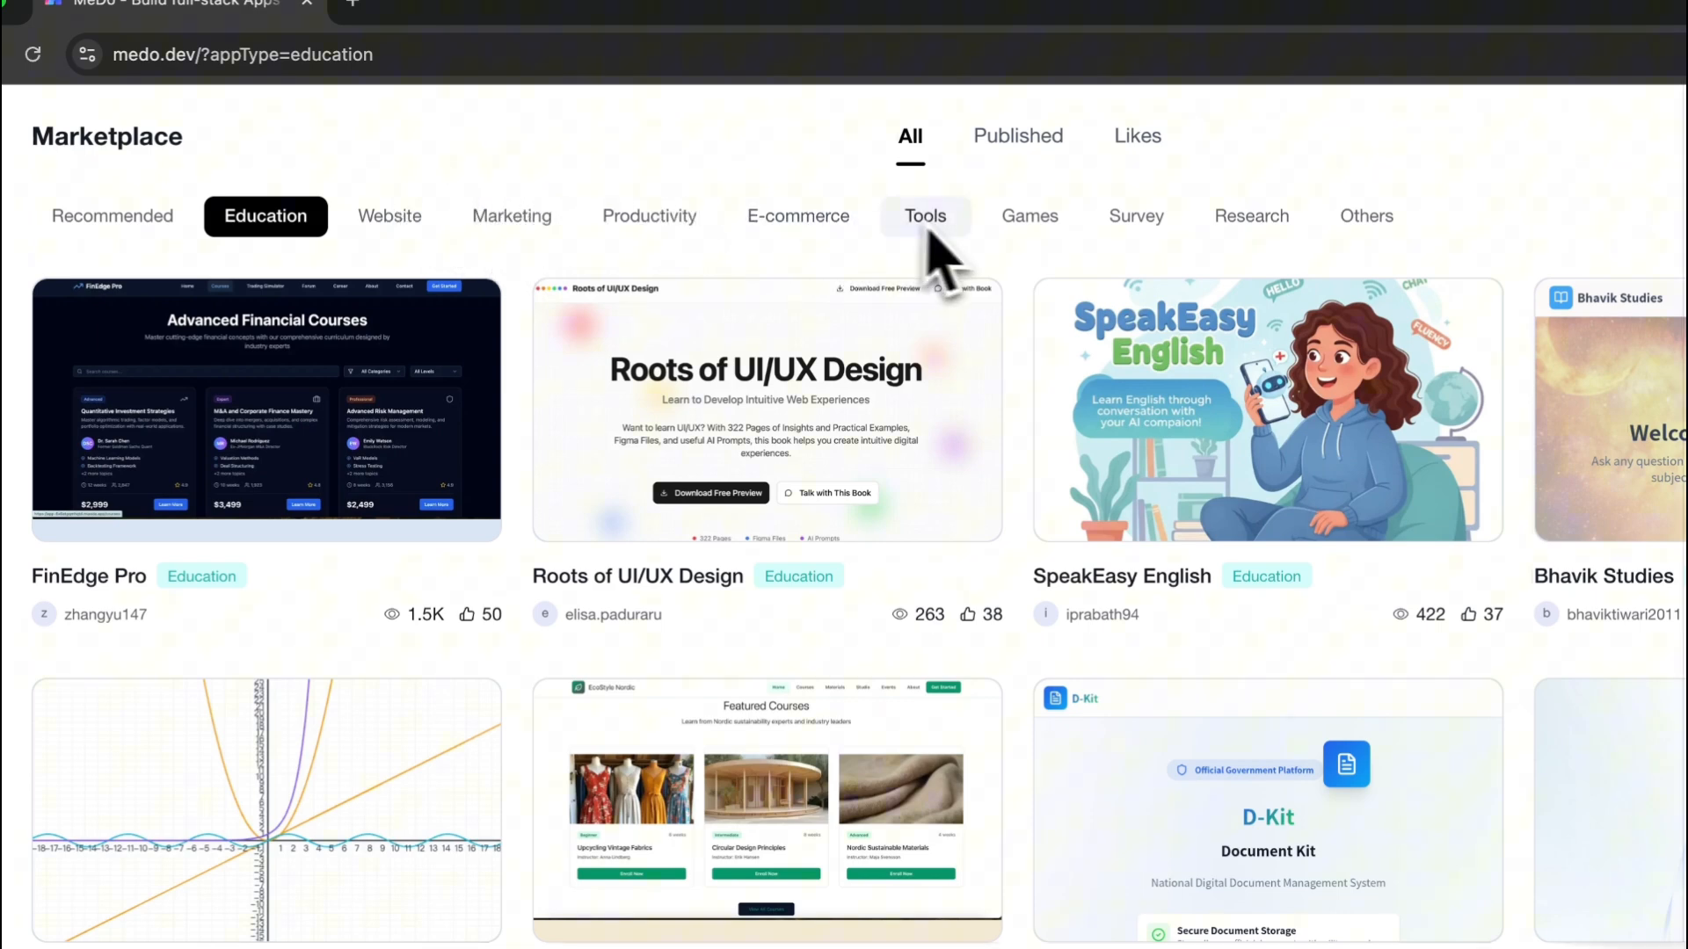
pyautogui.moveTo(512, 215)
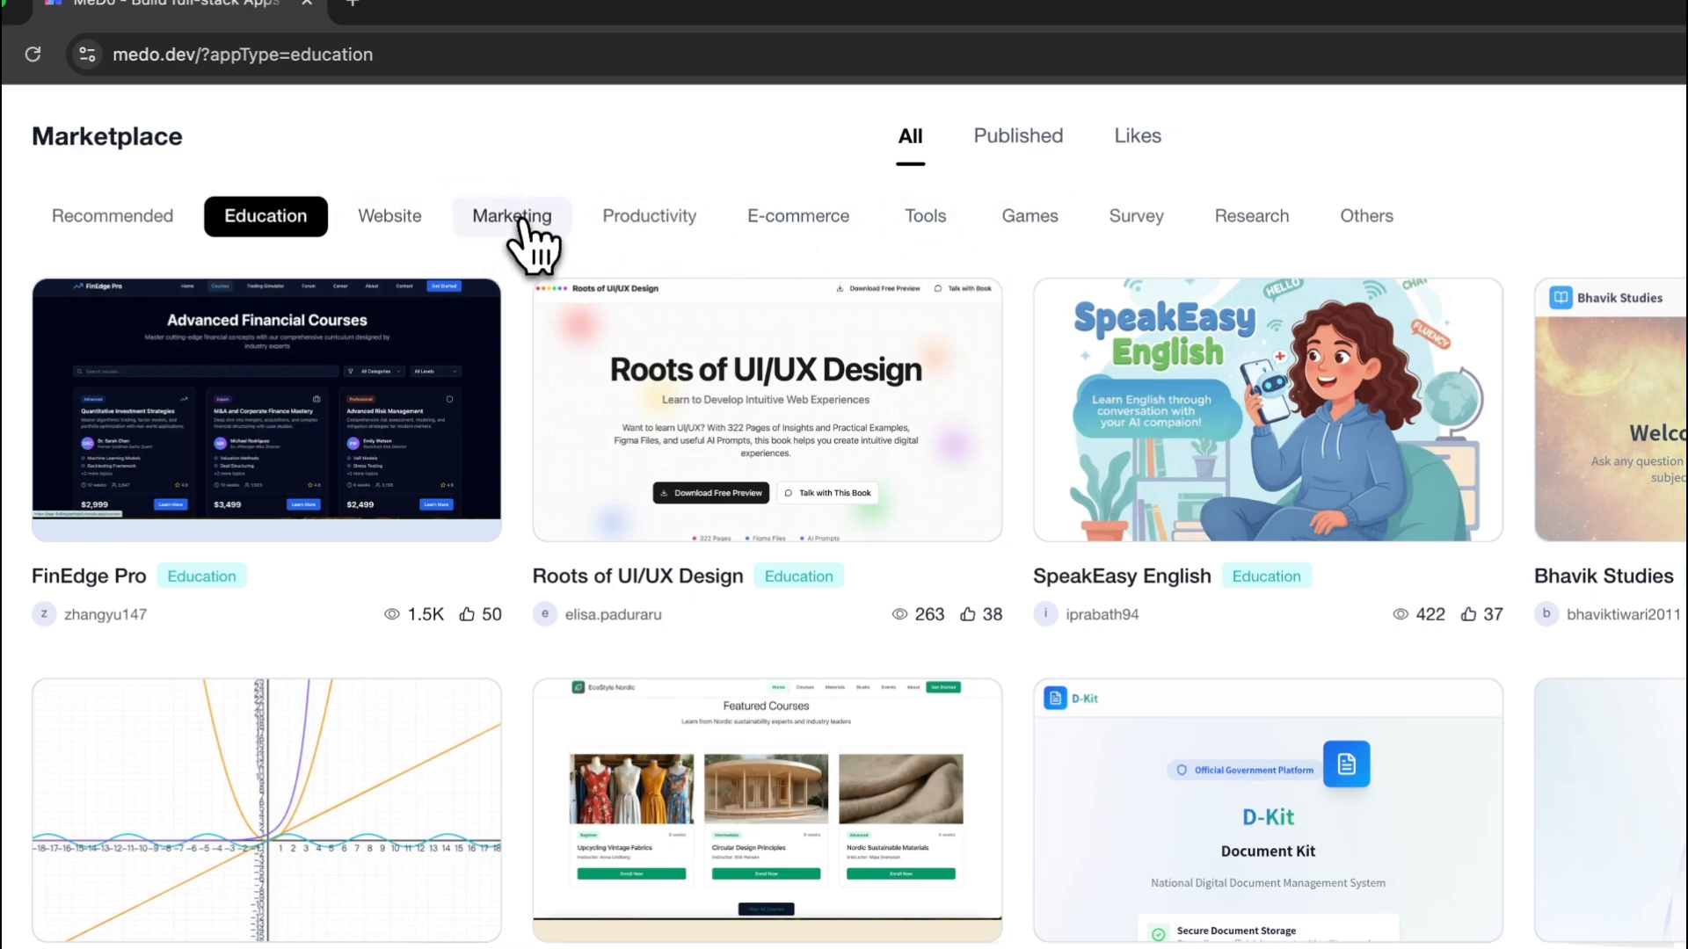
pyautogui.click(796, 215)
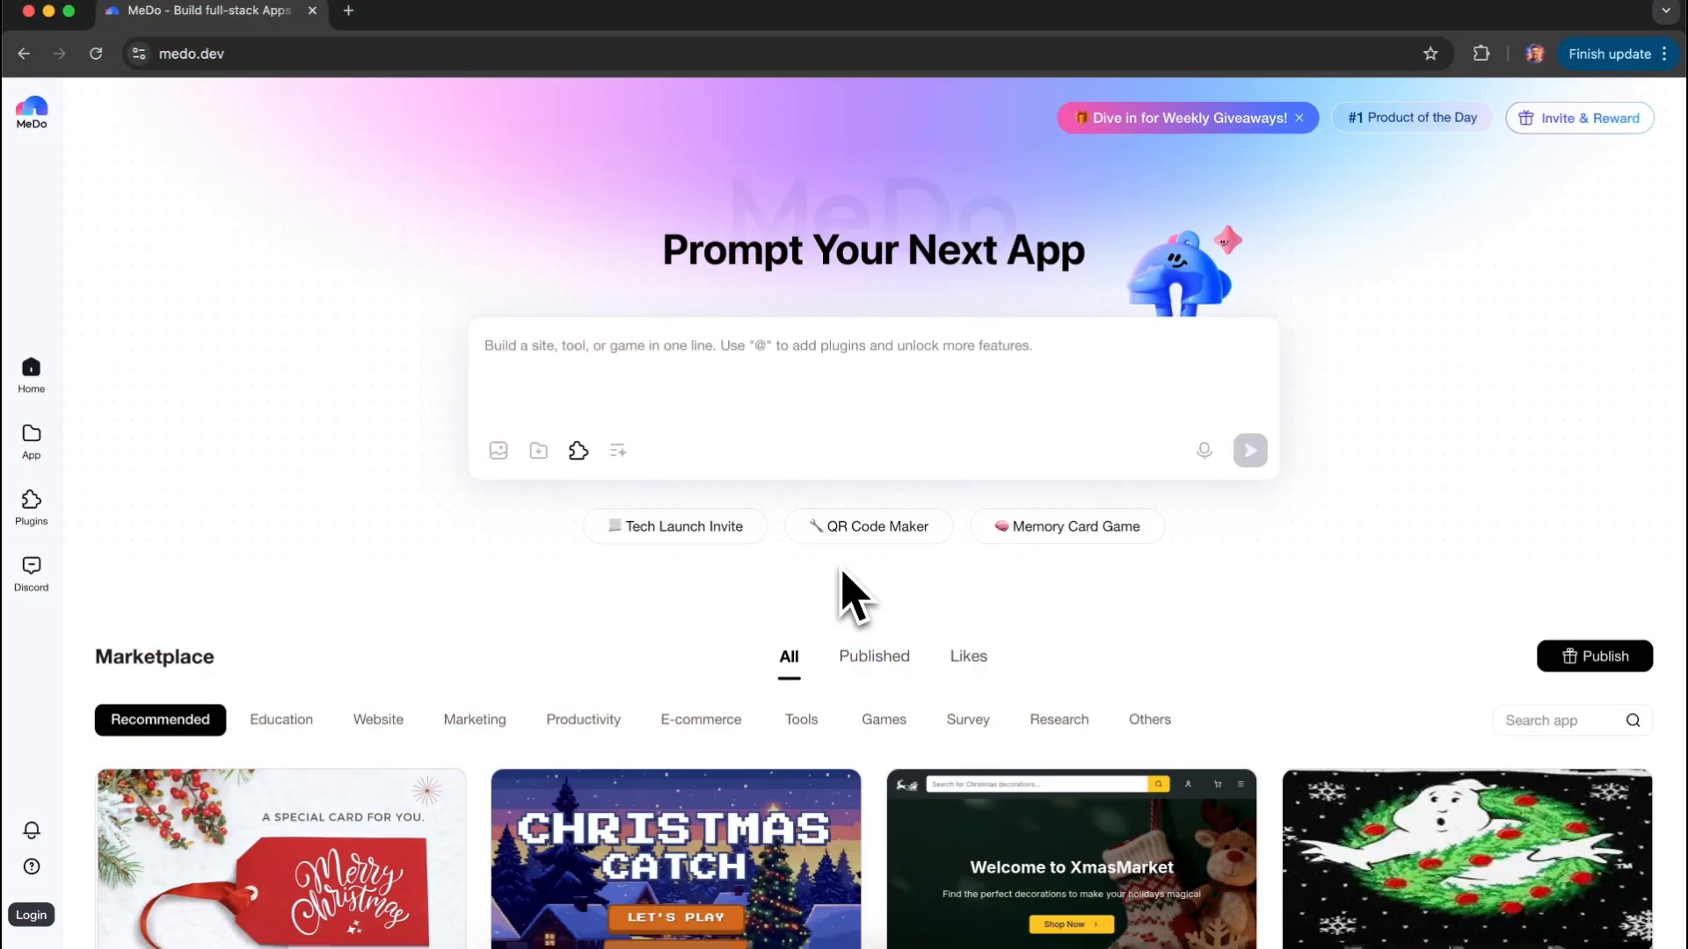
pyautogui.moveTo(953, 322)
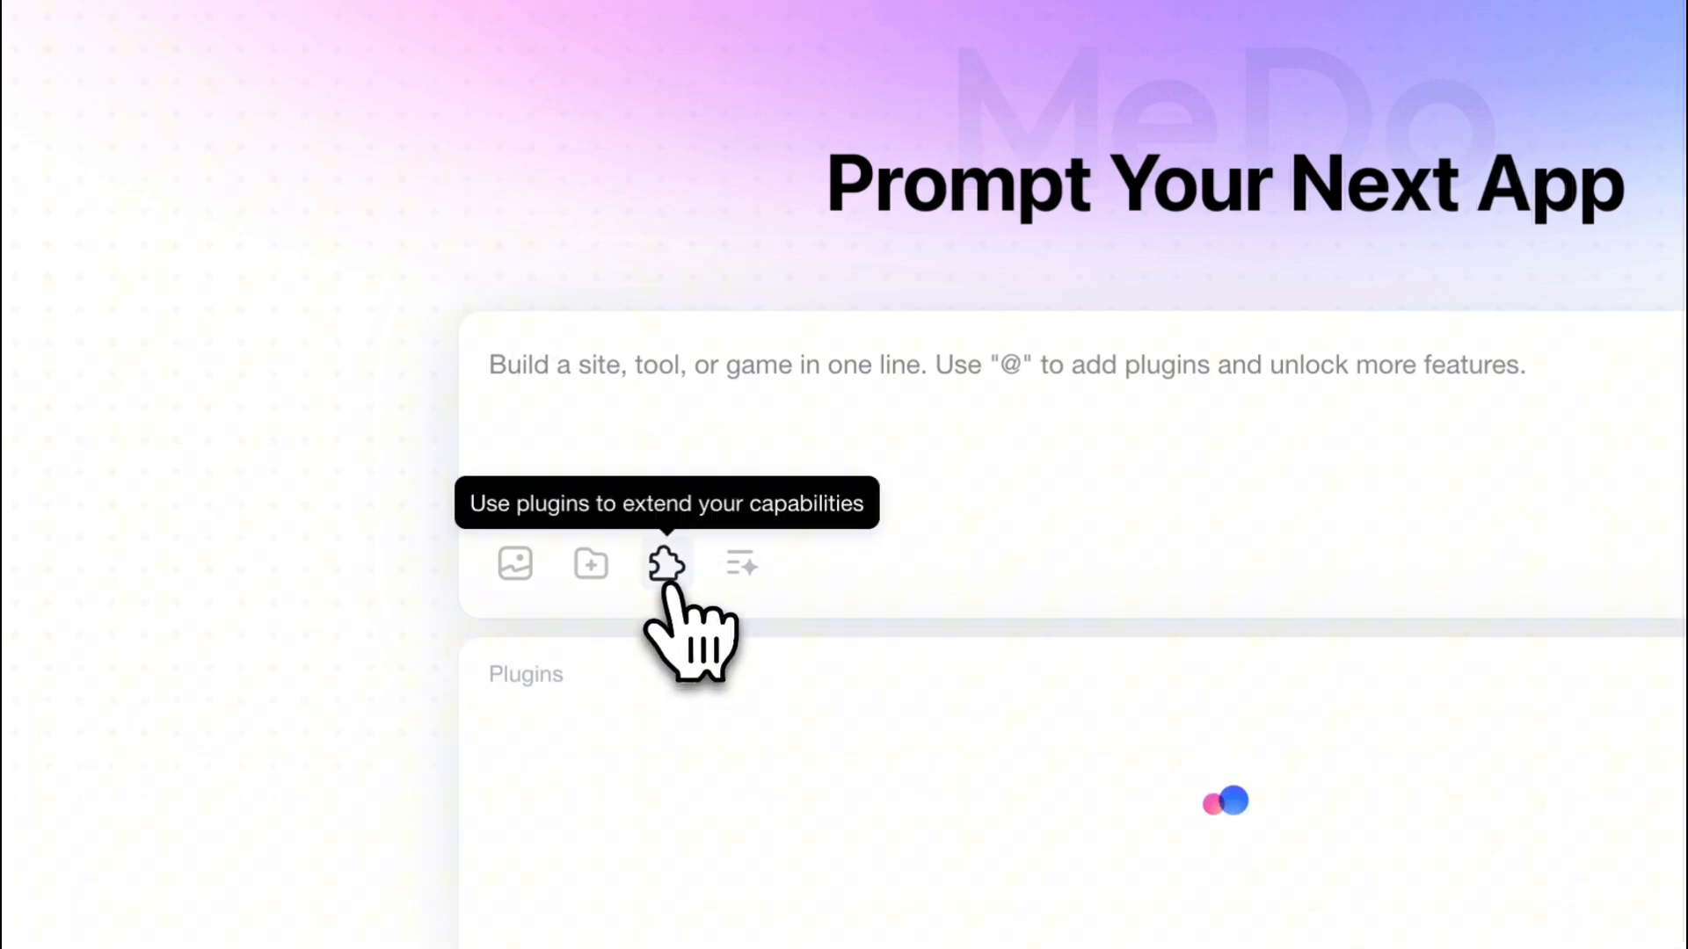
pyautogui.click(666, 563)
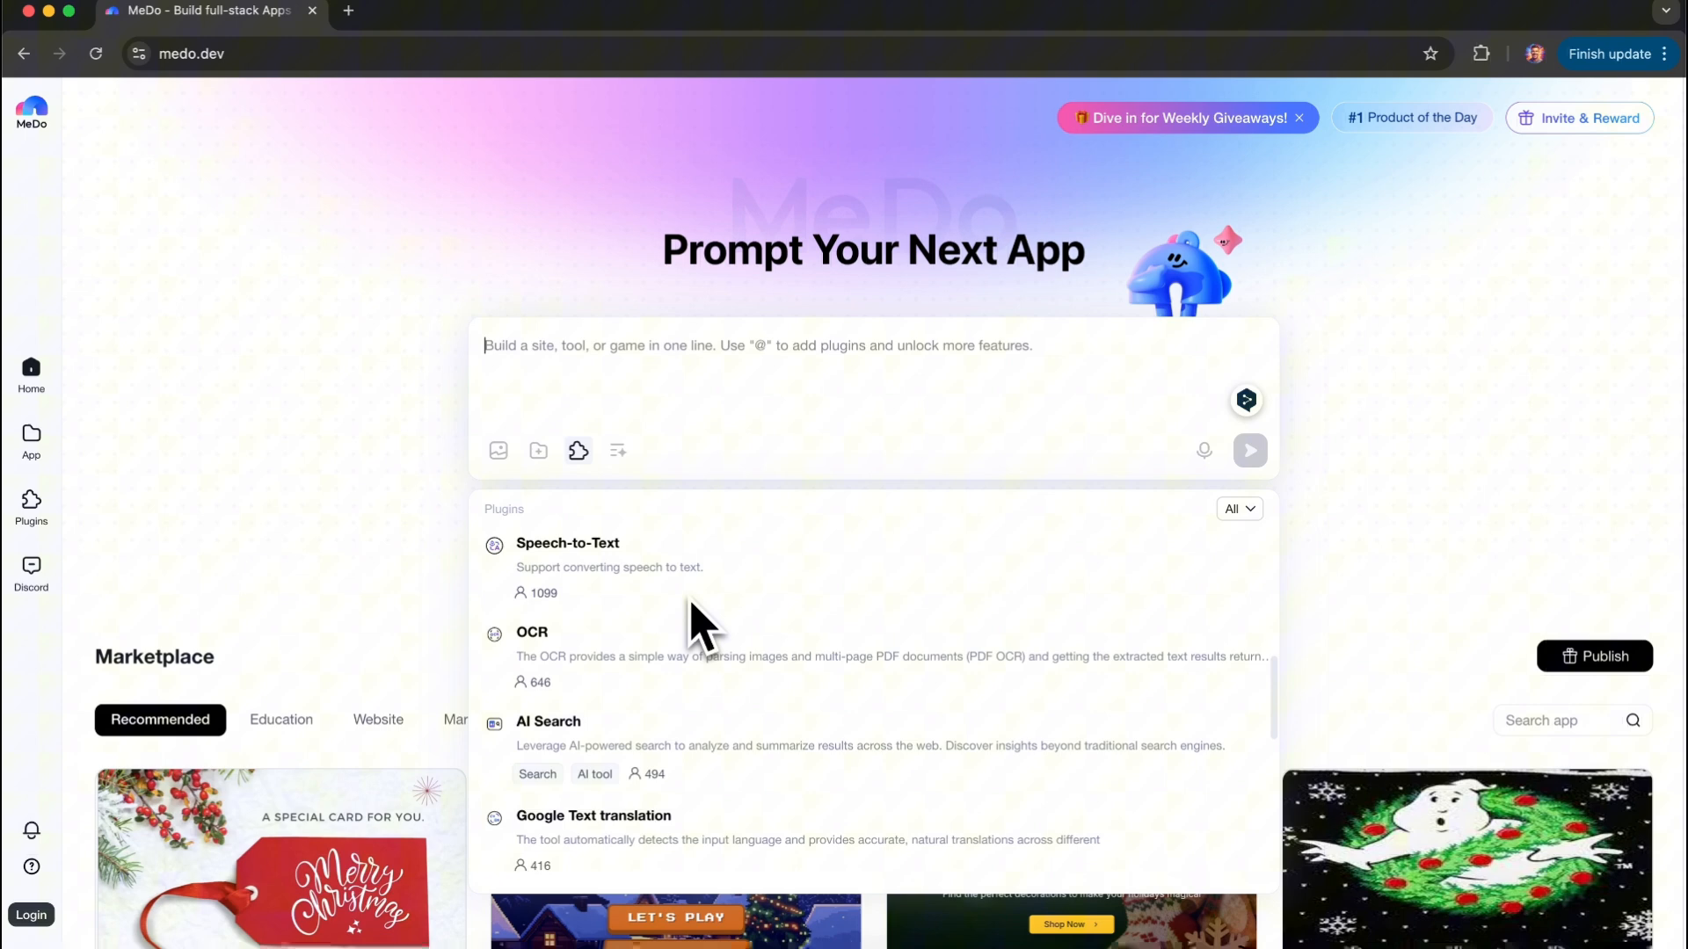
pyautogui.scroll(-3)
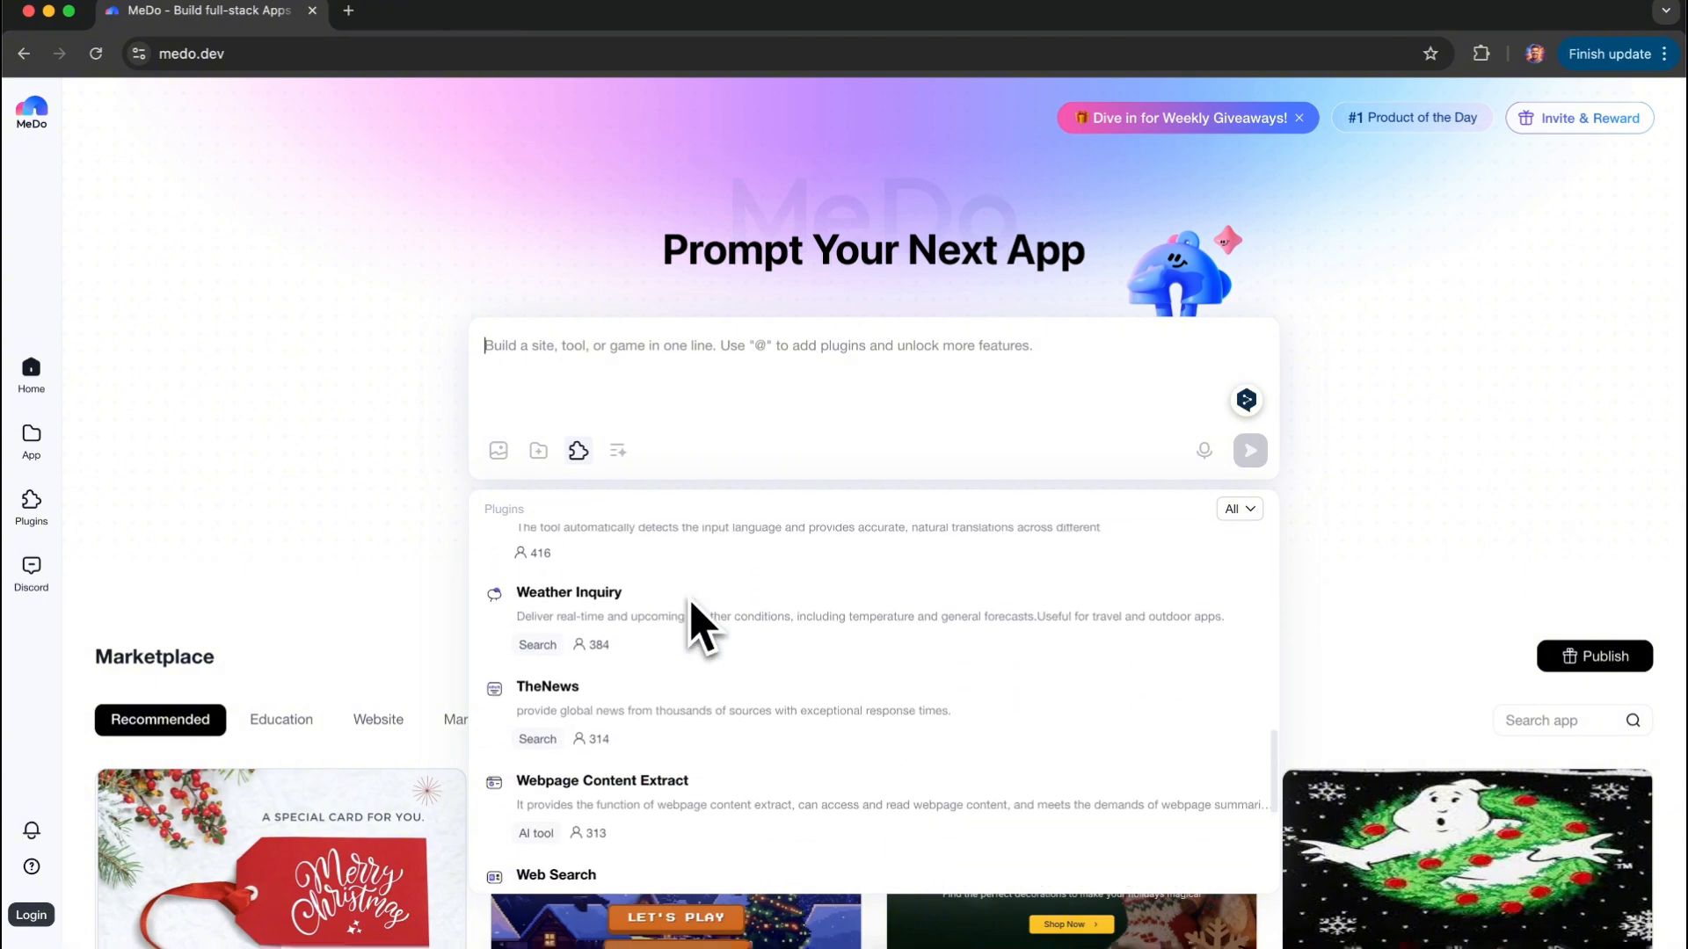
pyautogui.scroll(3)
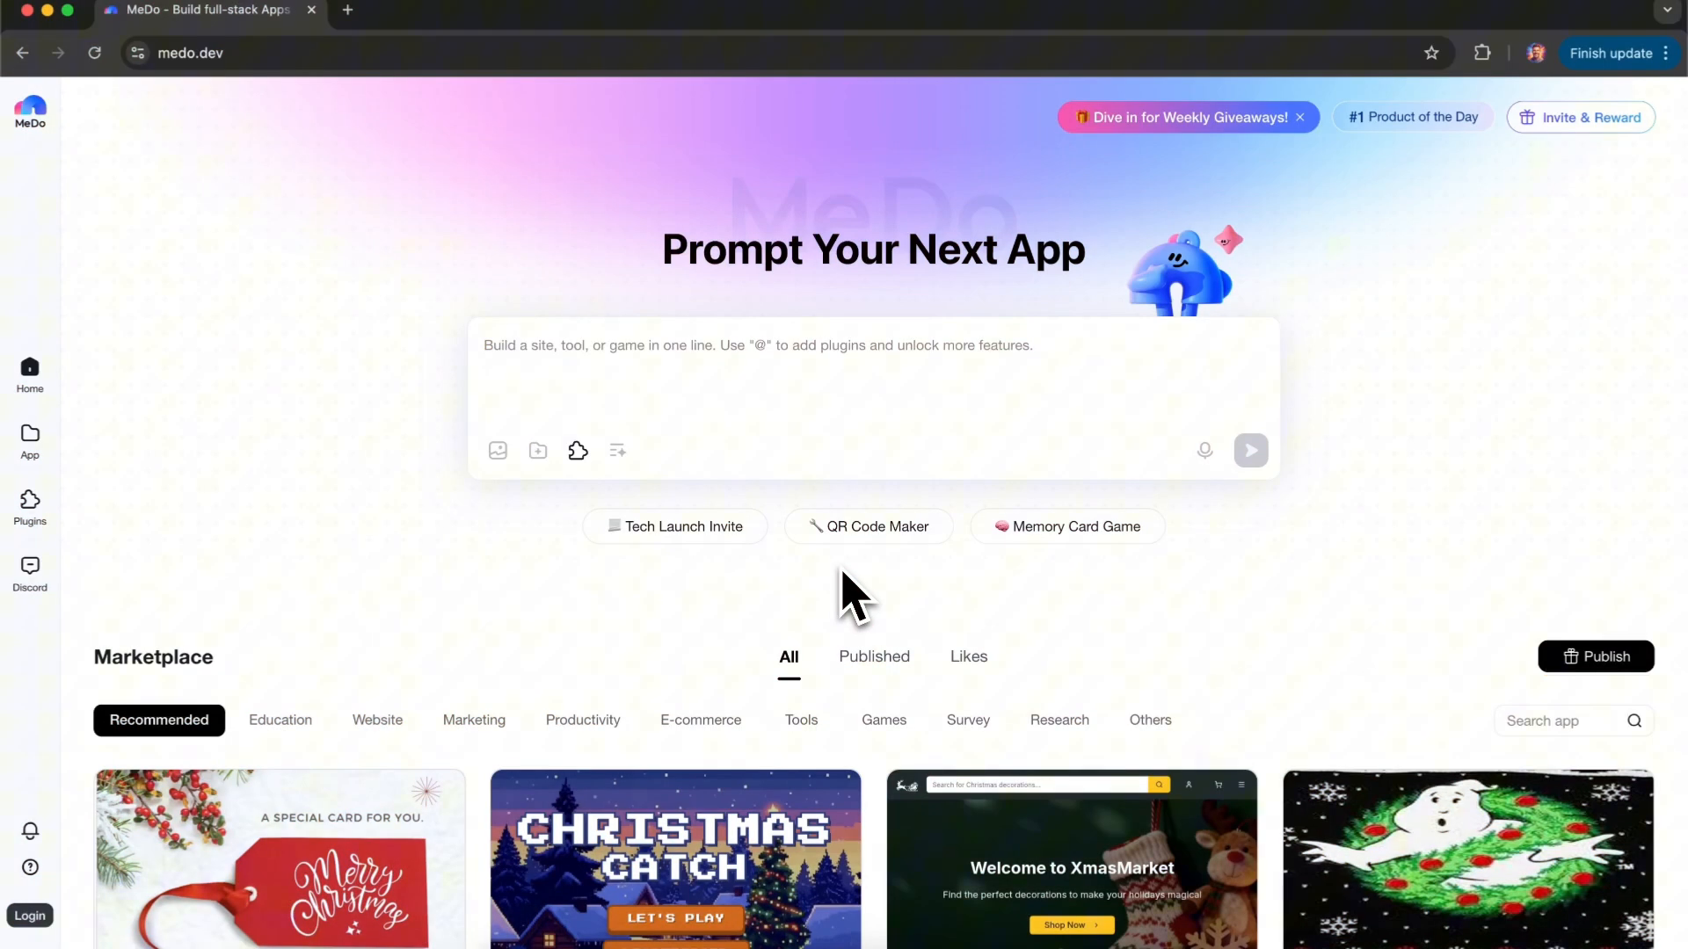
pyautogui.moveTo(930, 371)
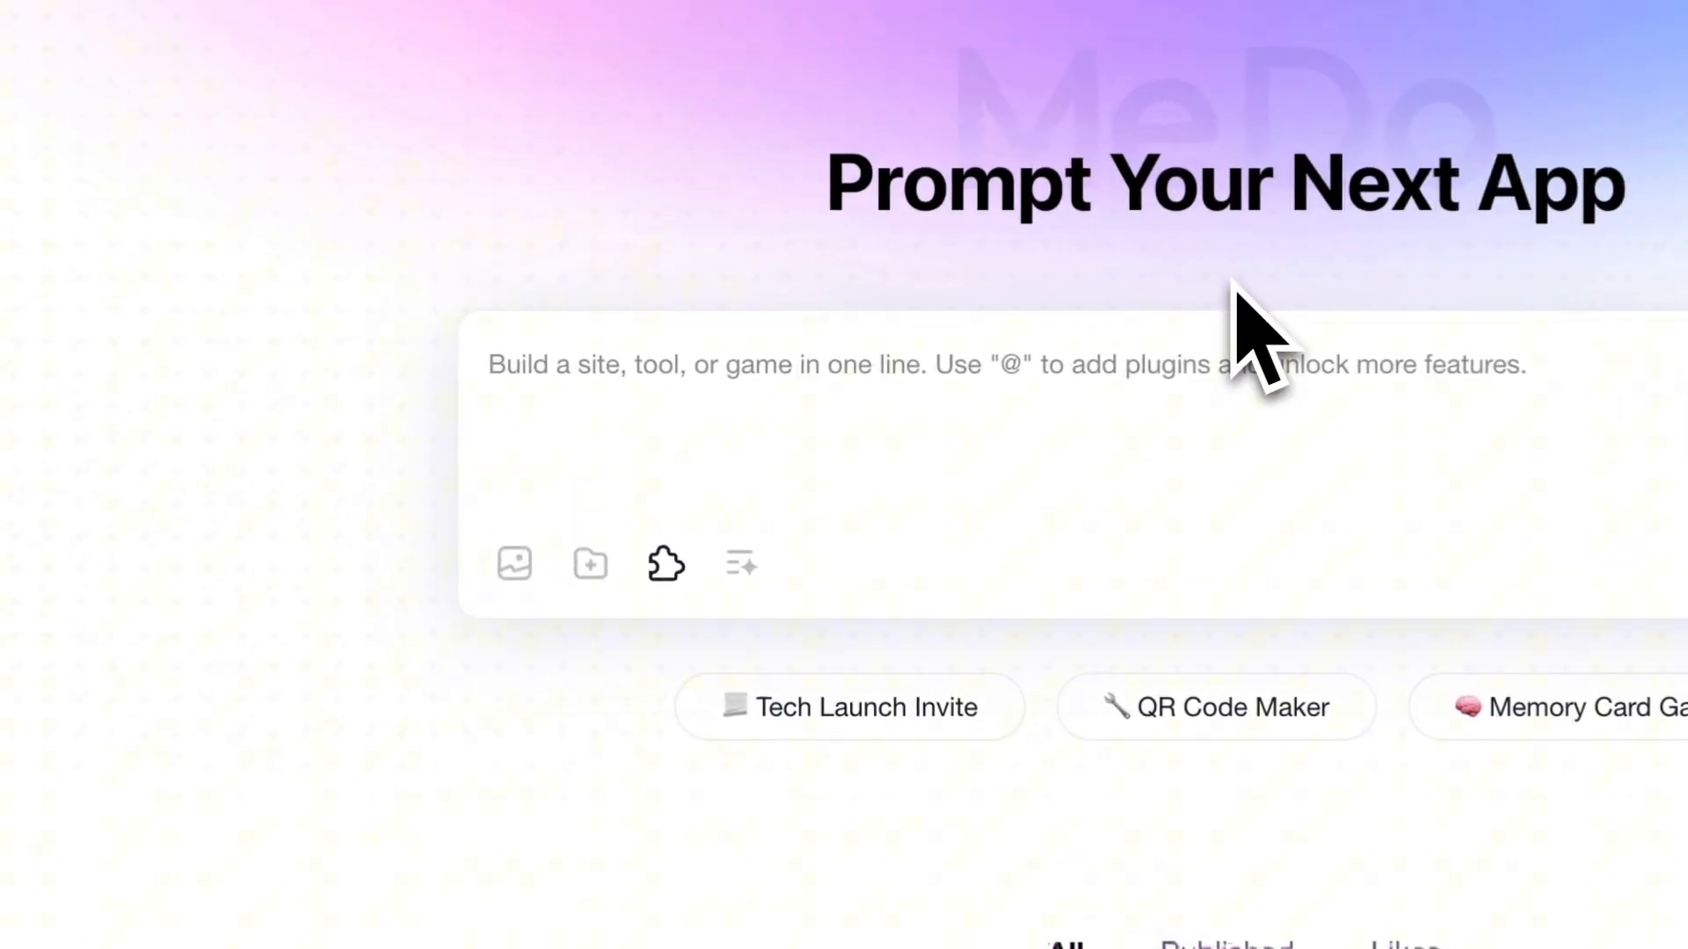
pyautogui.moveTo(666, 563)
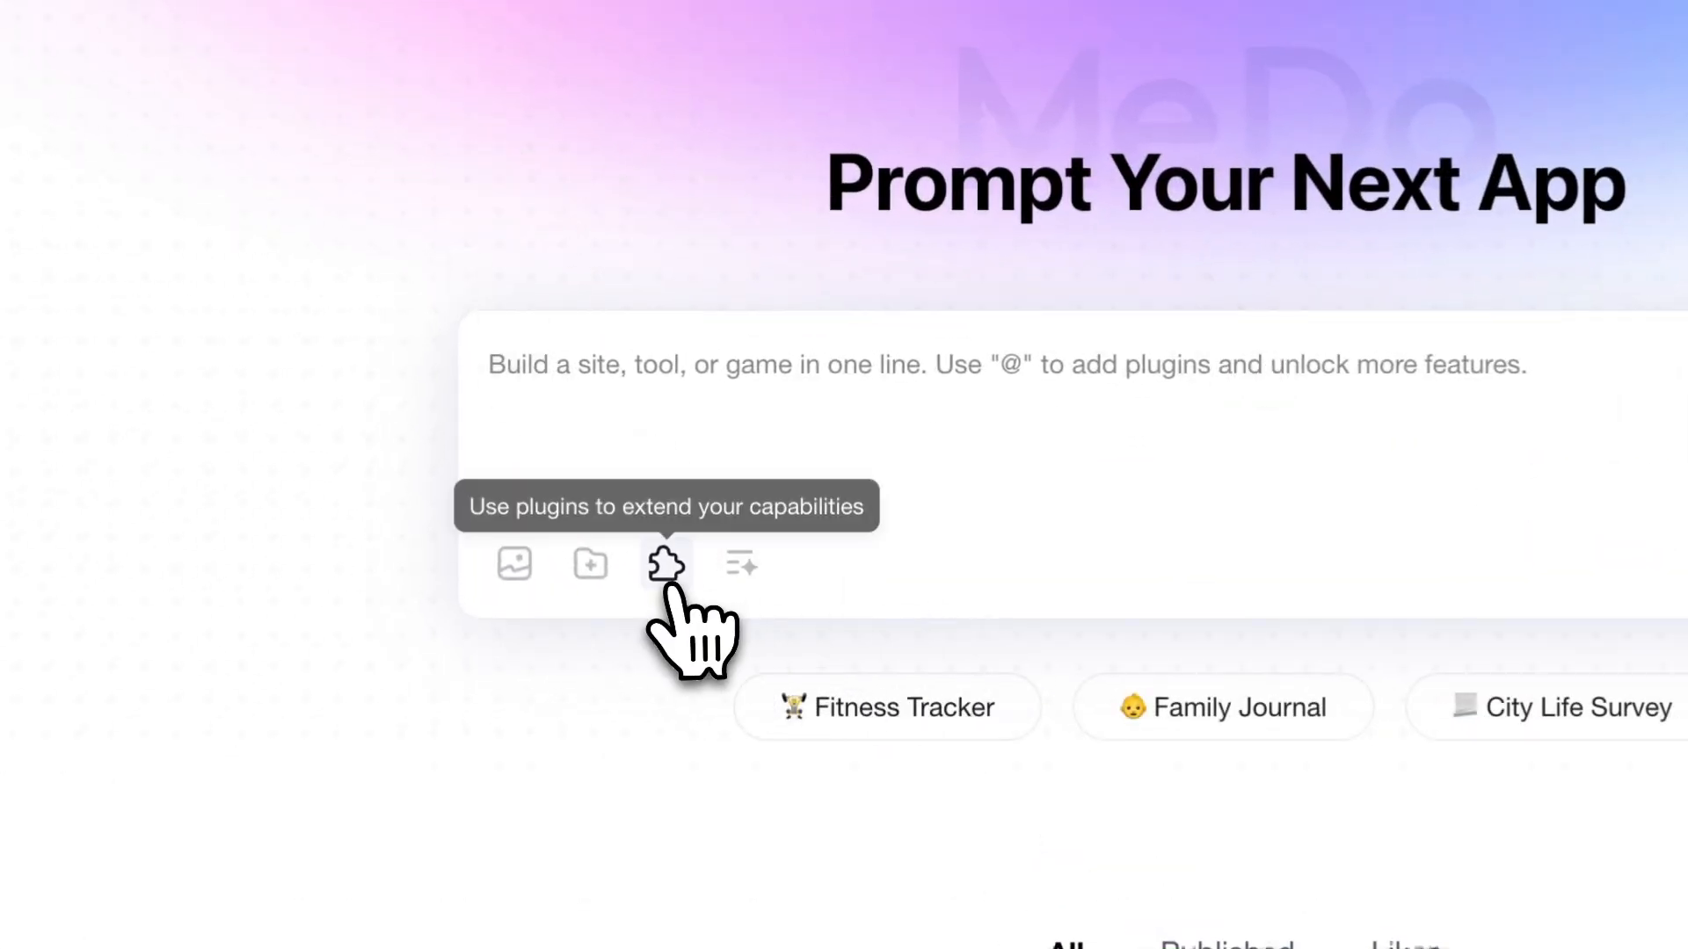
pyautogui.click(664, 563)
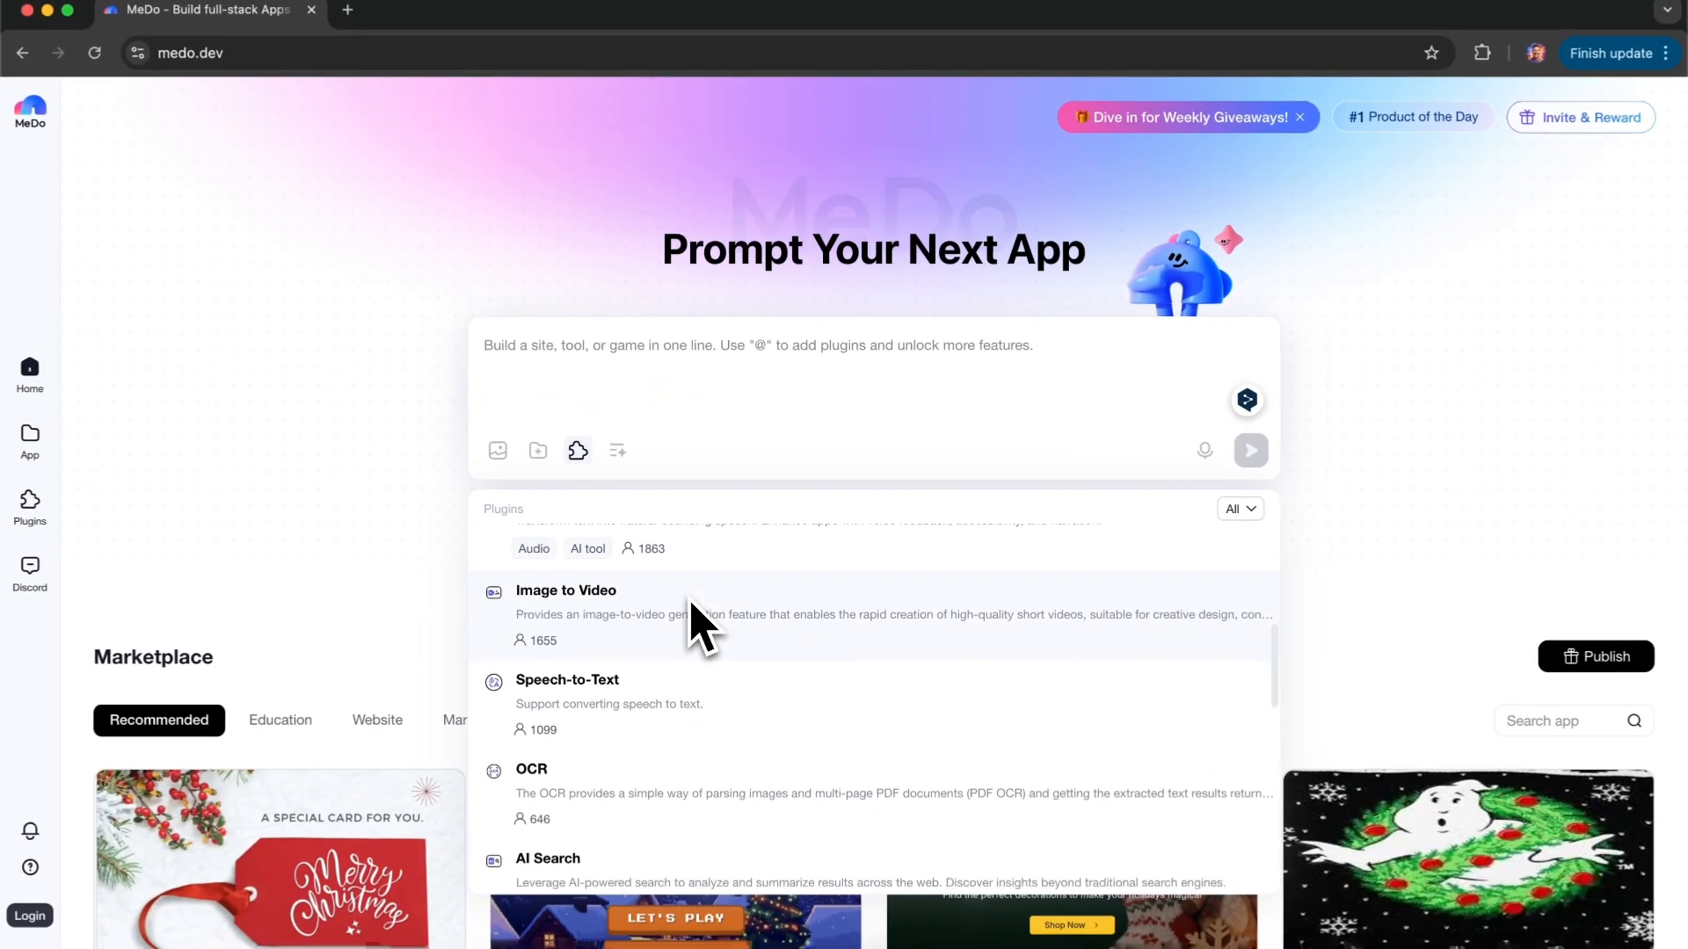
pyautogui.scroll(-3)
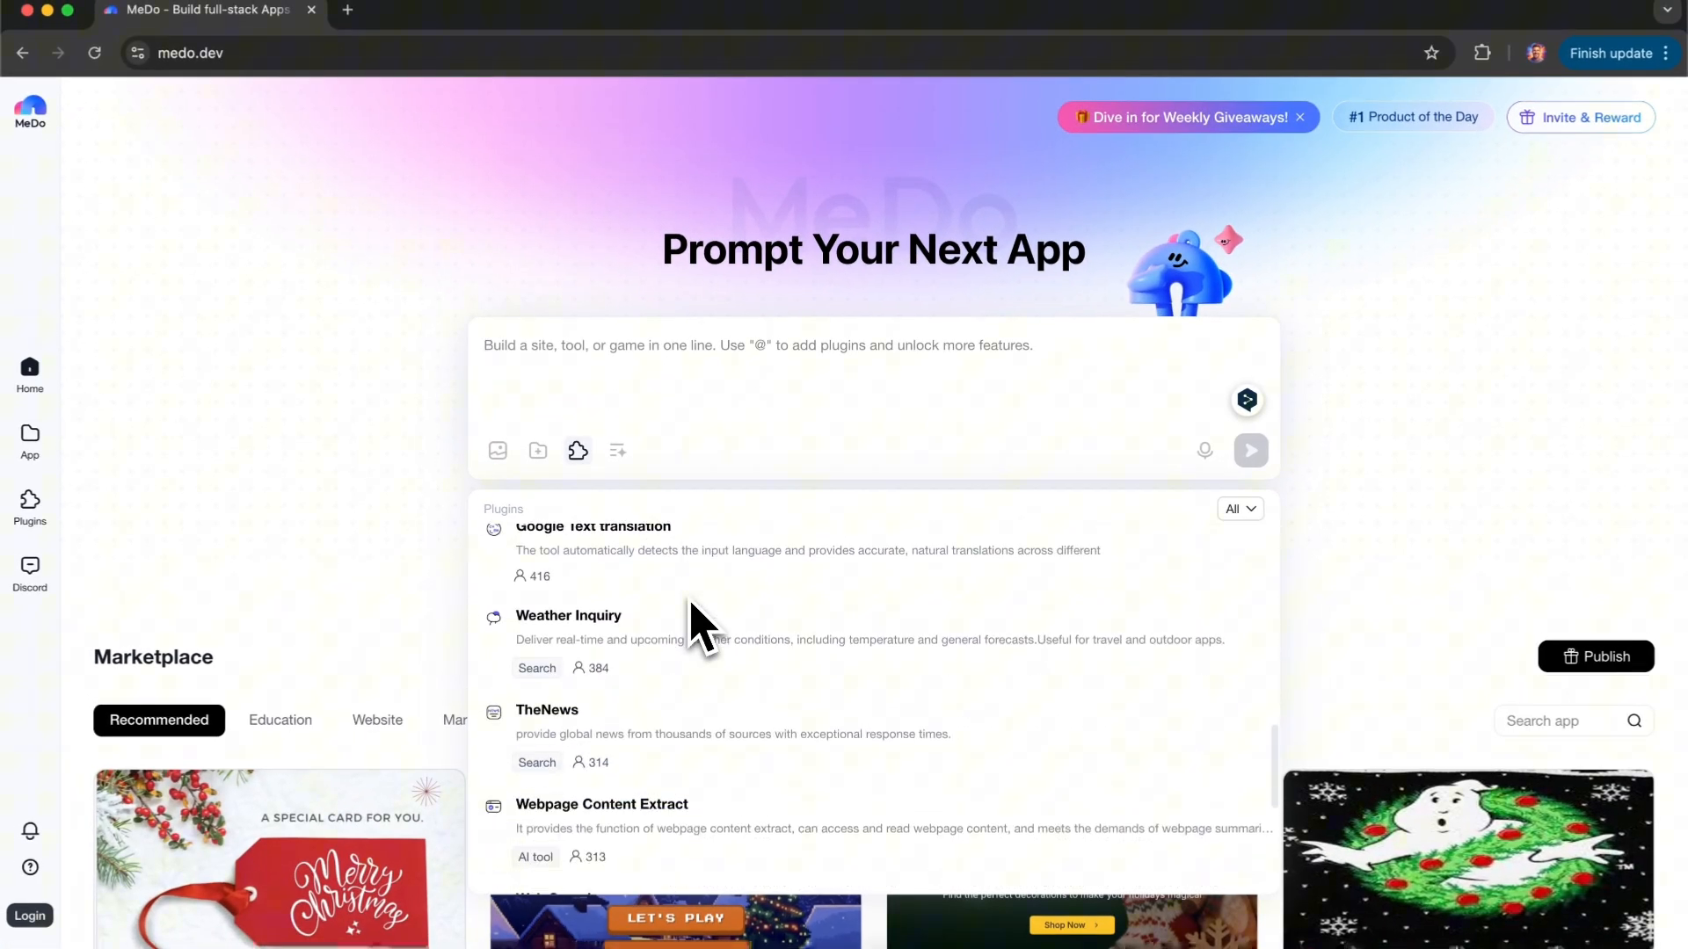
pyautogui.scroll(3)
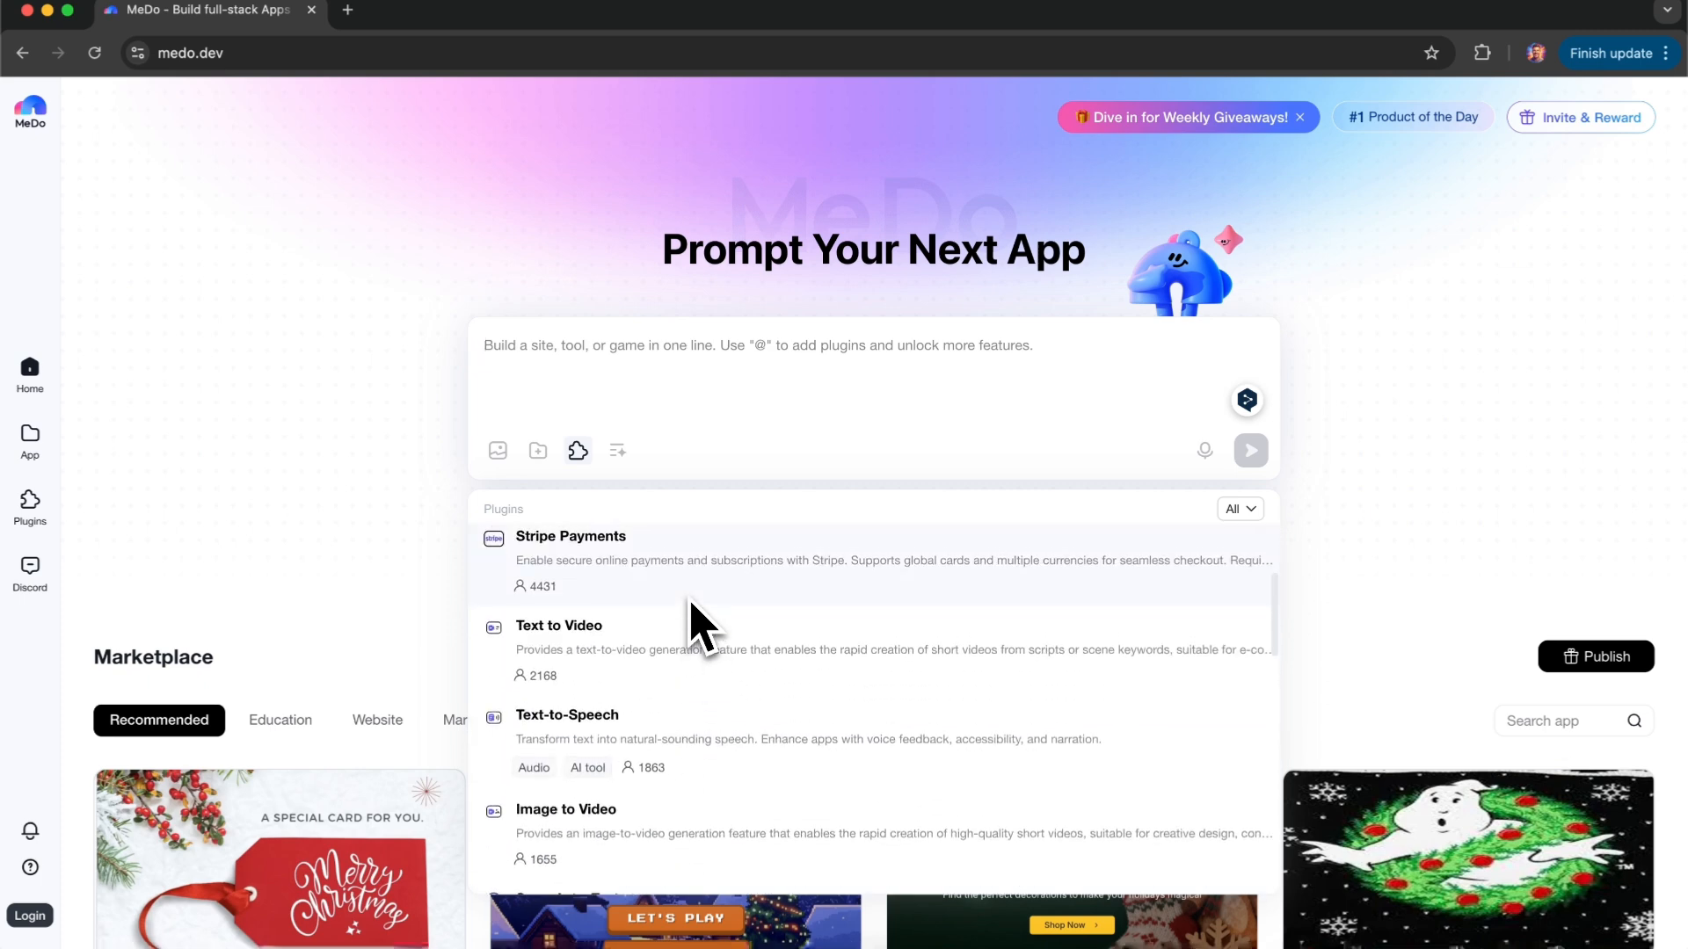
pyautogui.scroll(3)
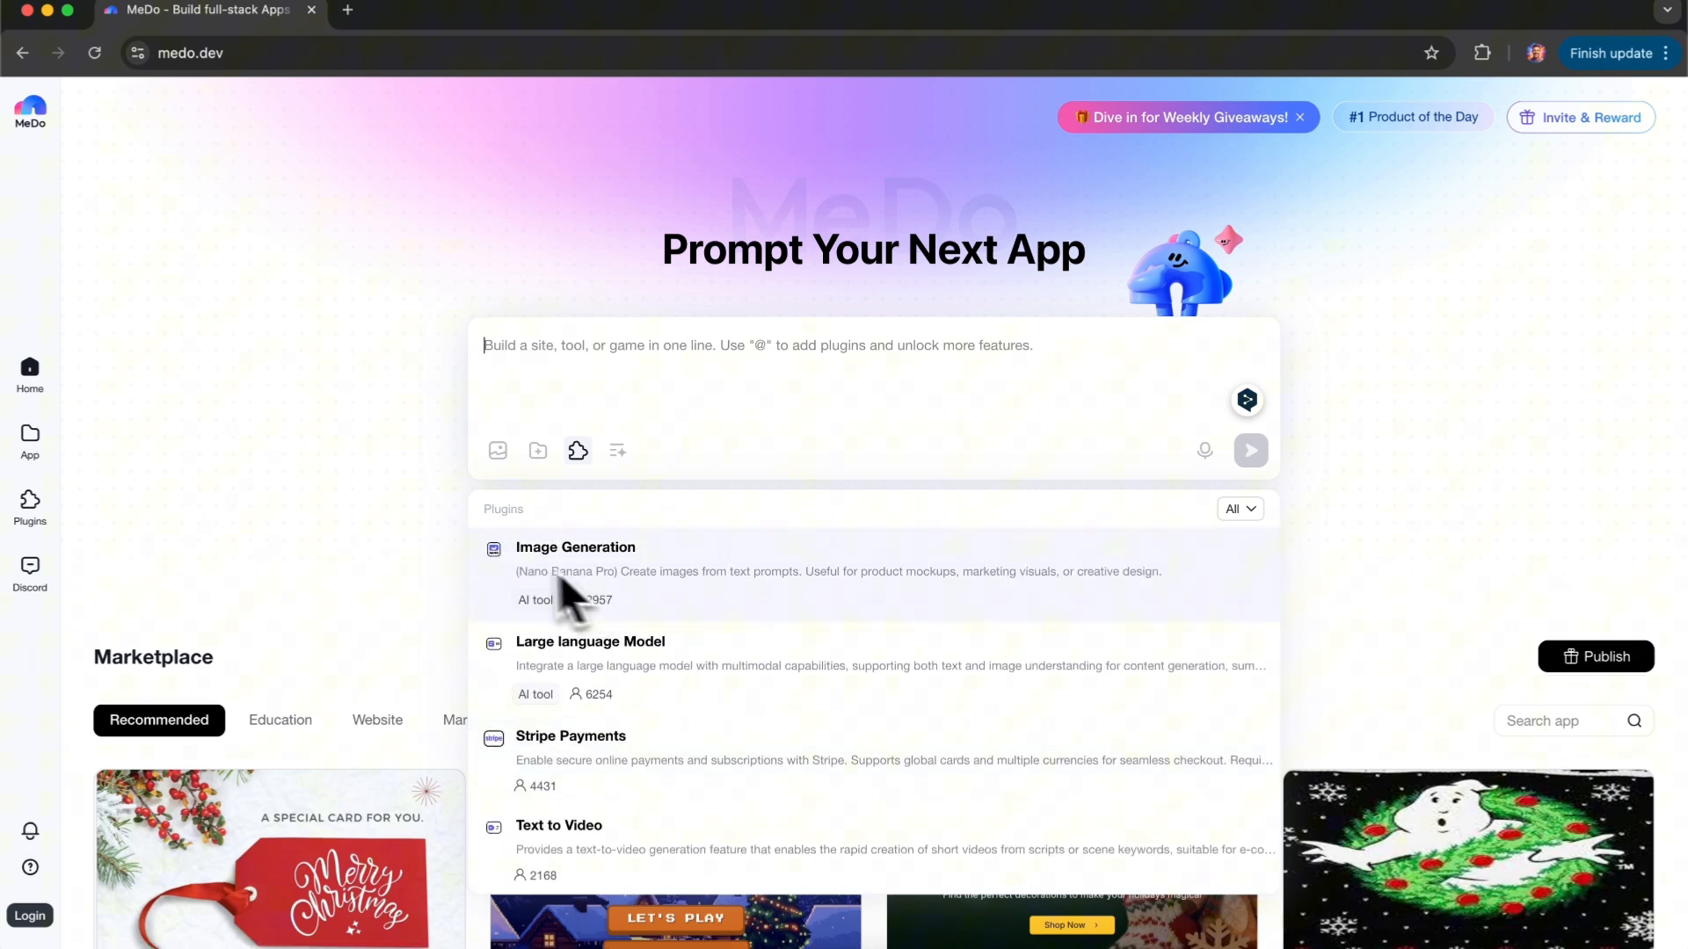
pyautogui.click(371, 457)
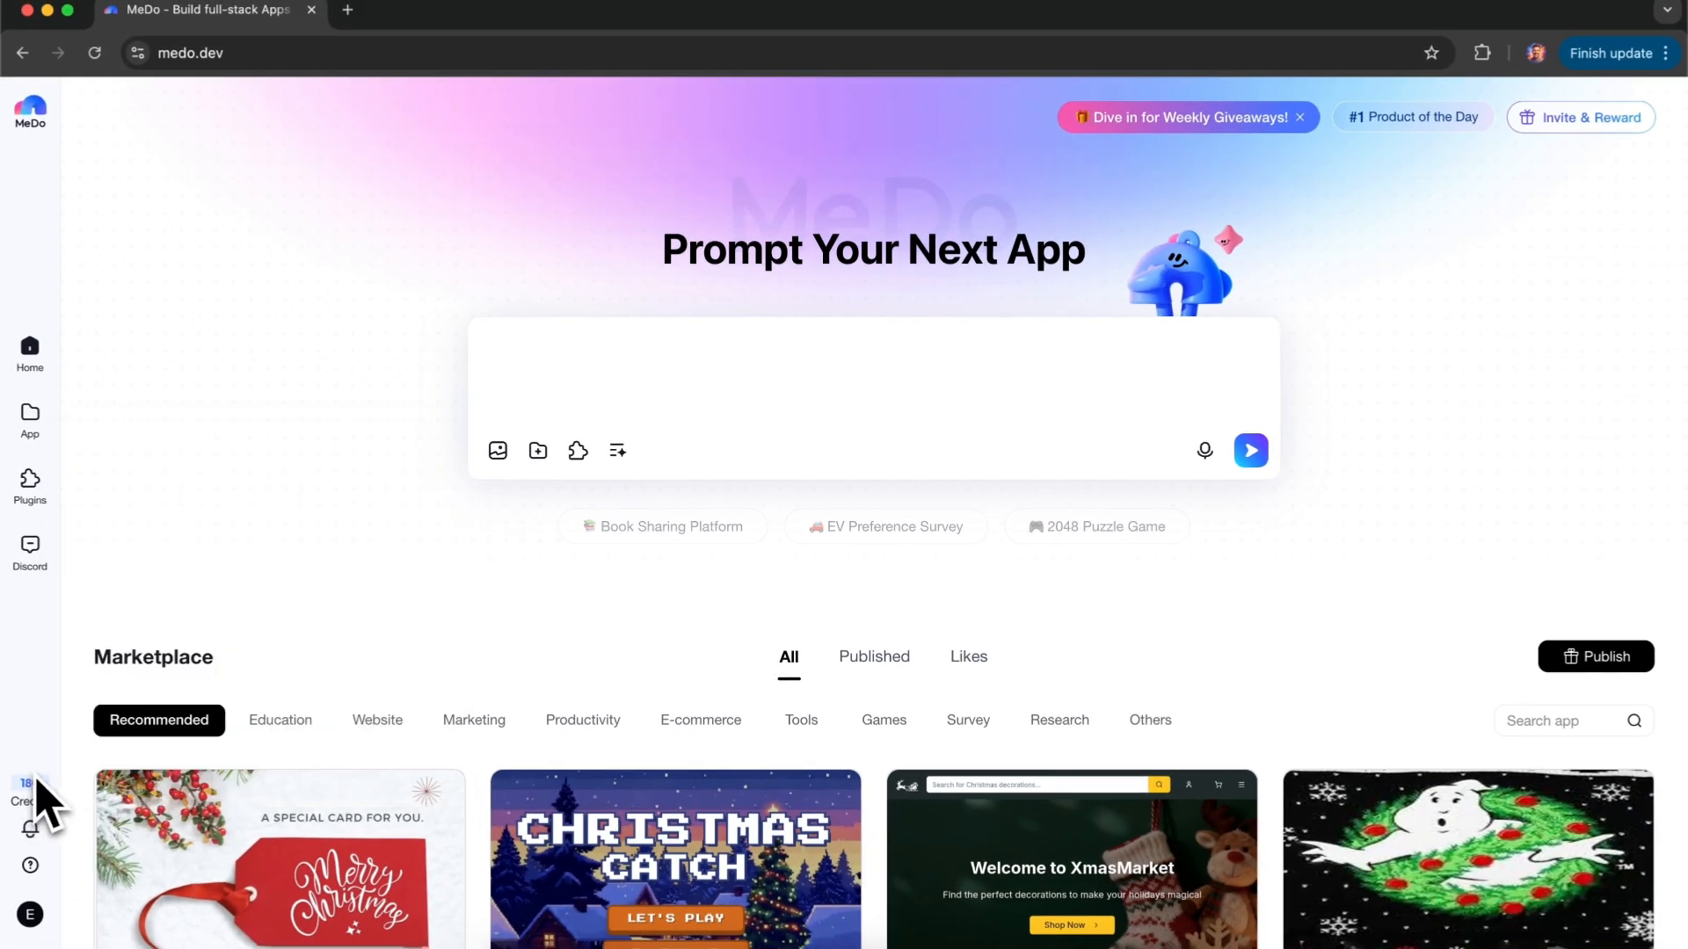
# Submit a prompt for a database aggregating data by header, dates first, with filtering
pyautogui.scroll(-3)
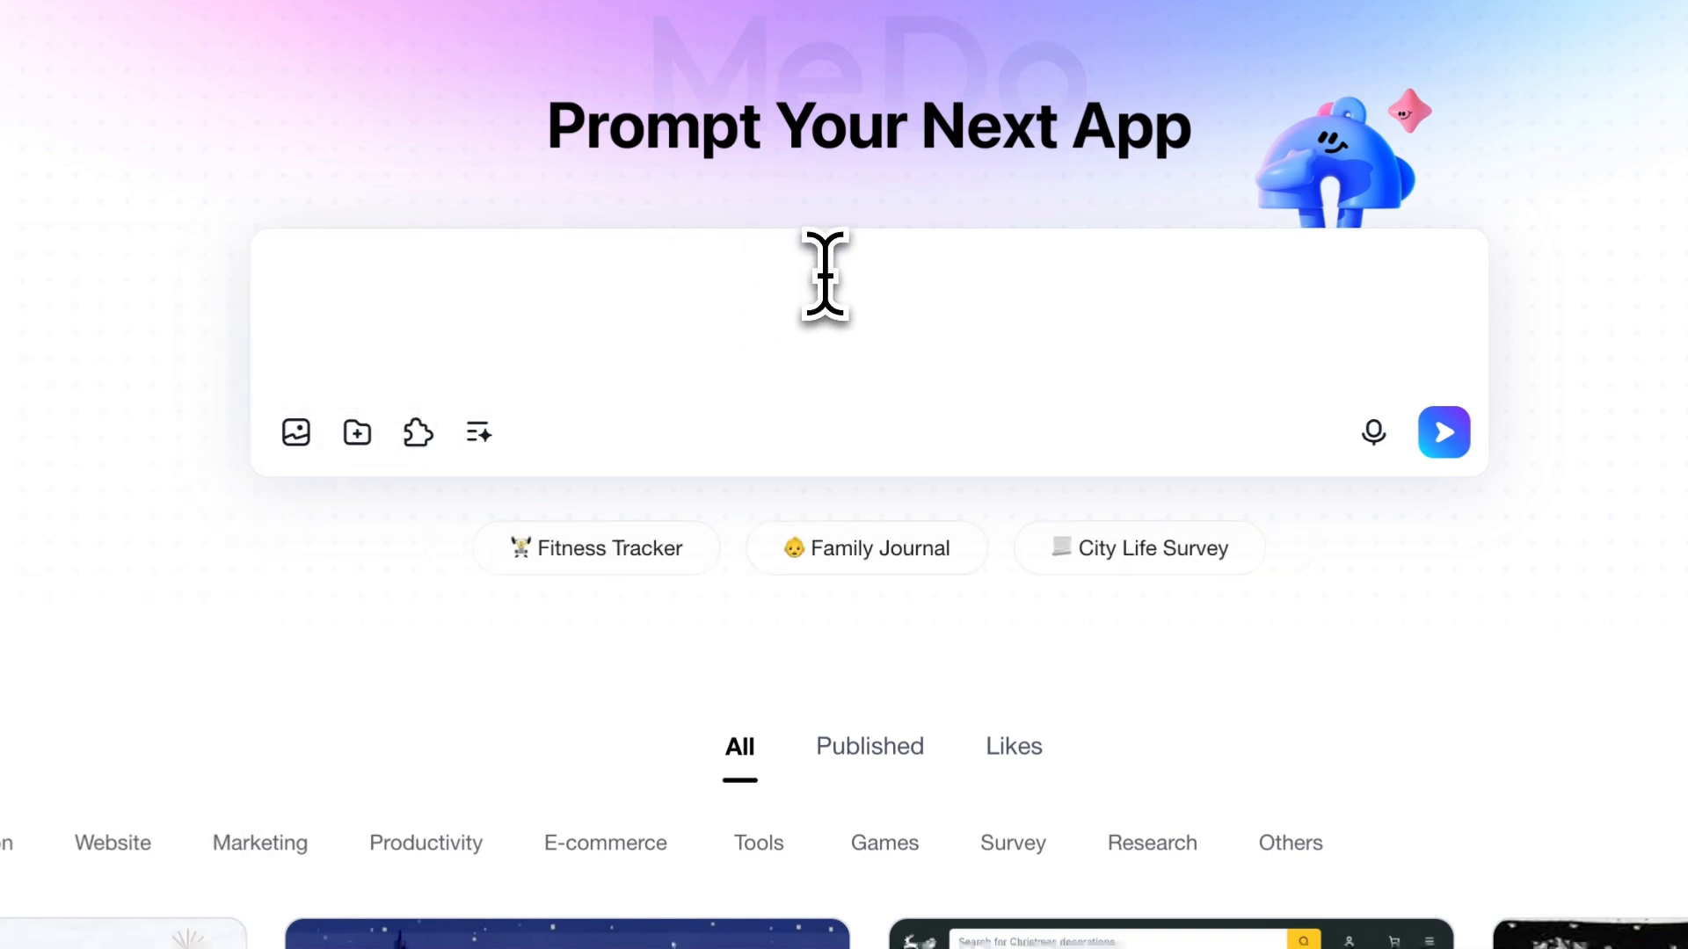
pyautogui.write("I'm not")
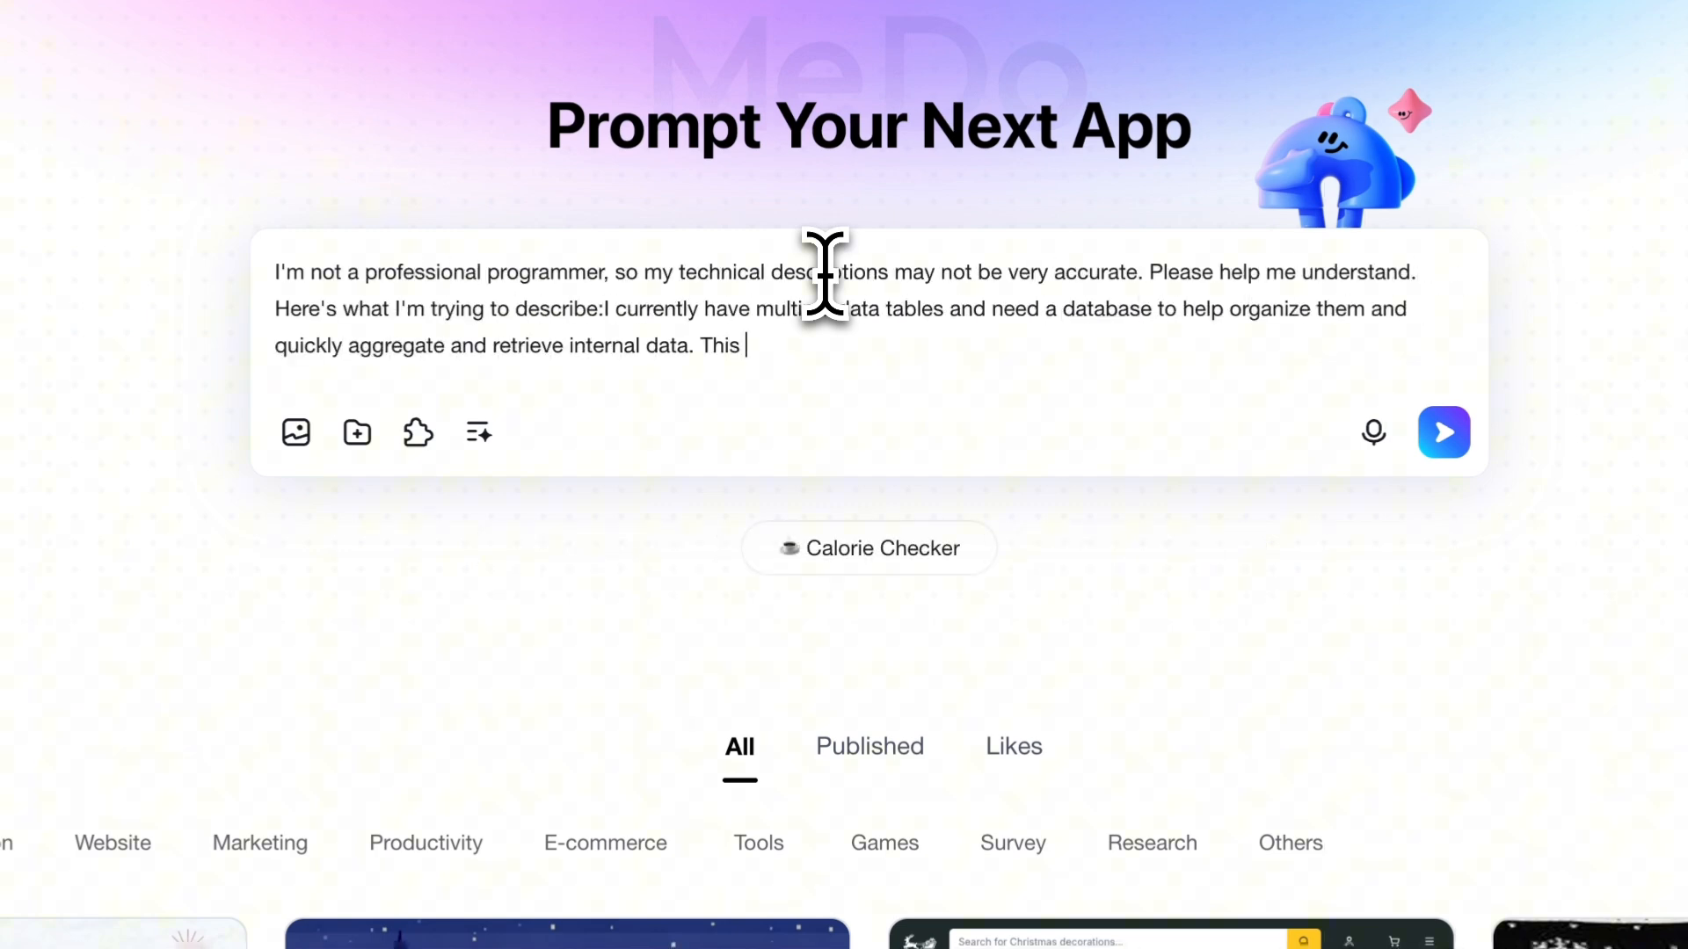
pyautogui.write('database should be able to identify and calculate data based on different header titles in the tables I import. It should summarize the da')
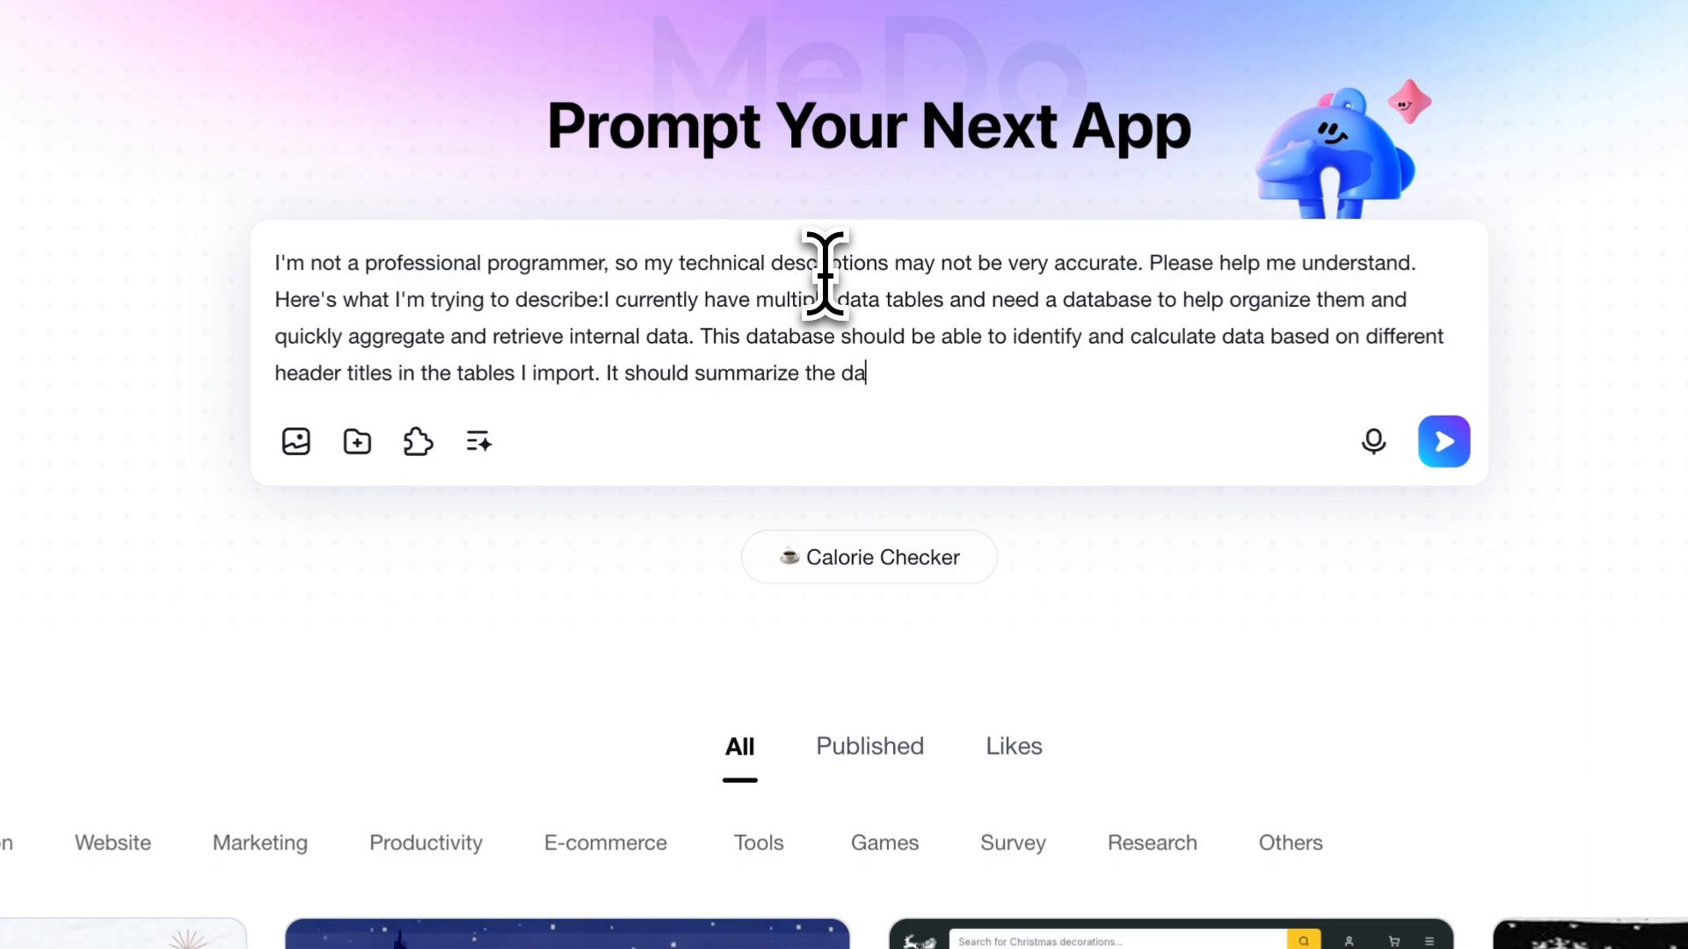
pyautogui.write('ta under each header, with the first column being dates, and also allow filtering and analysis based on dates.')
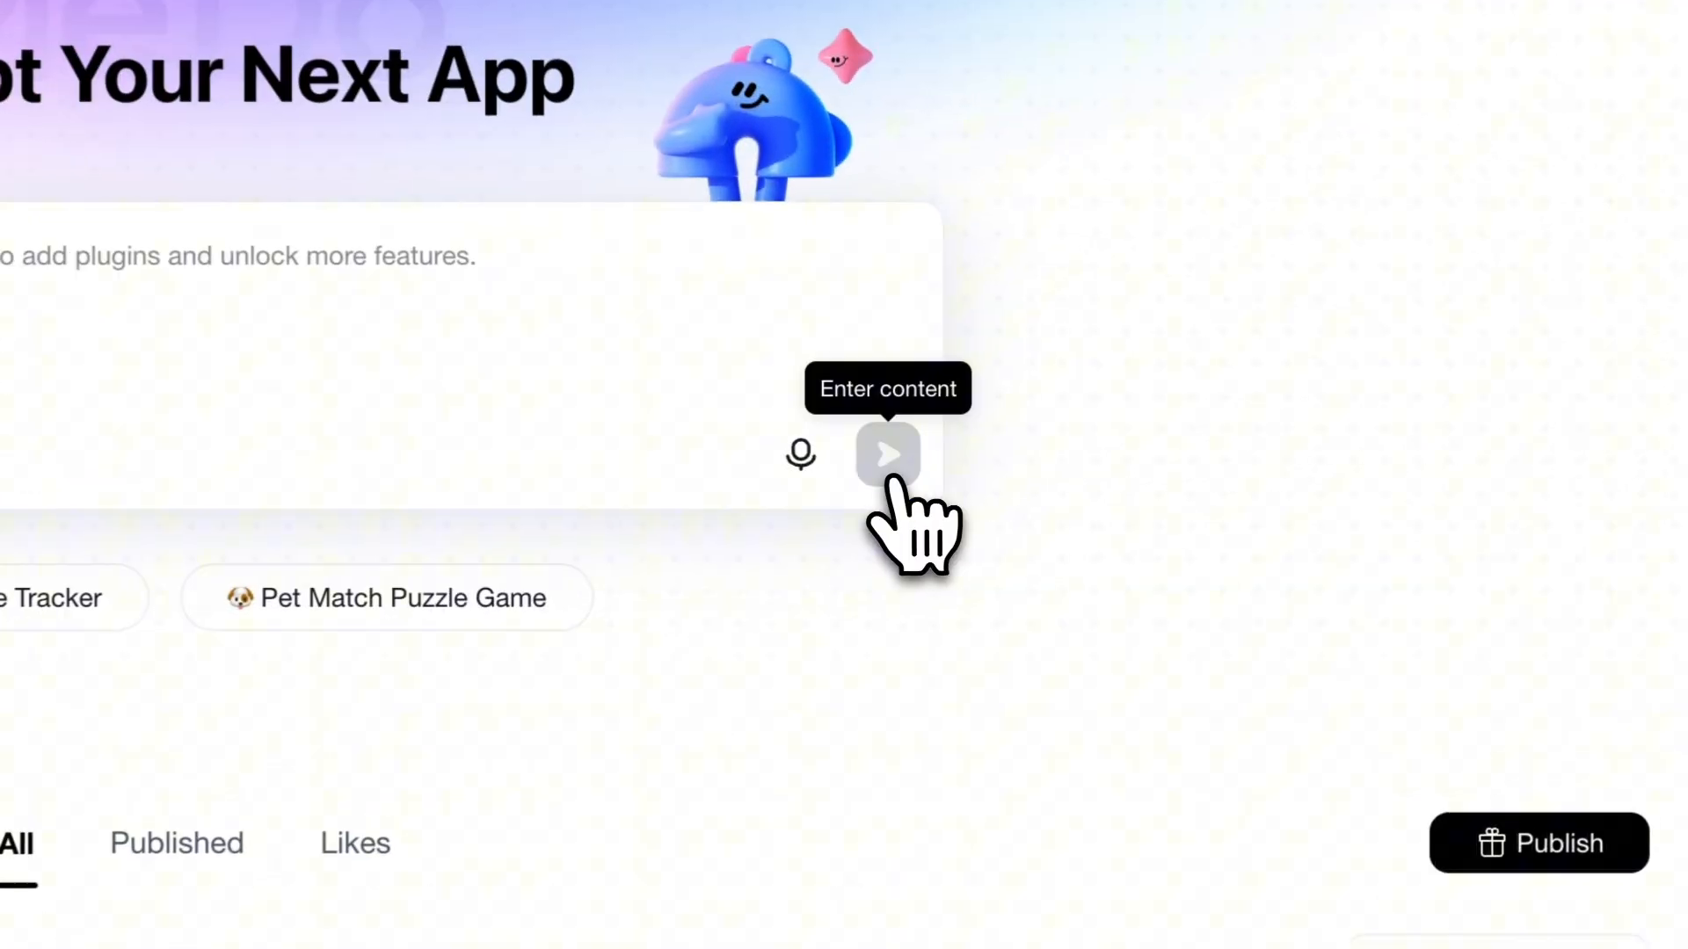
pyautogui.click(887, 453)
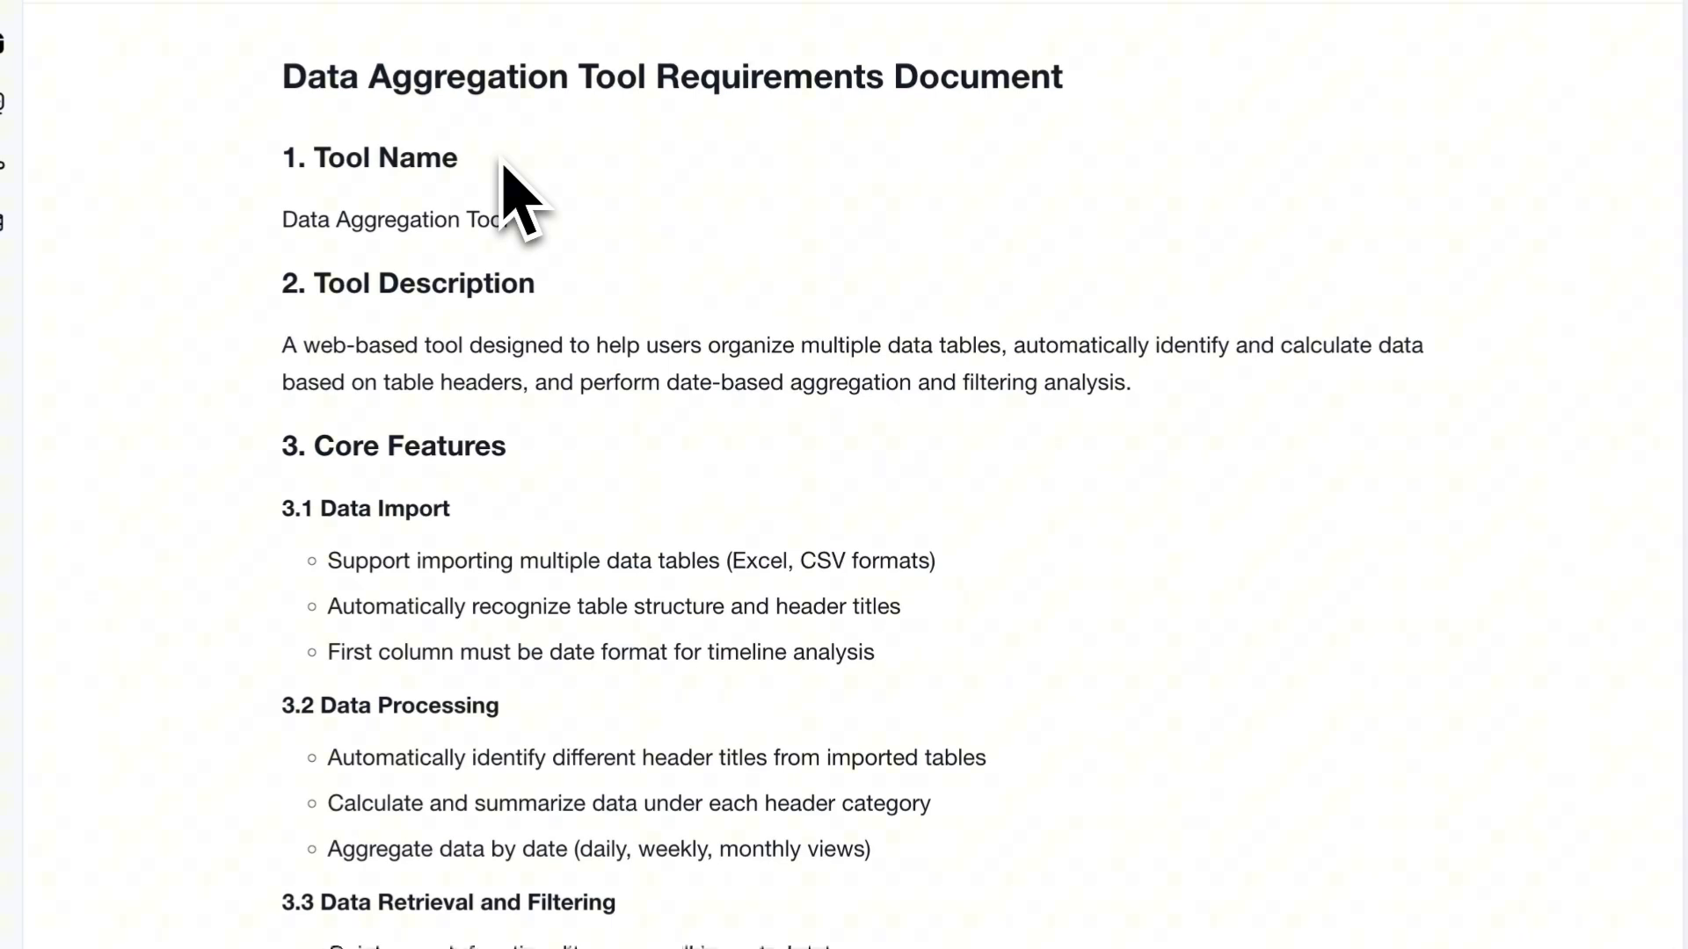
# Scroll through Requirement.md covering import, processing, filtering, analysis and design style
pyautogui.scroll(-3)
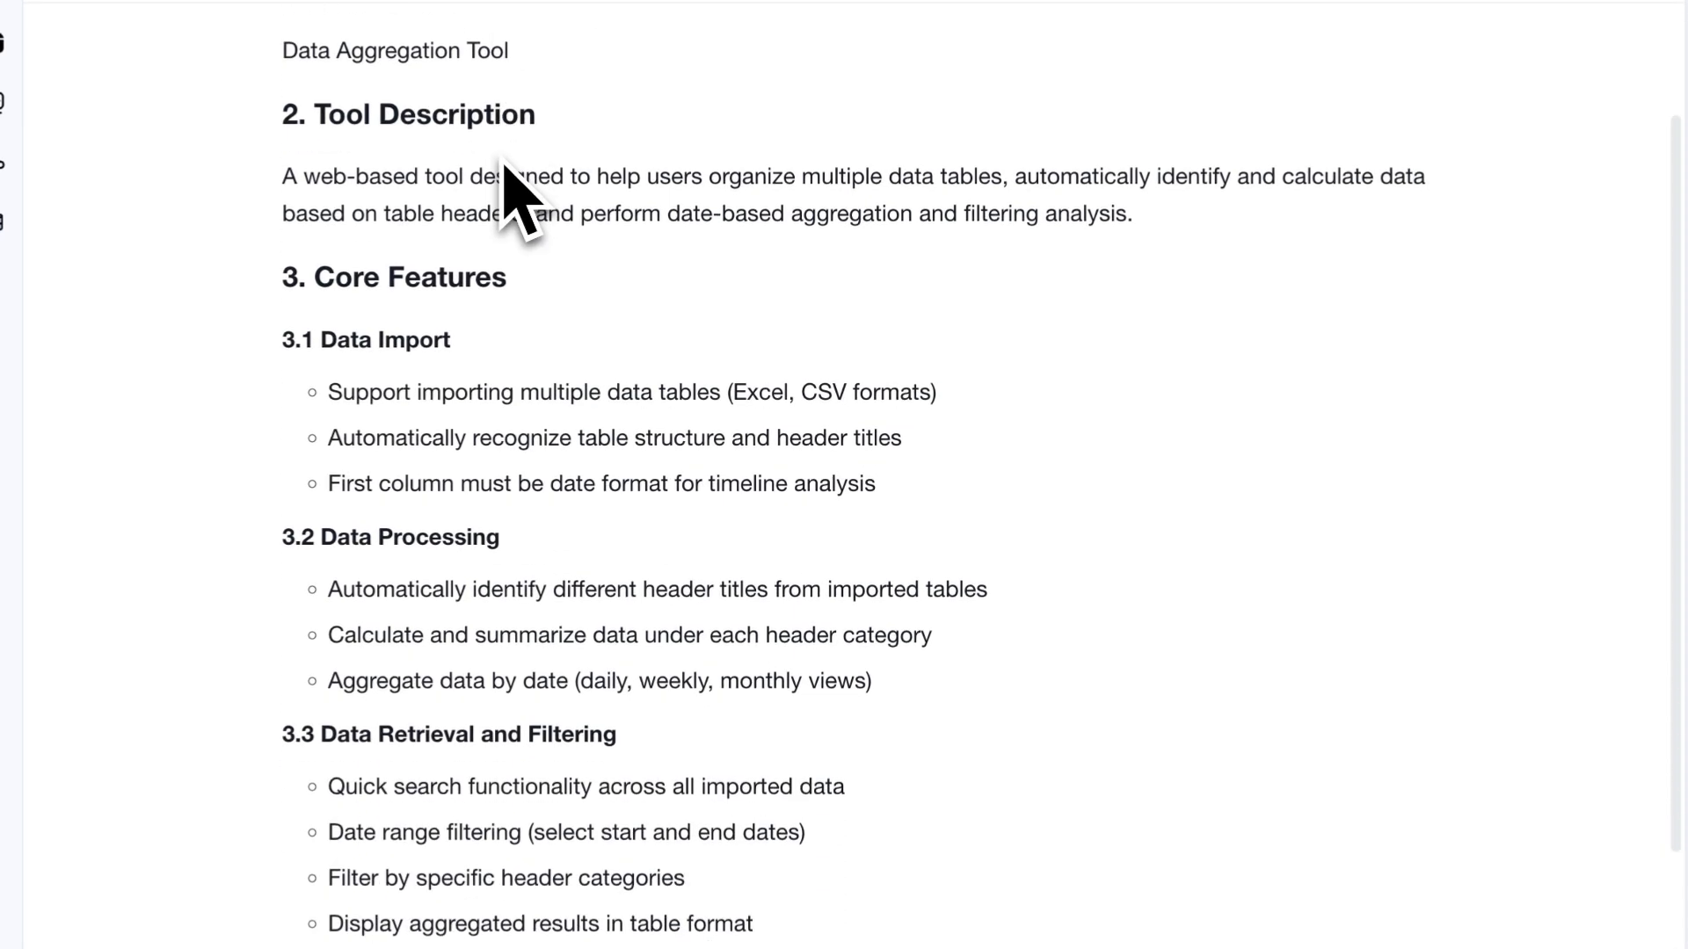
pyautogui.scroll(-3)
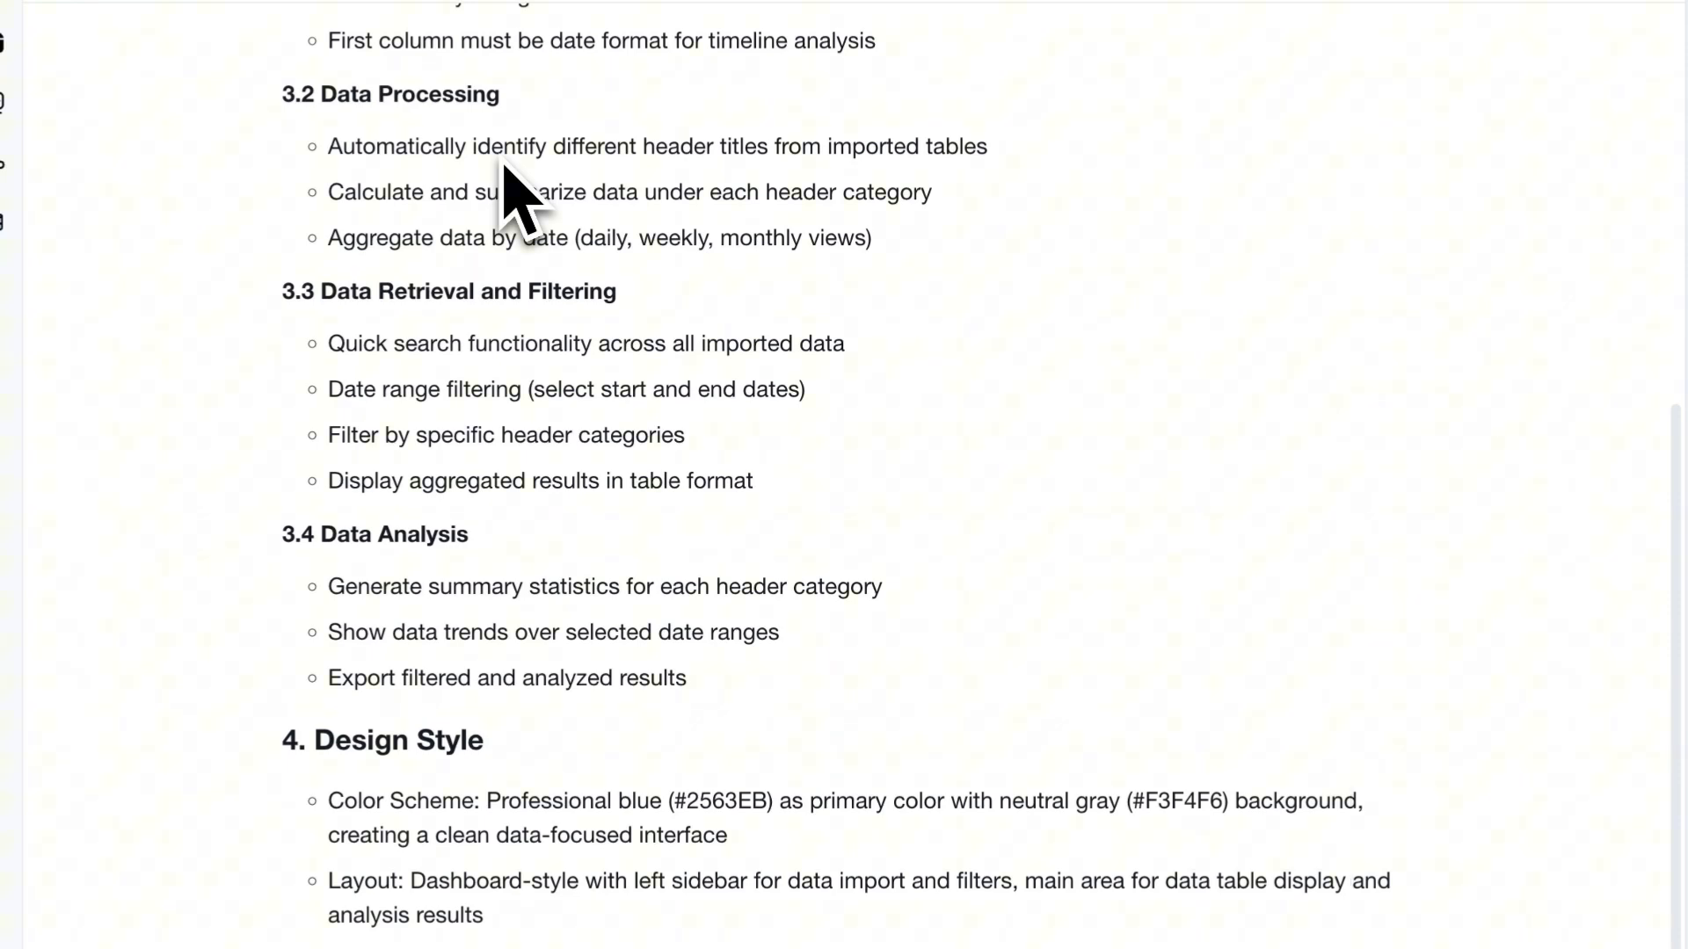
pyautogui.moveTo(548, 431)
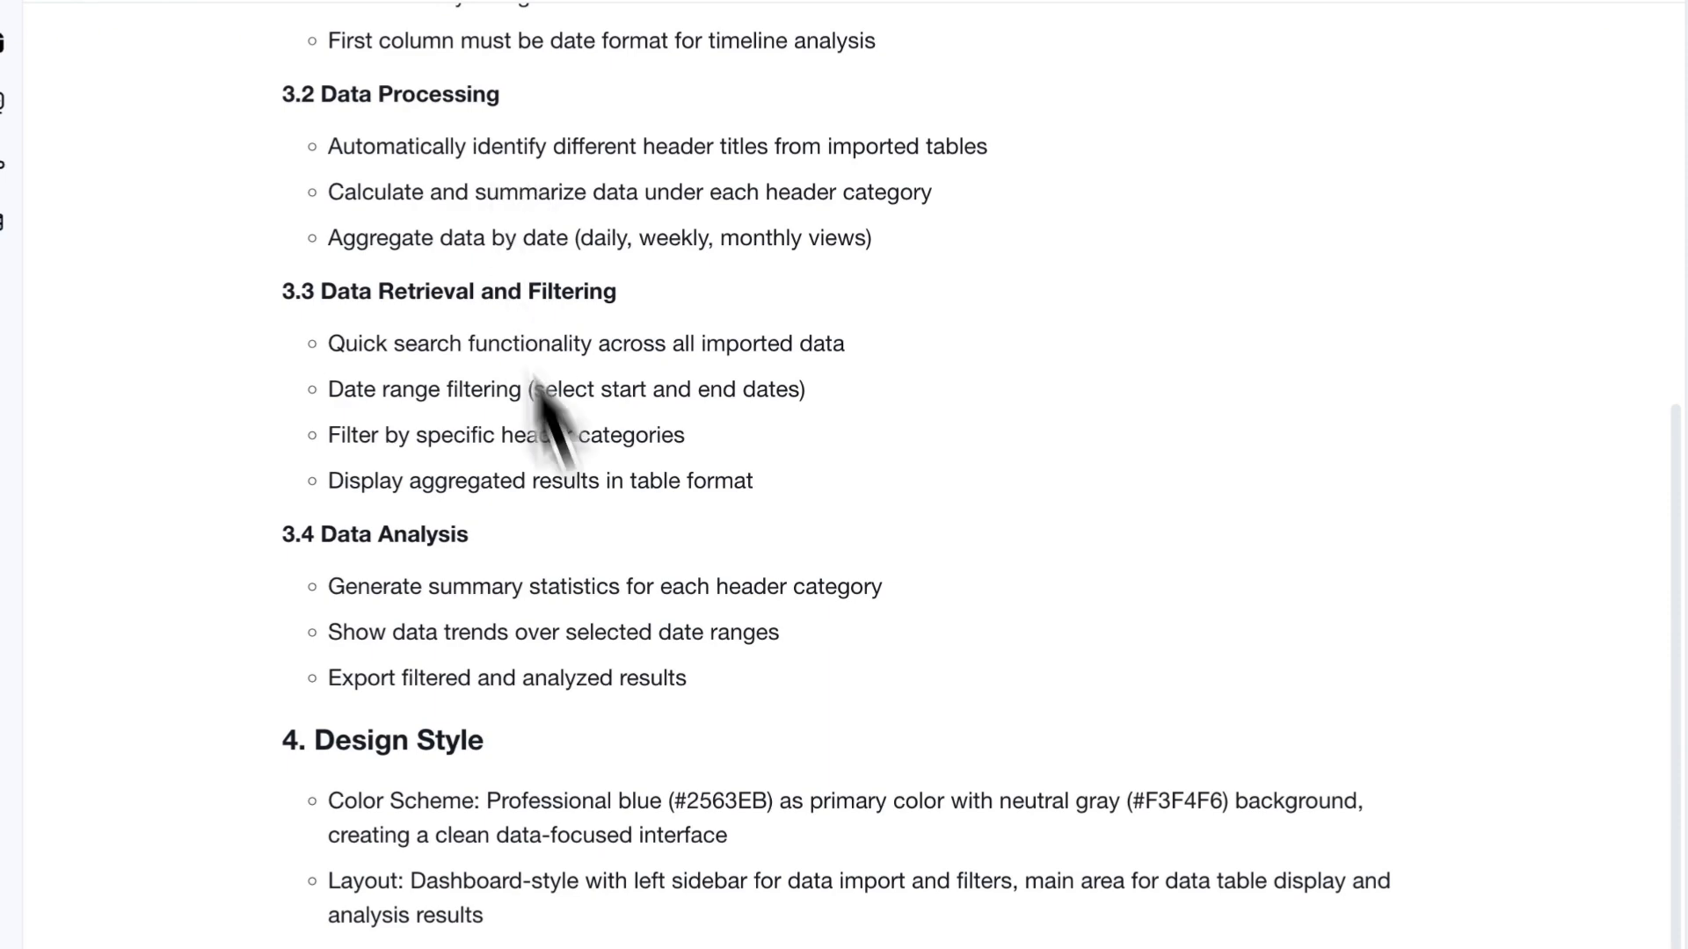
pyautogui.scroll(-3)
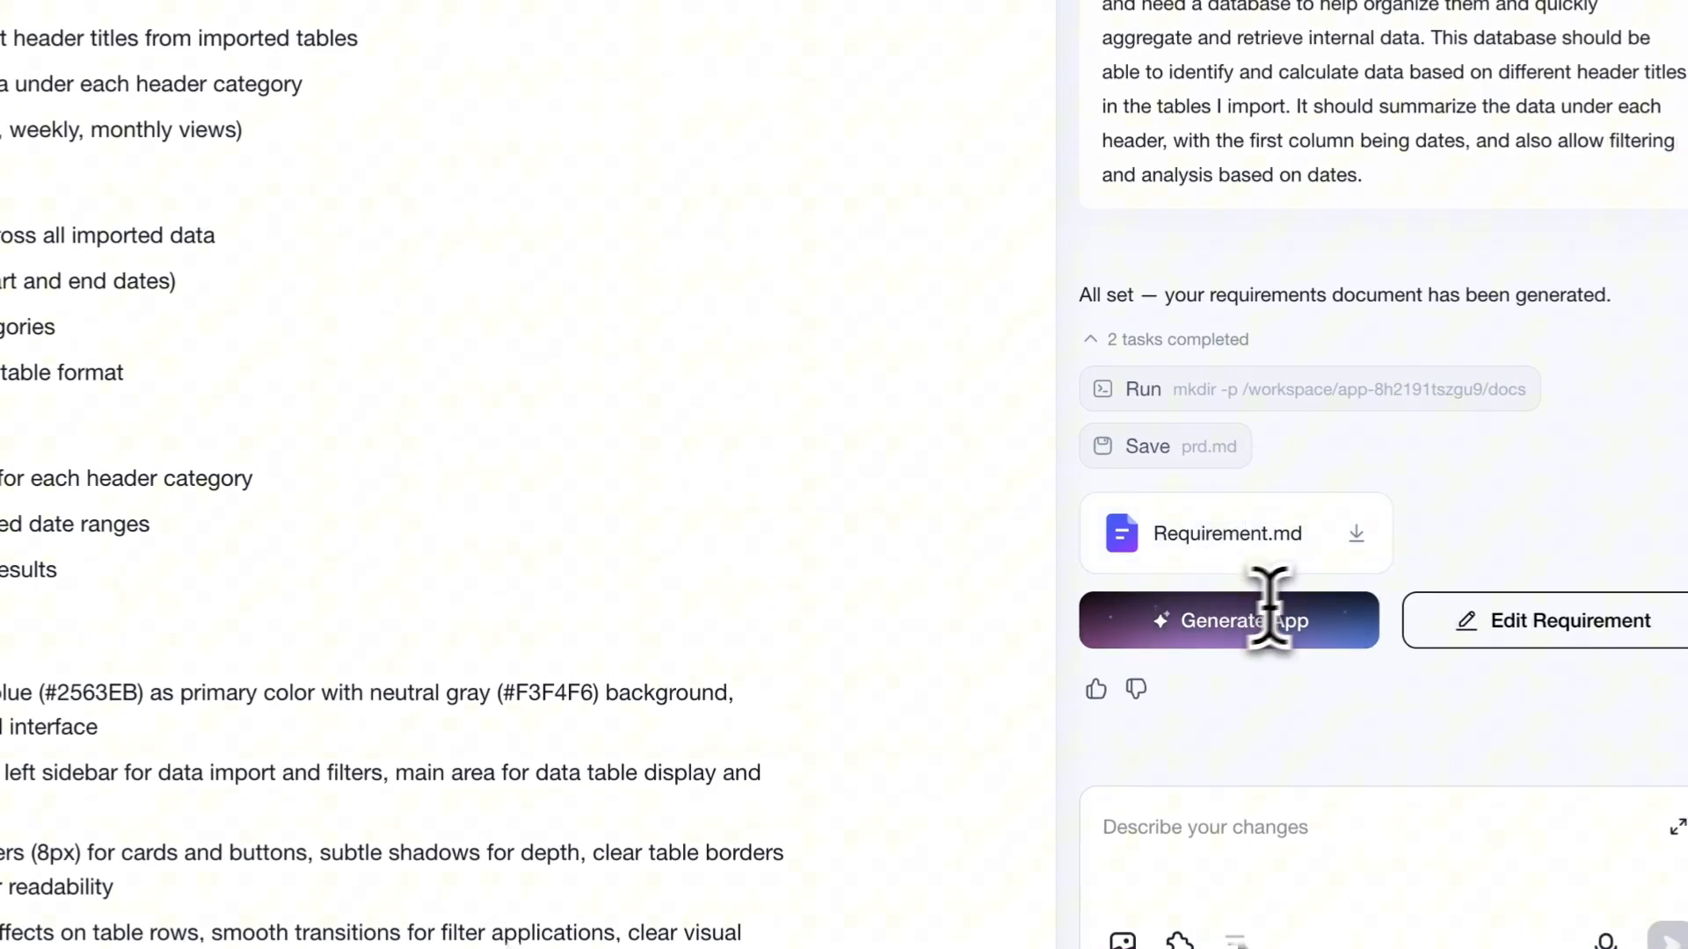
# Generate the app from Requirement.md to start building the project code
pyautogui.click(1228, 620)
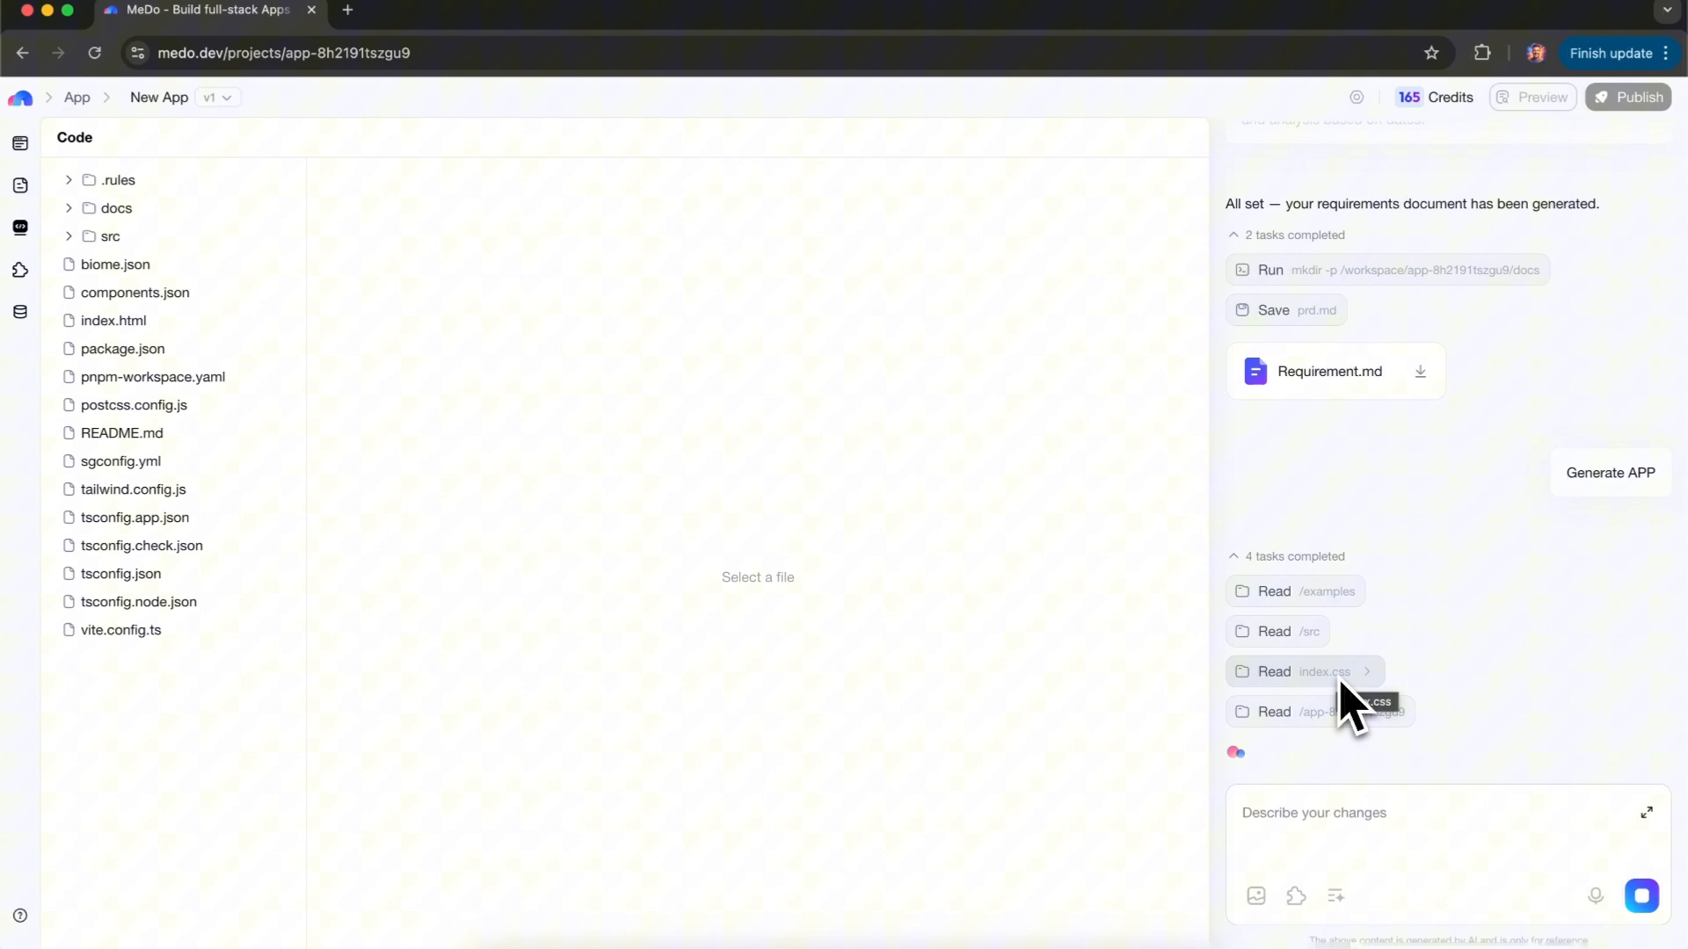
pyautogui.click(1307, 671)
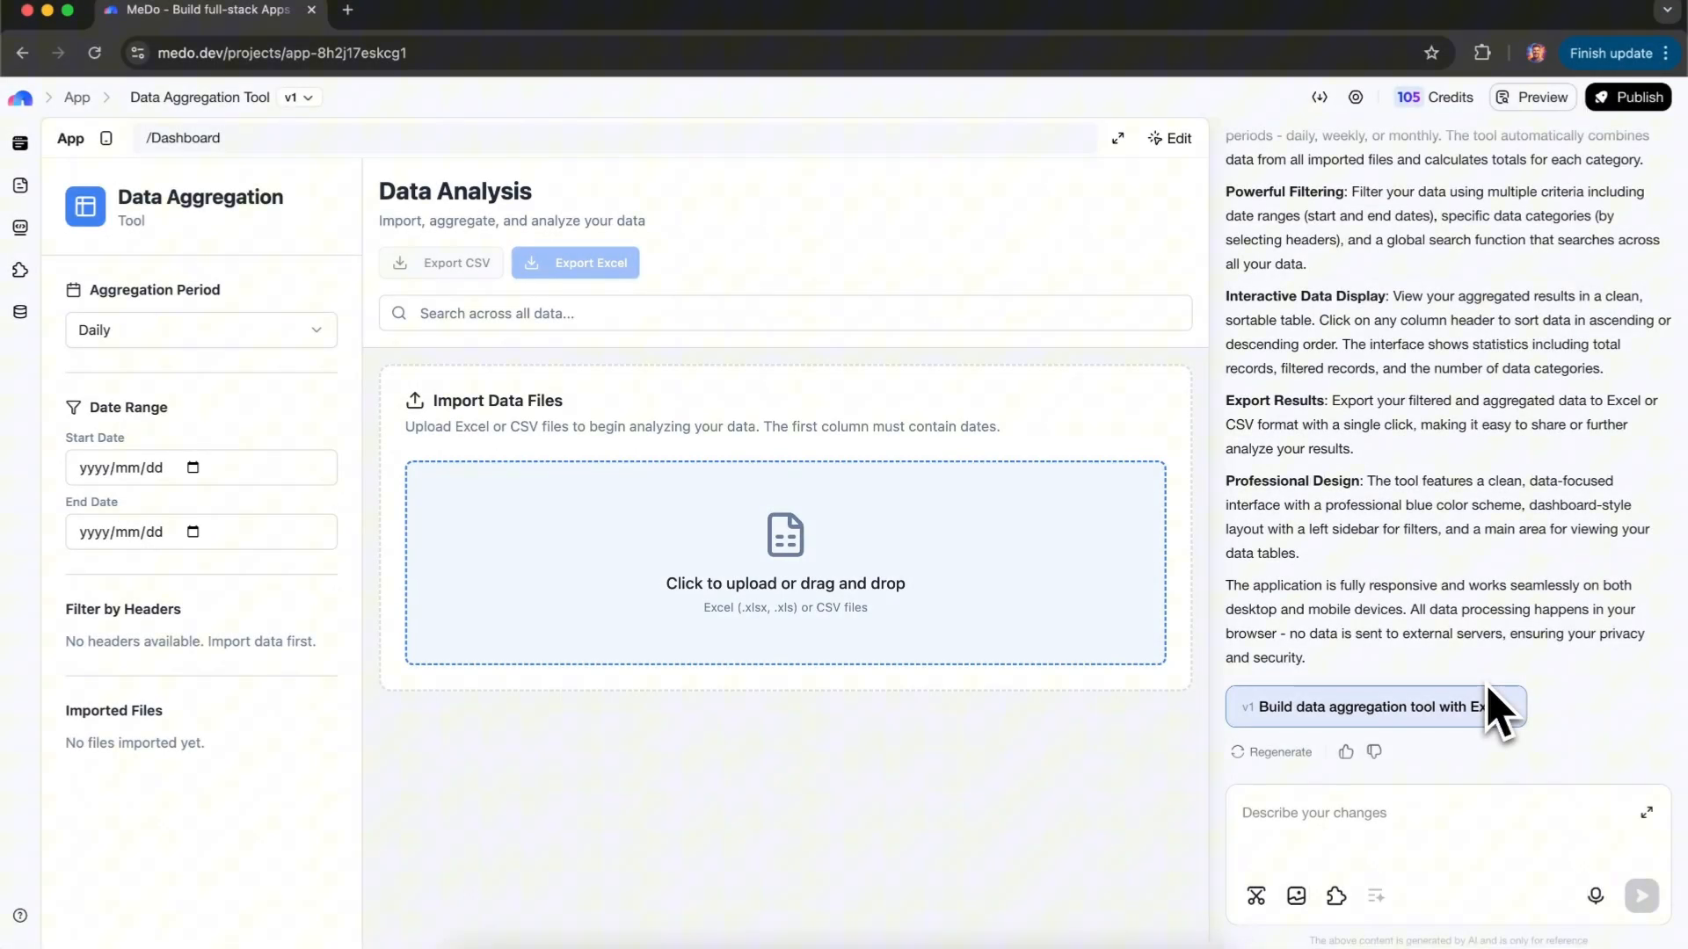
pyautogui.click(785, 562)
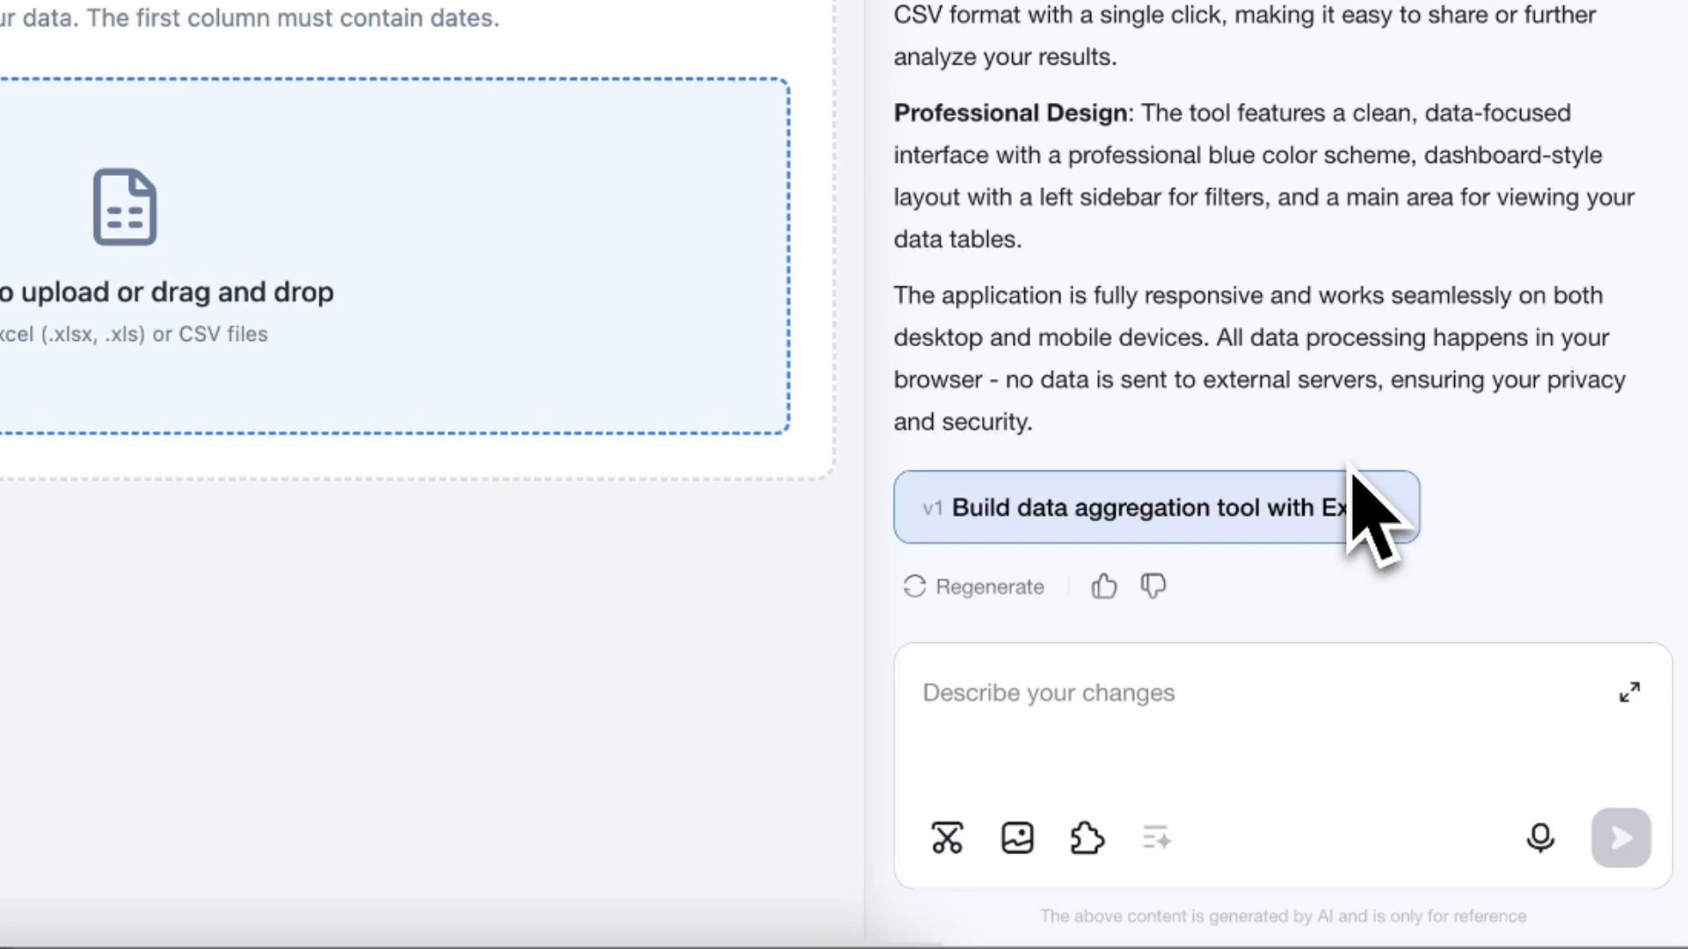
# Import Medo-Data test table.xlsx and scroll through the 29 aggregated records
pyautogui.click(1151, 507)
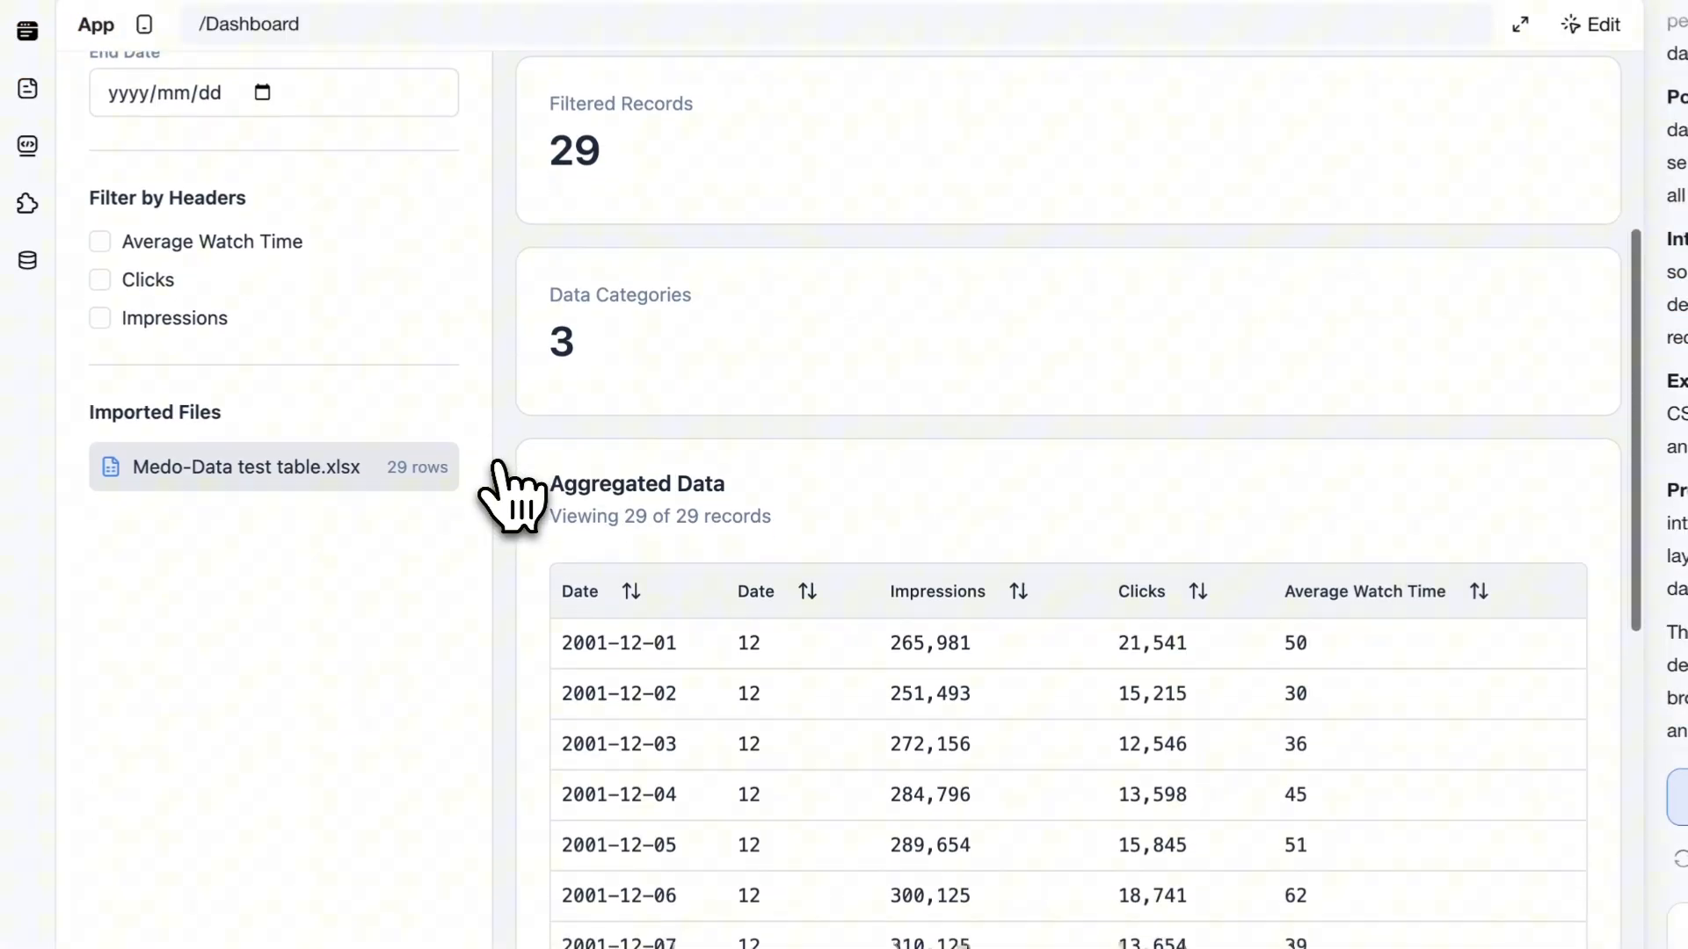
pyautogui.scroll(-3)
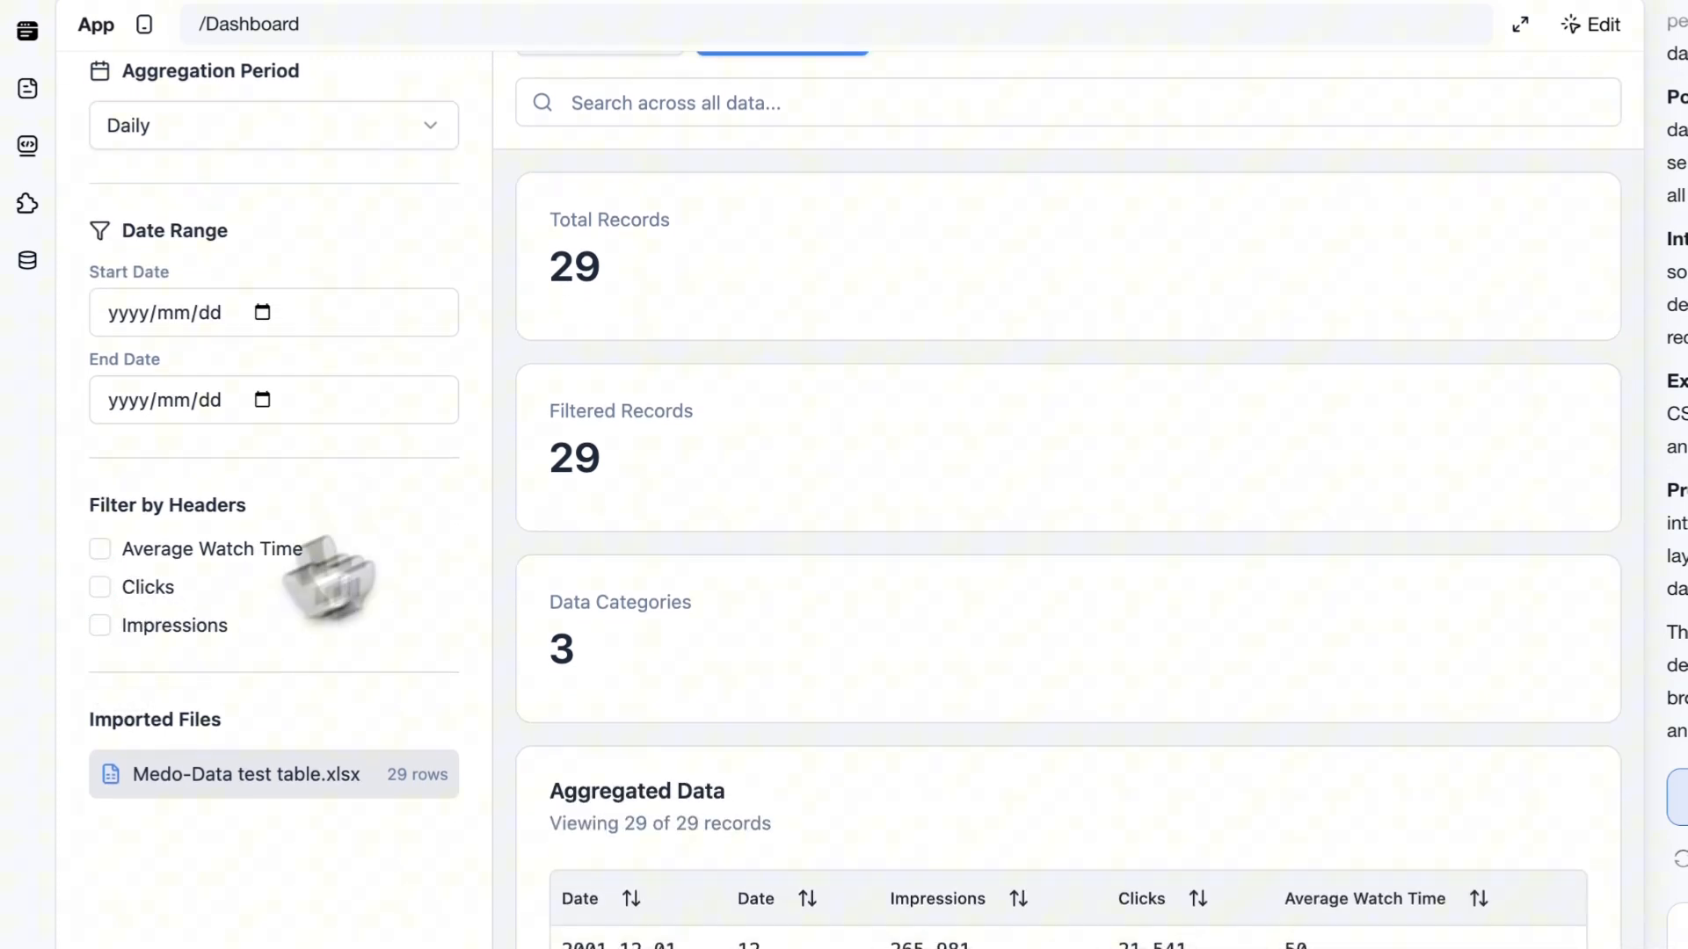
pyautogui.scroll(-3)
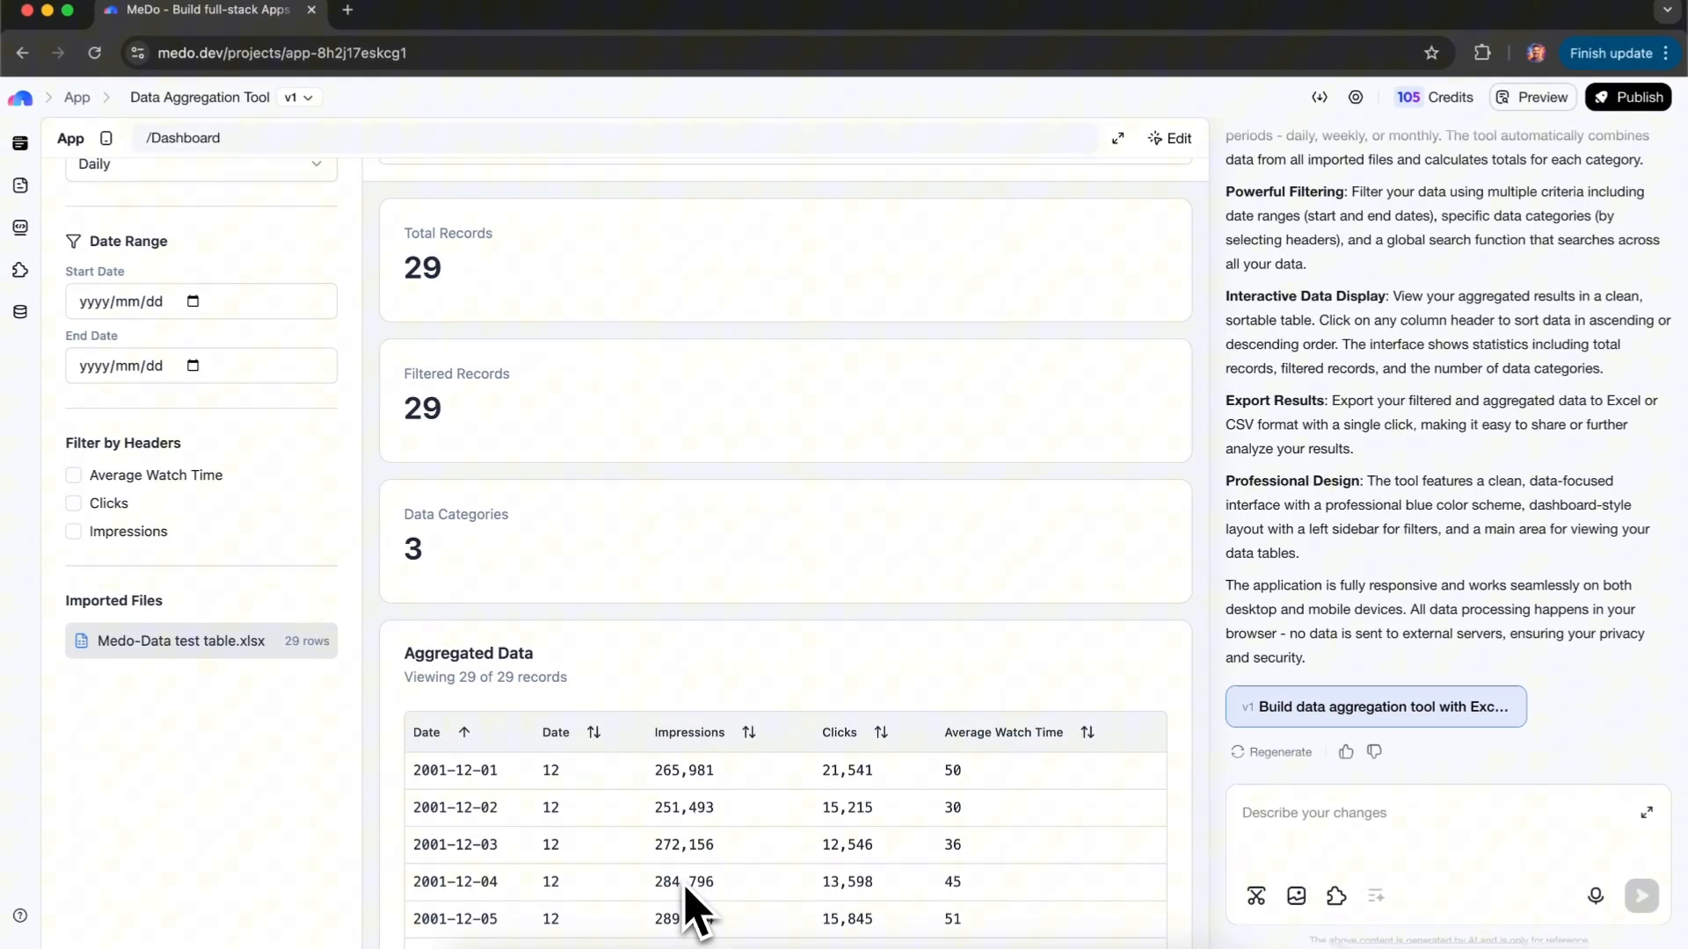
pyautogui.scroll(-3)
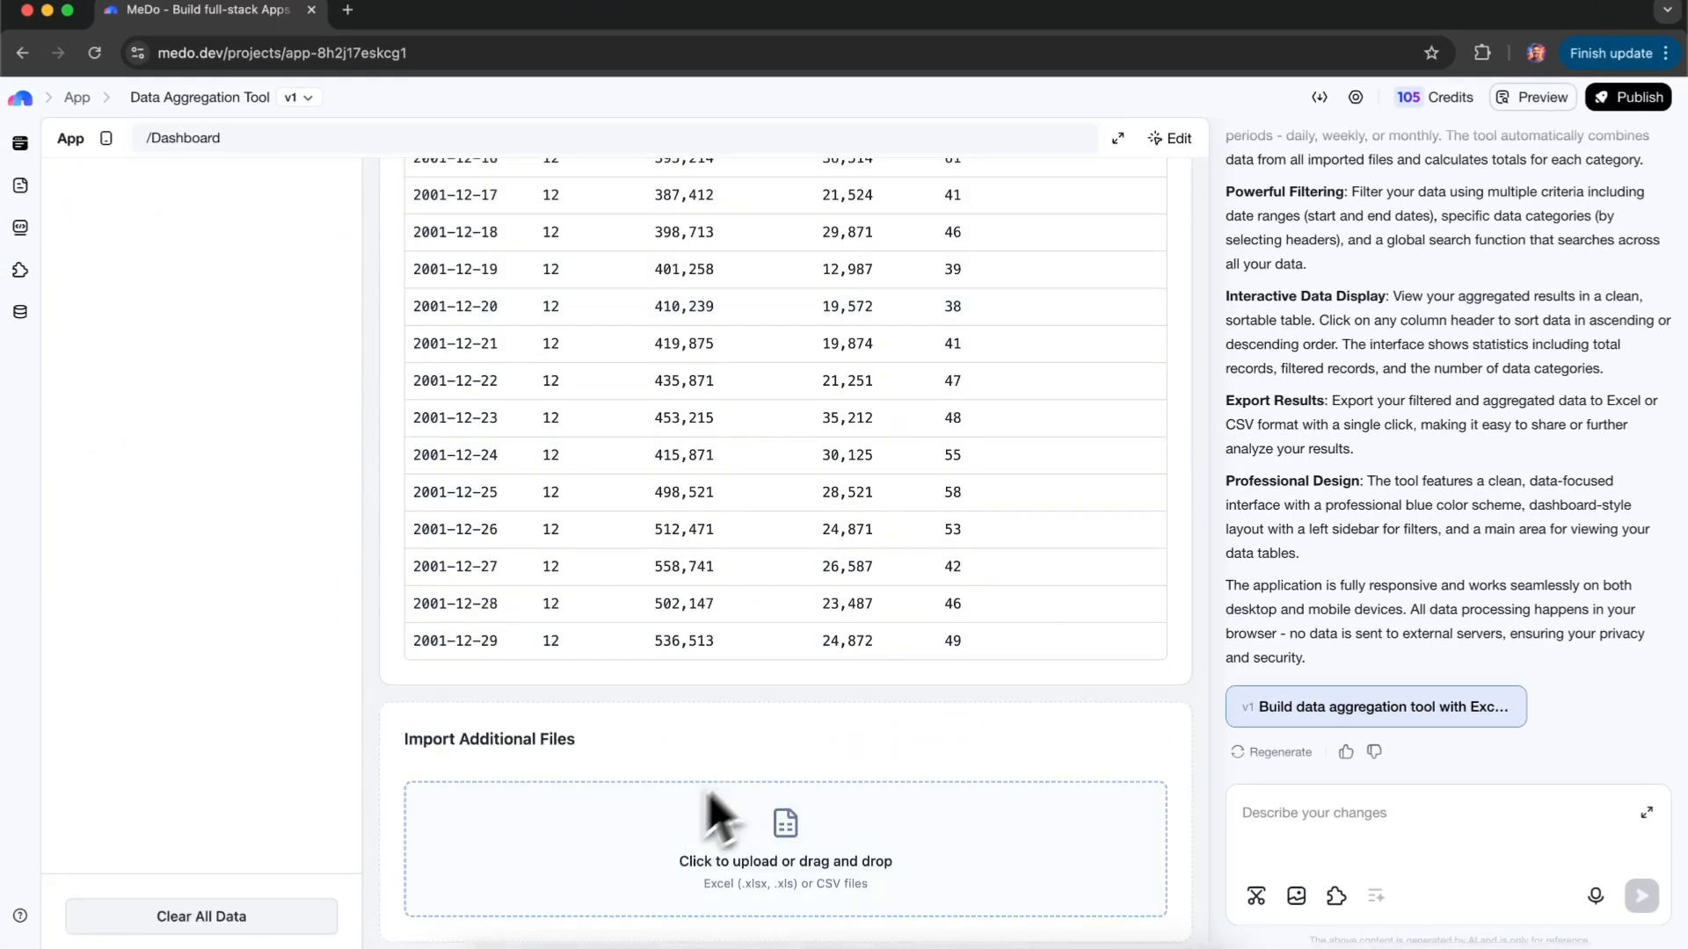
pyautogui.moveTo(754, 824)
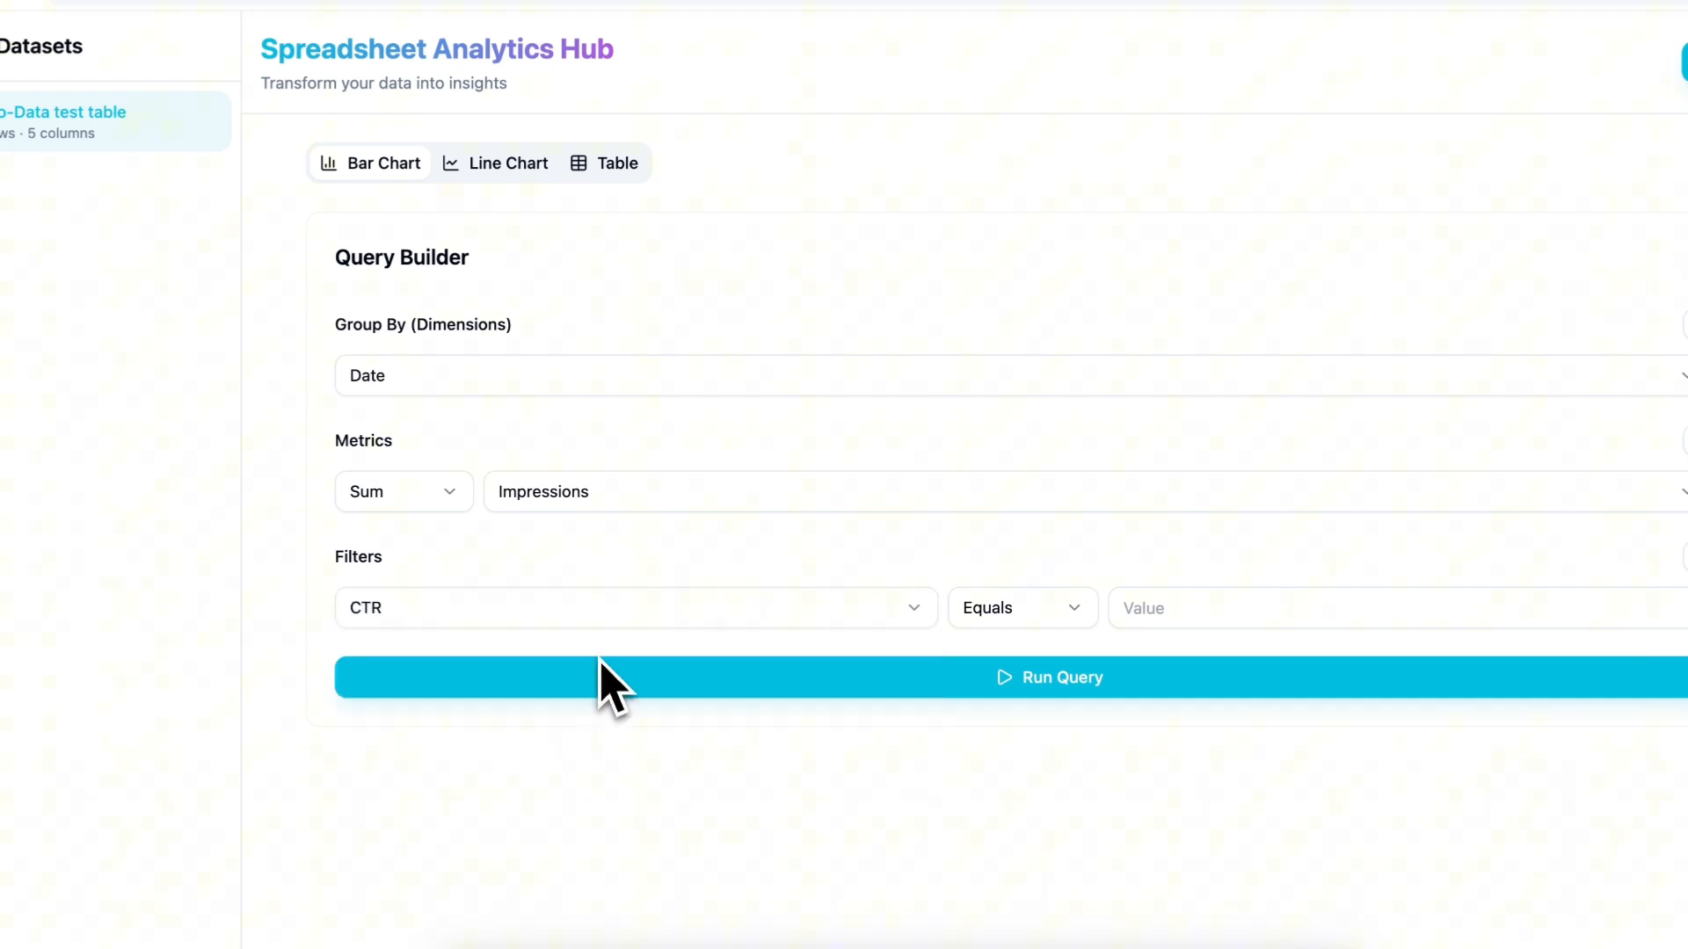
# Run the impressions-by-date query in the Spreadsheet Analytics Hub
pyautogui.click(1046, 677)
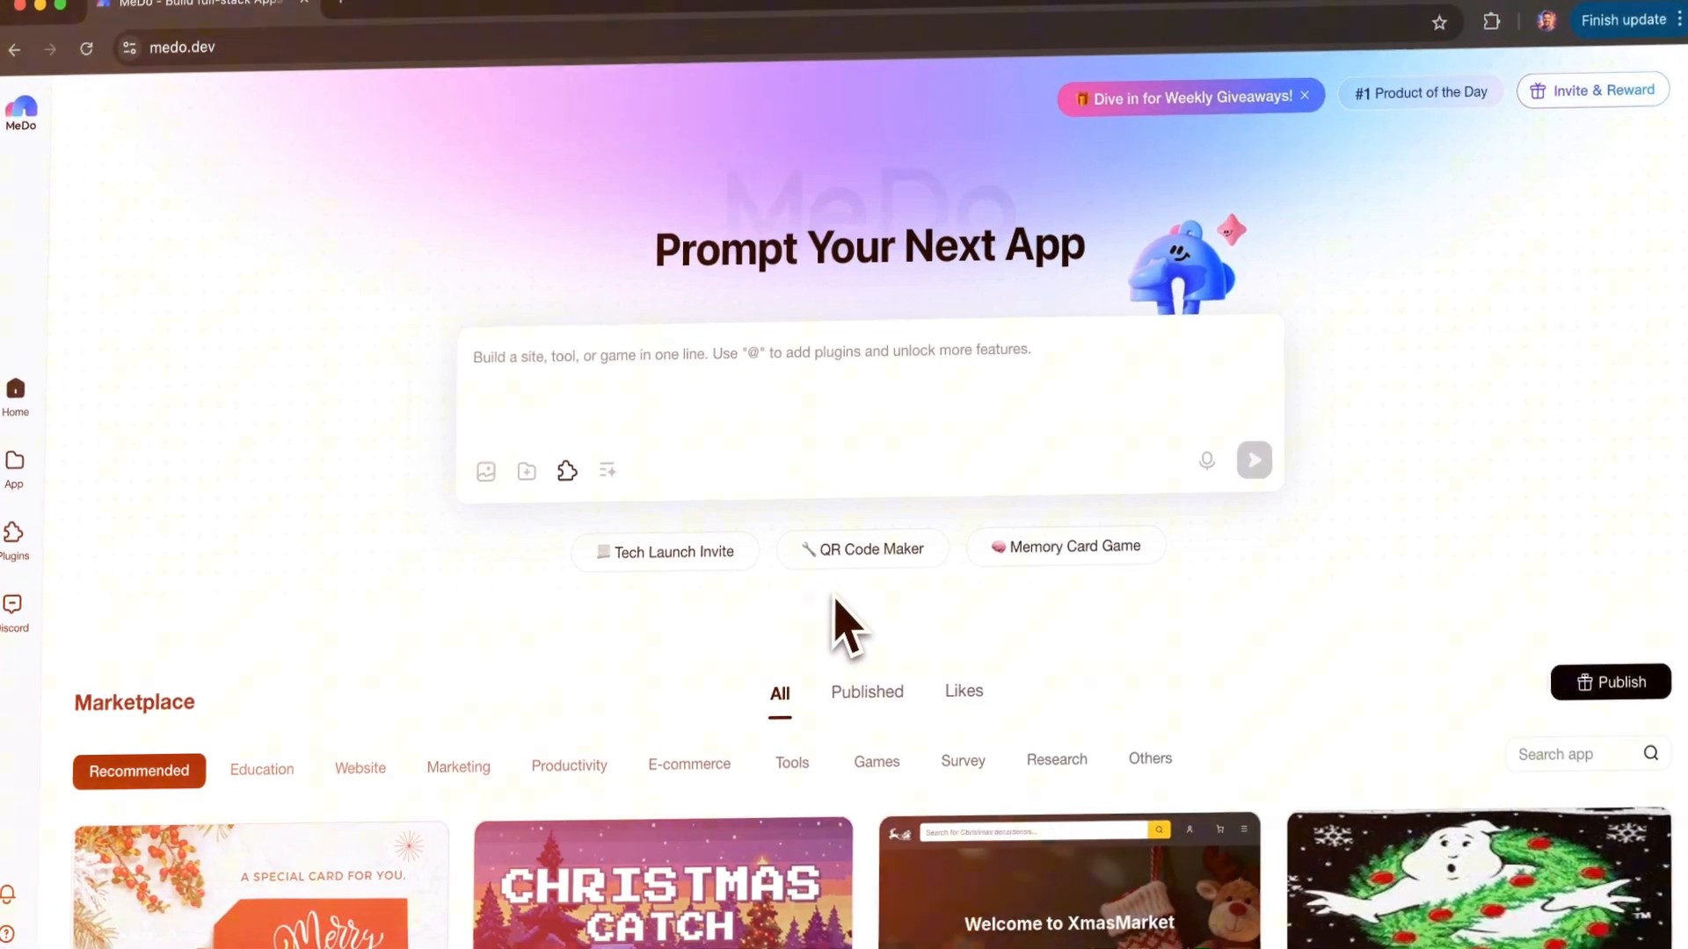
pyautogui.scroll(-3)
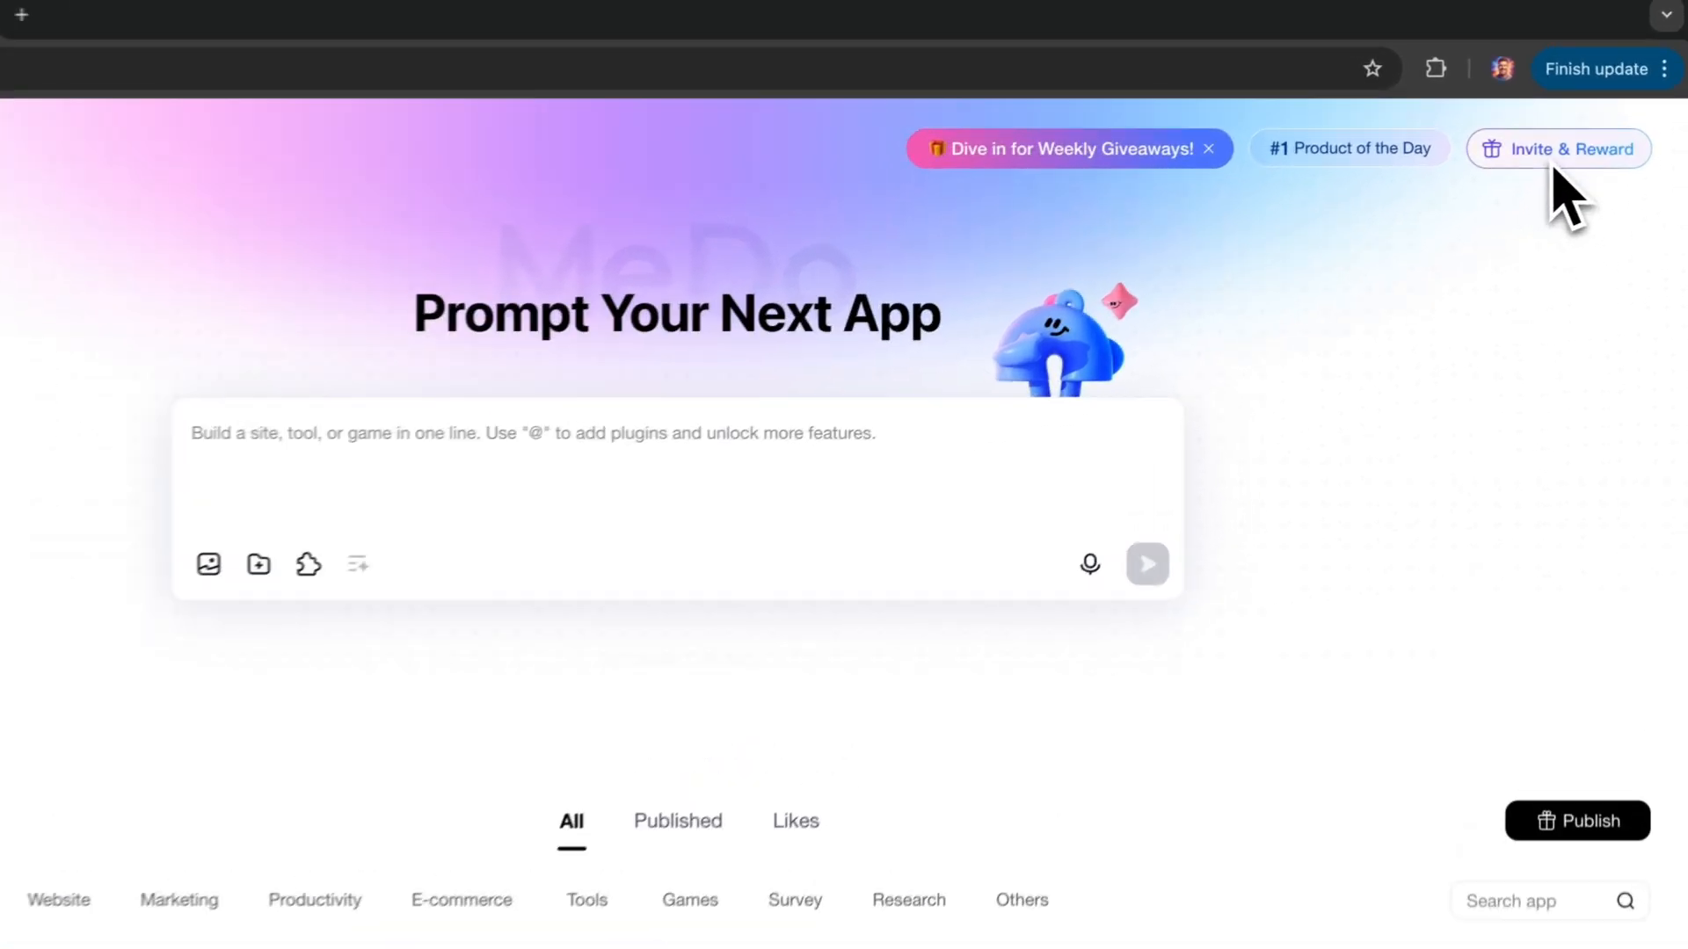
pyautogui.click(1557, 149)
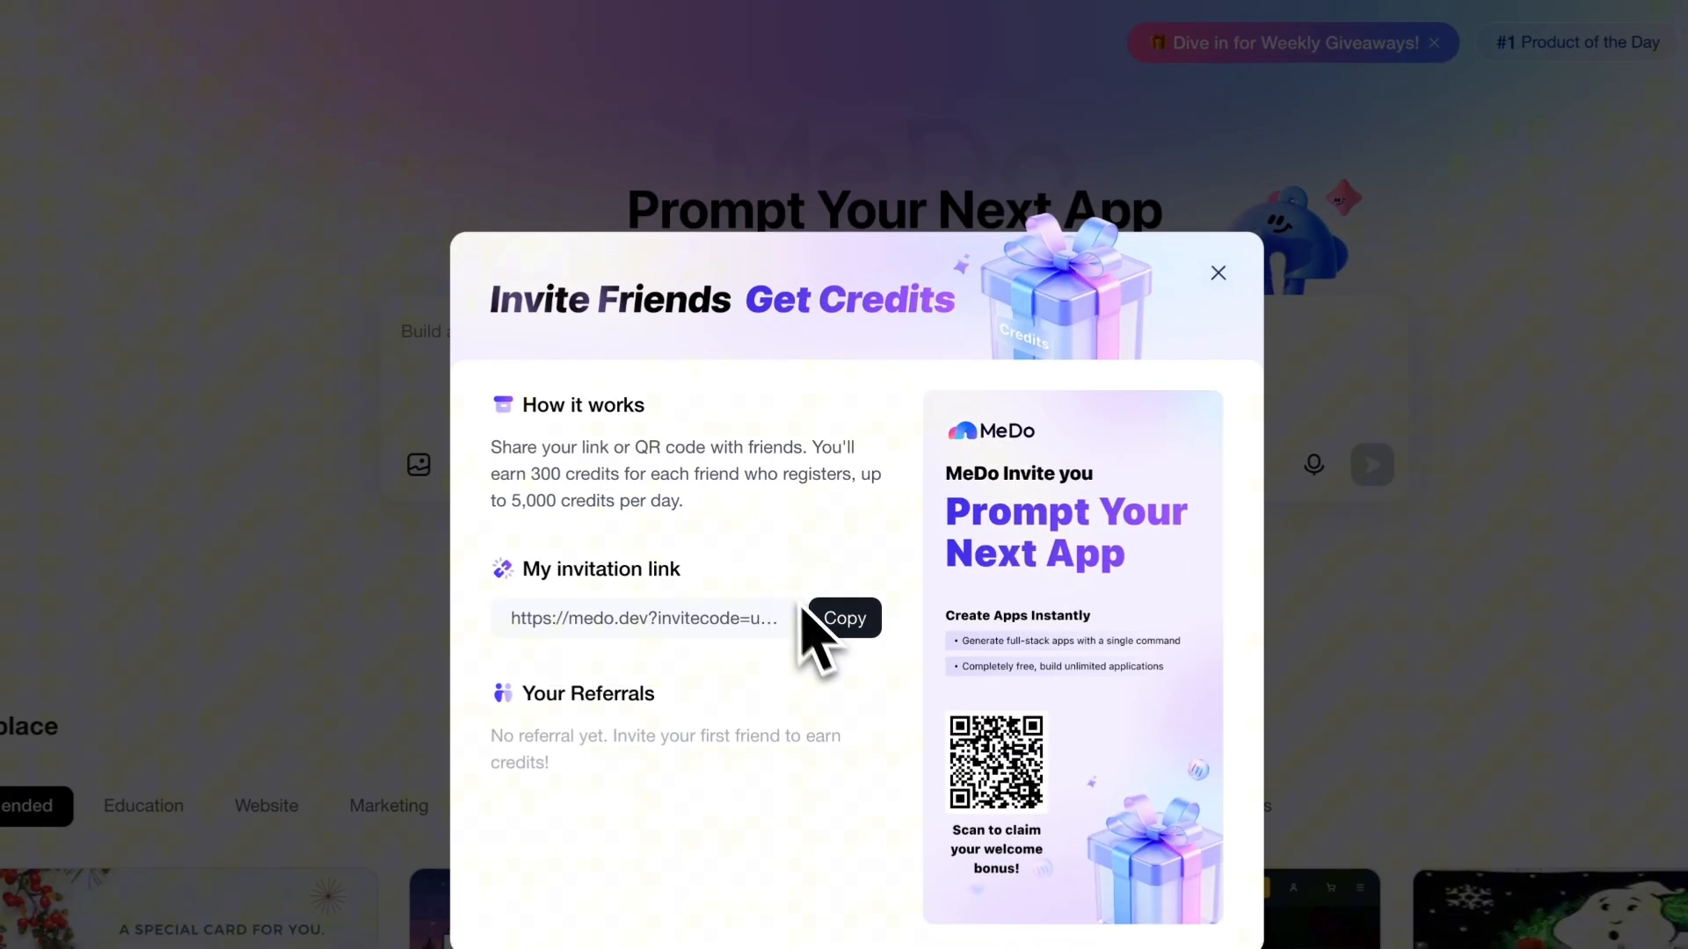
pyautogui.moveTo(850, 538)
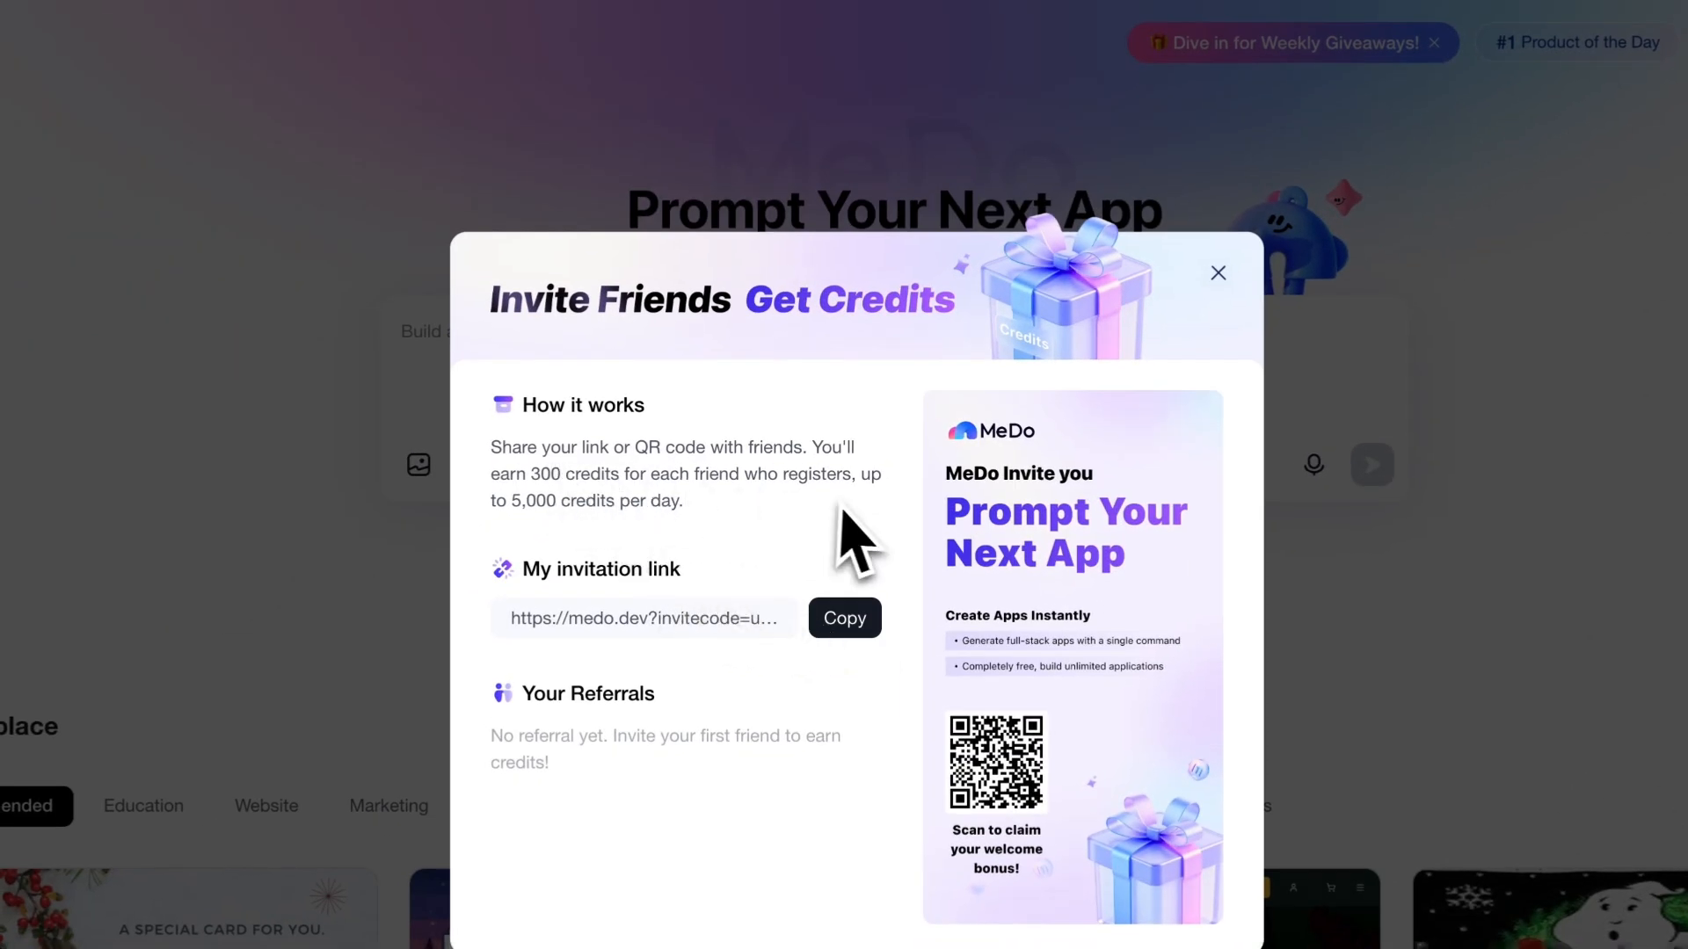
pyautogui.click(1217, 272)
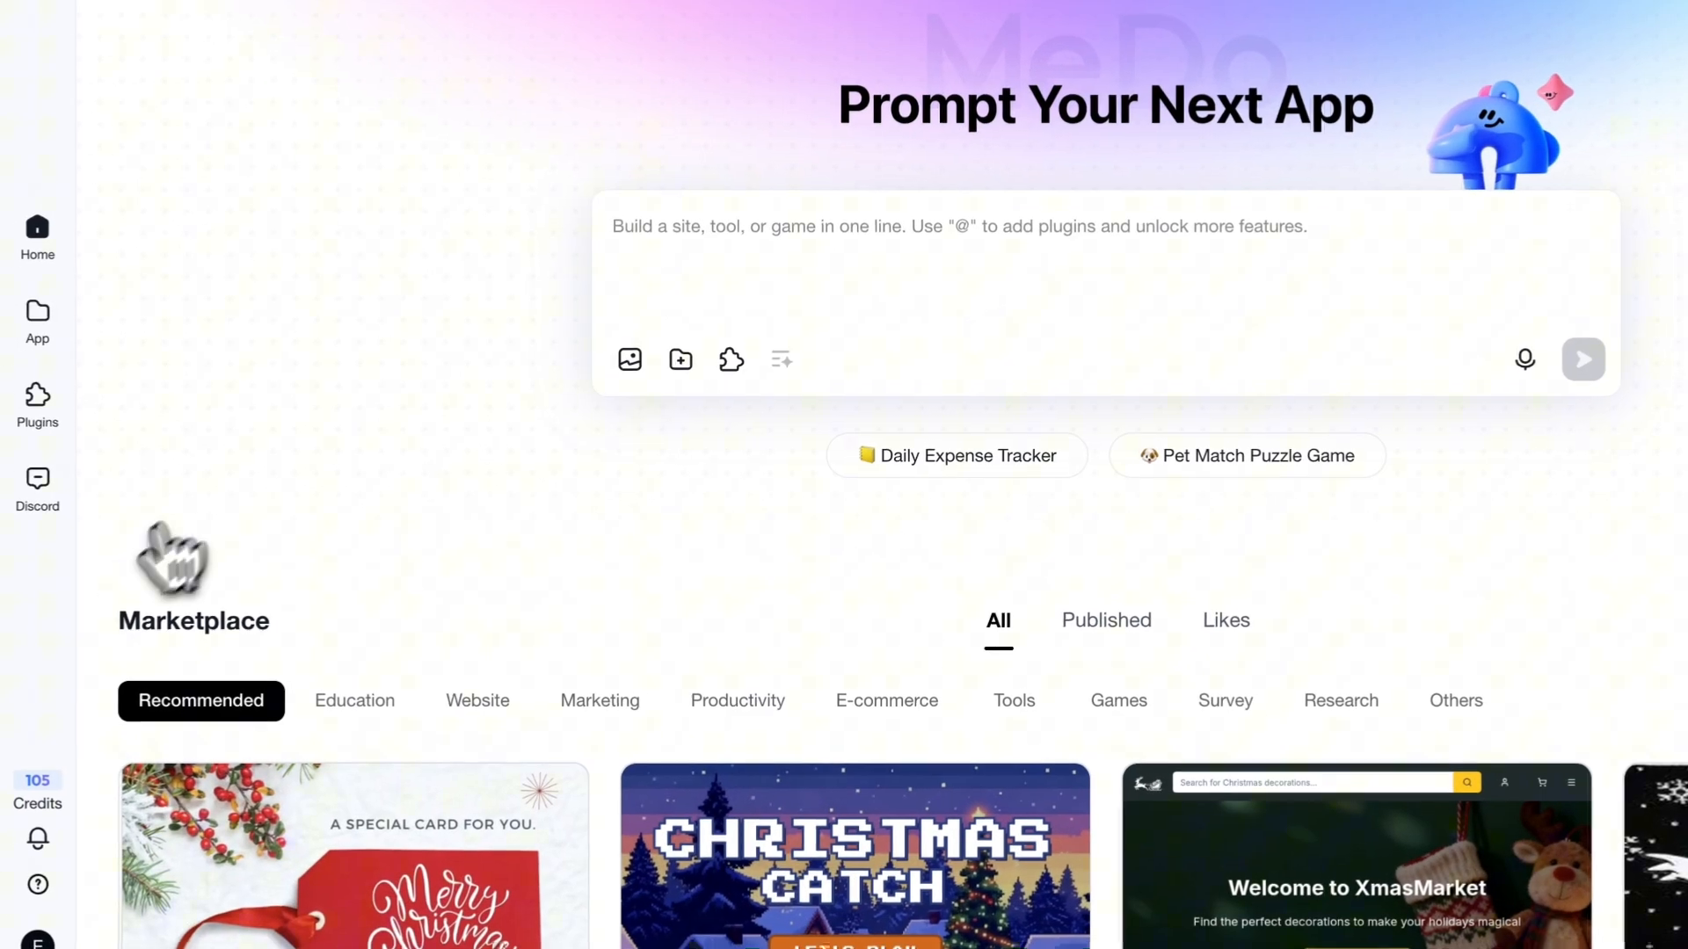
# Check the 105 free credits and compare the Free and $20 Pro plans
pyautogui.click(37, 789)
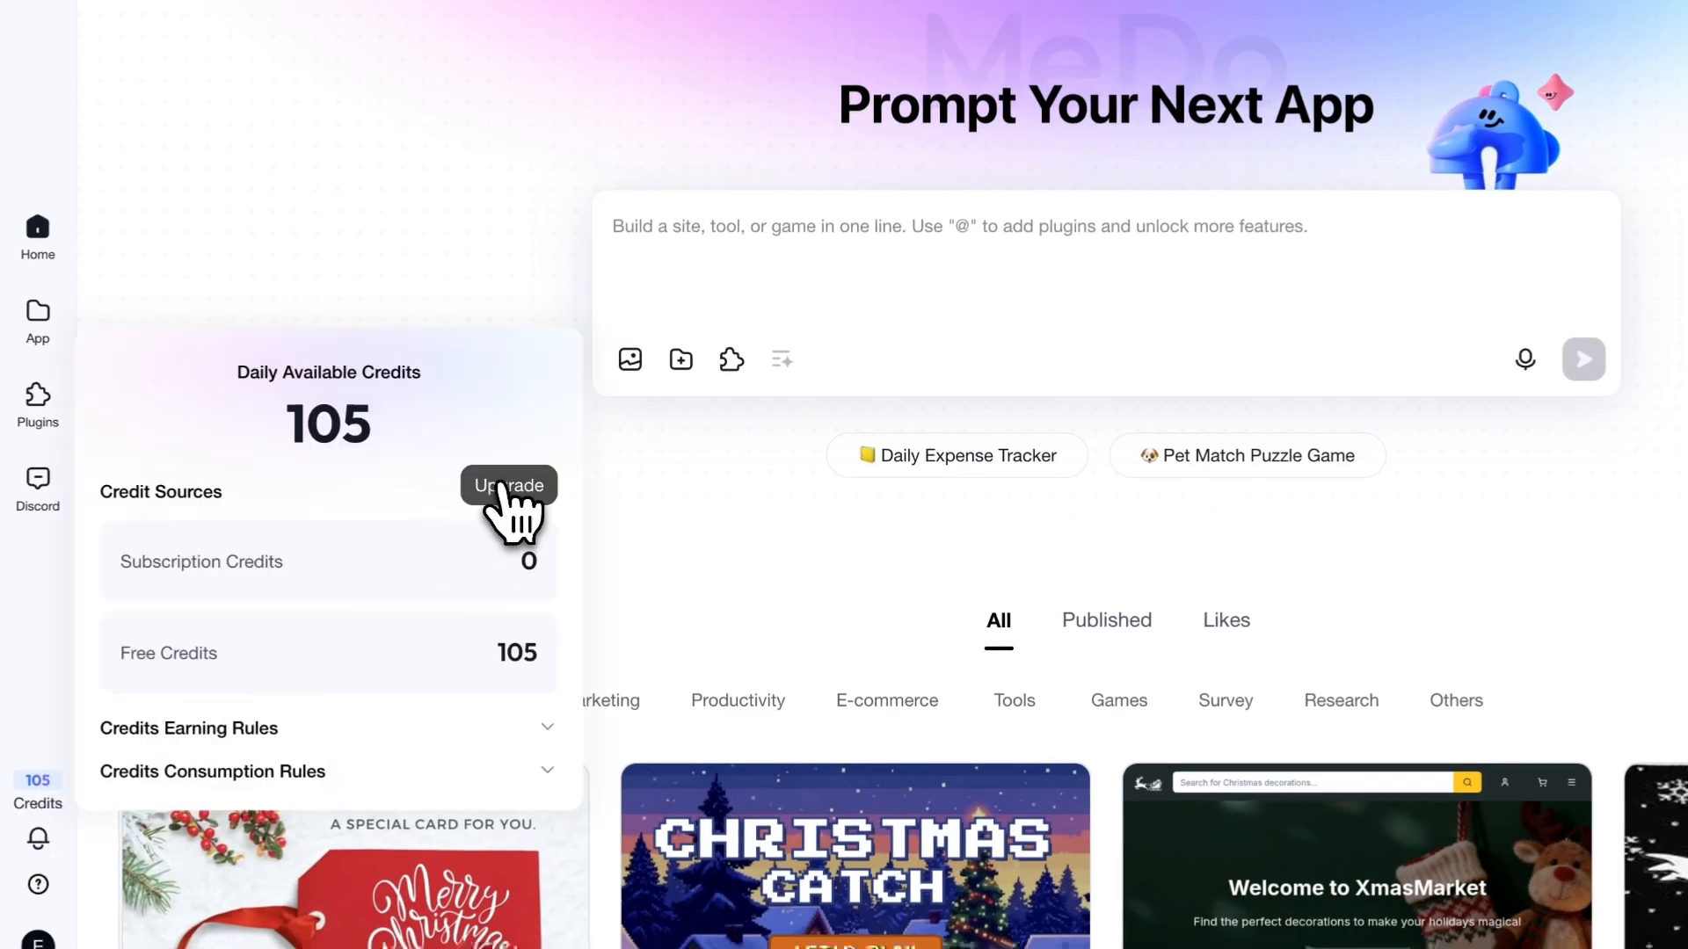
pyautogui.click(507, 485)
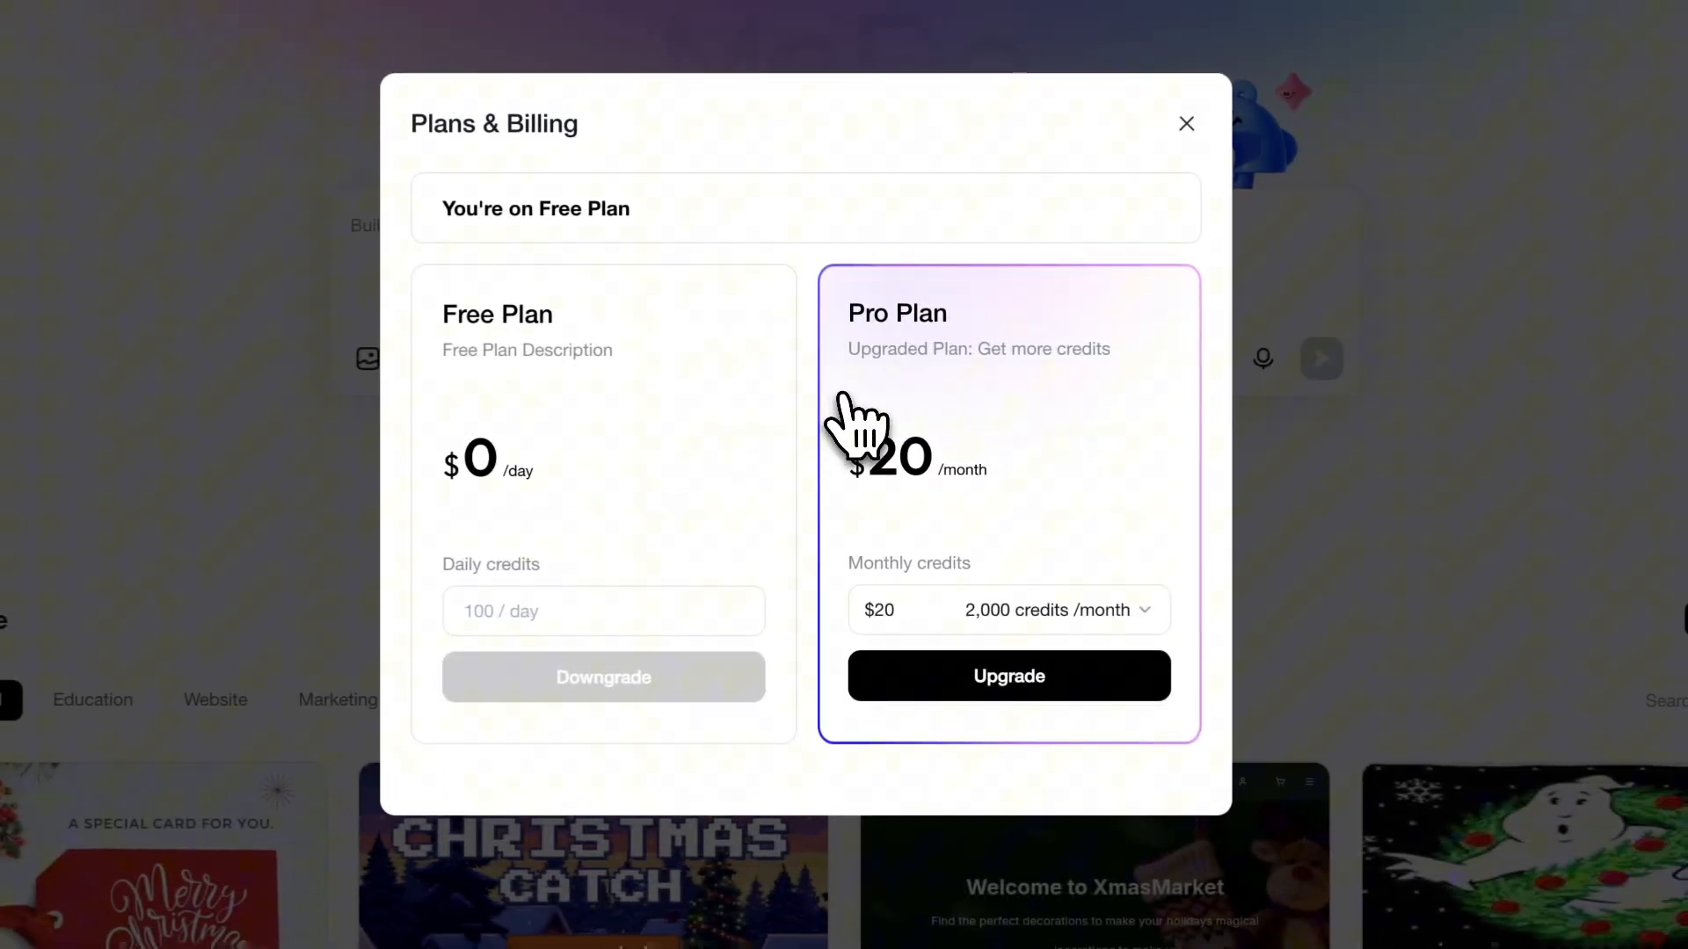
pyautogui.moveTo(1008, 676)
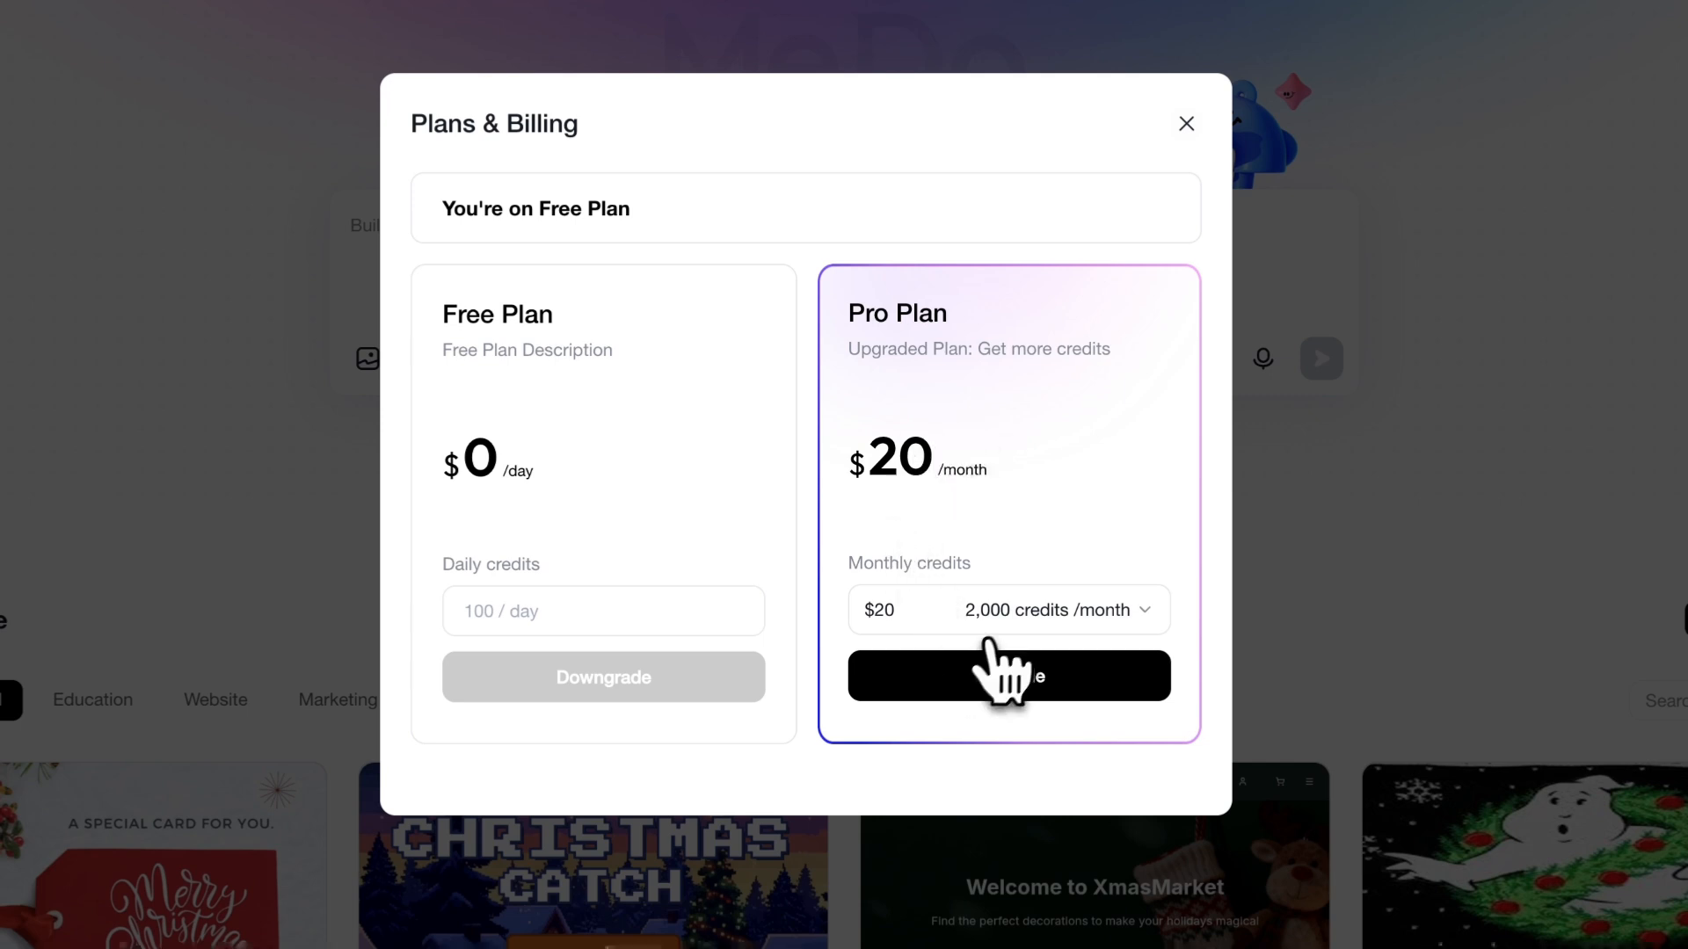
pyautogui.click(1007, 609)
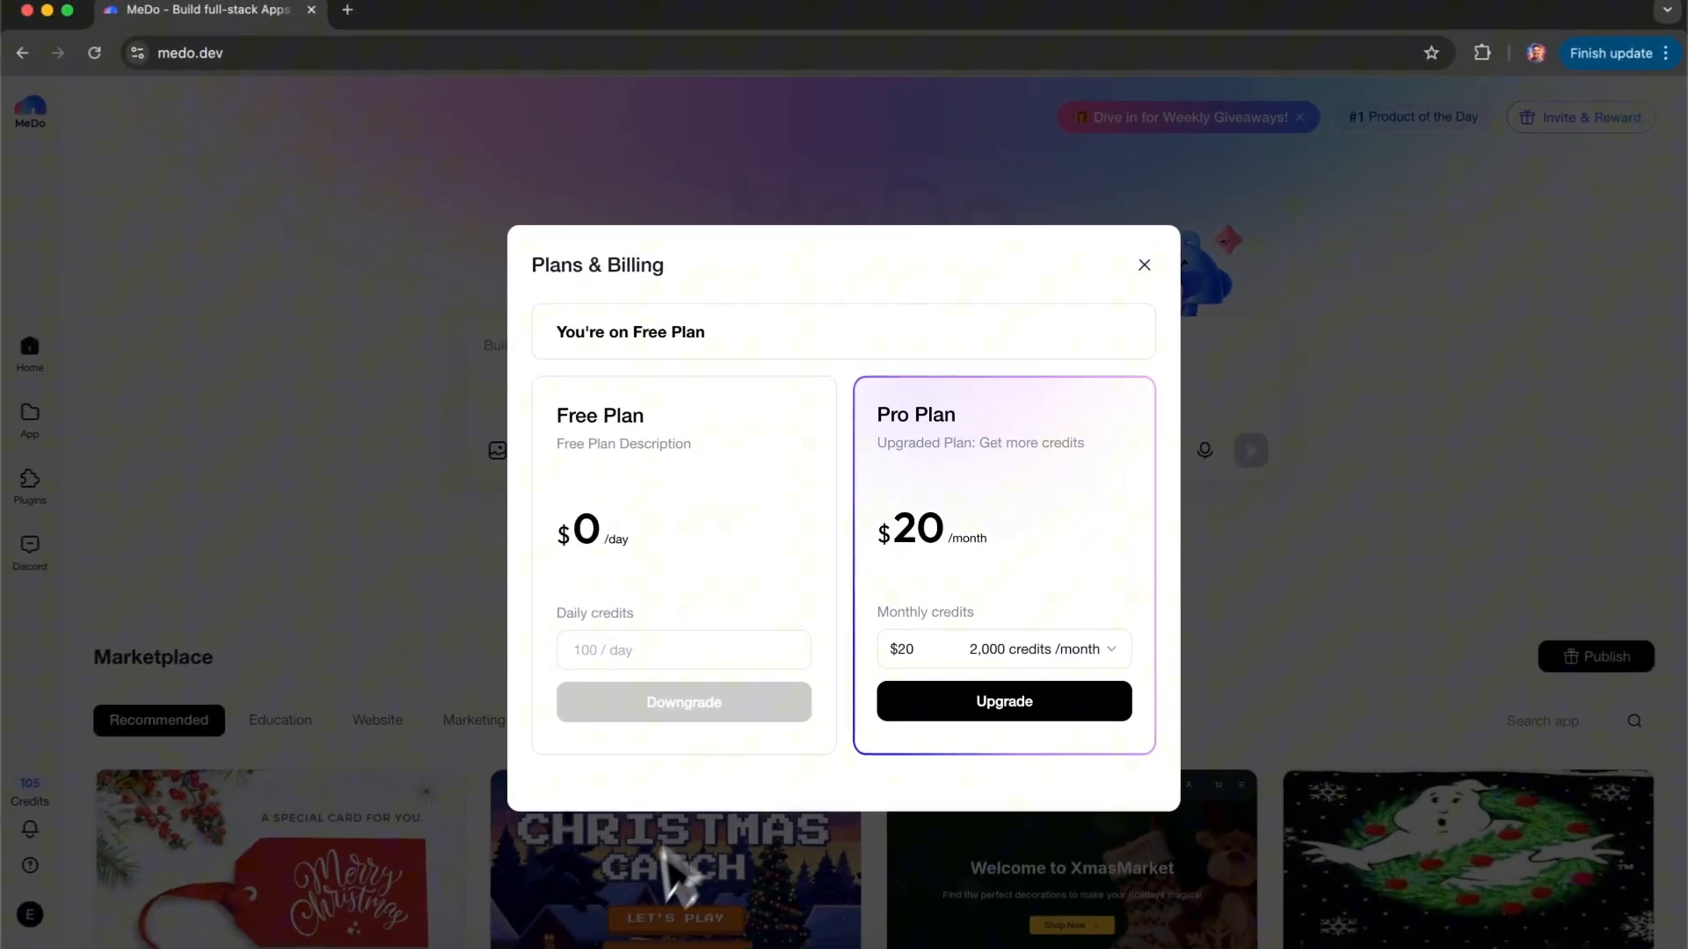
pyautogui.click(1143, 264)
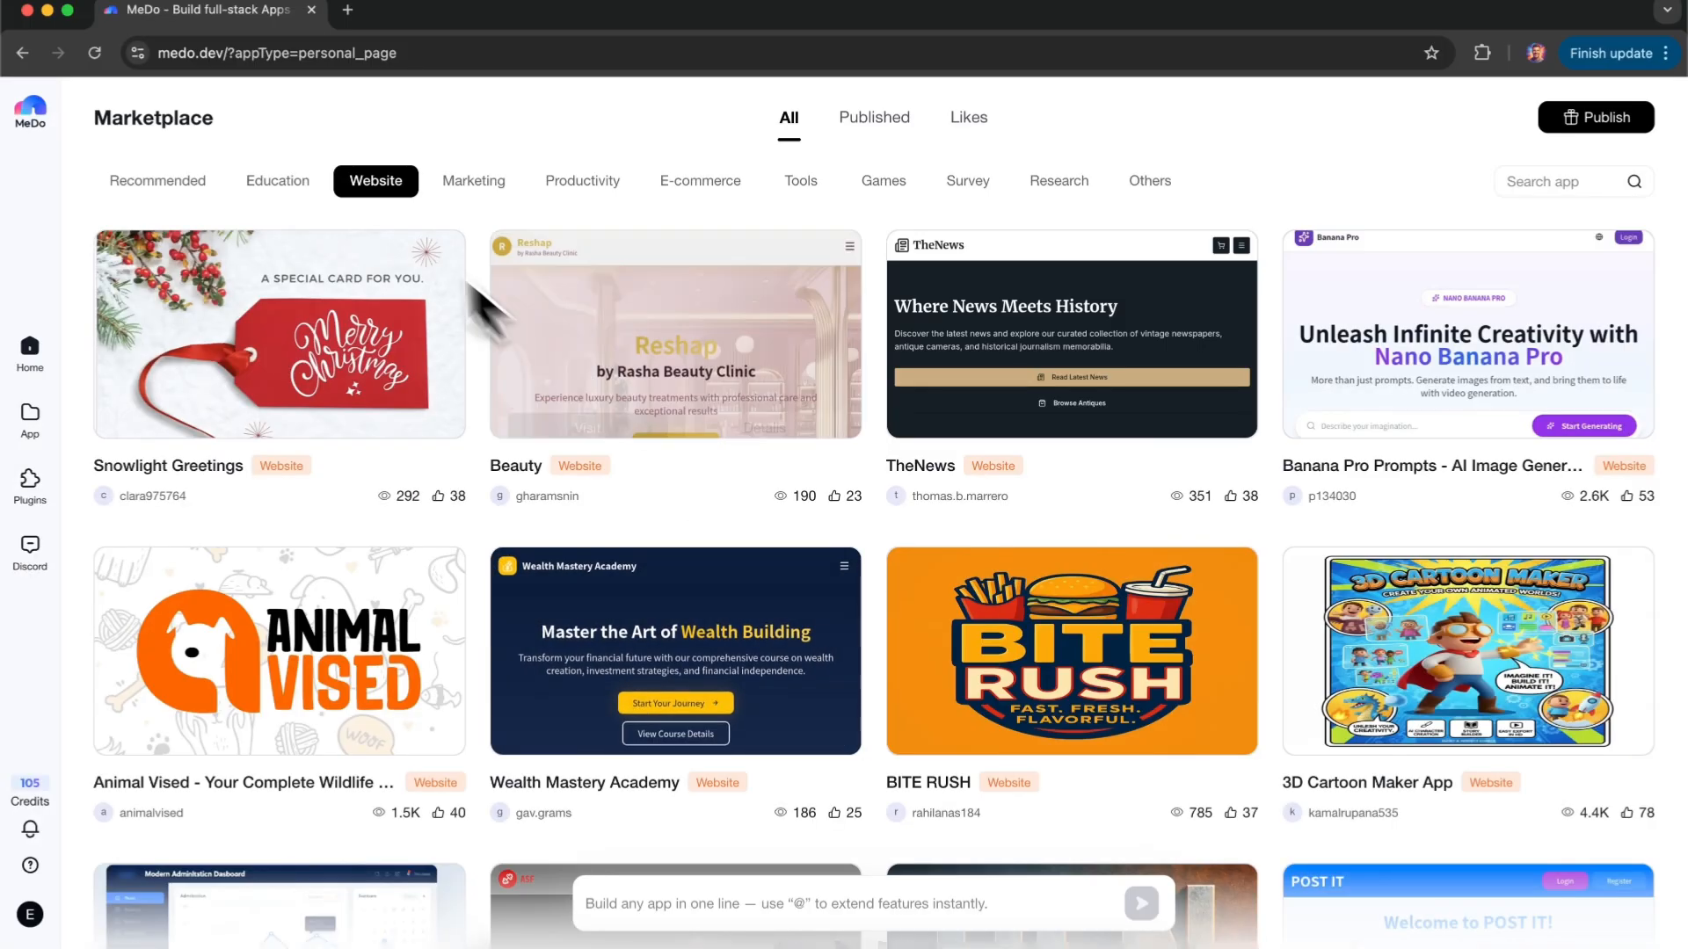
# Browse Education, Marketing, E-commerce, Tools and Games apps, scrolling the Games list
pyautogui.click(277, 180)
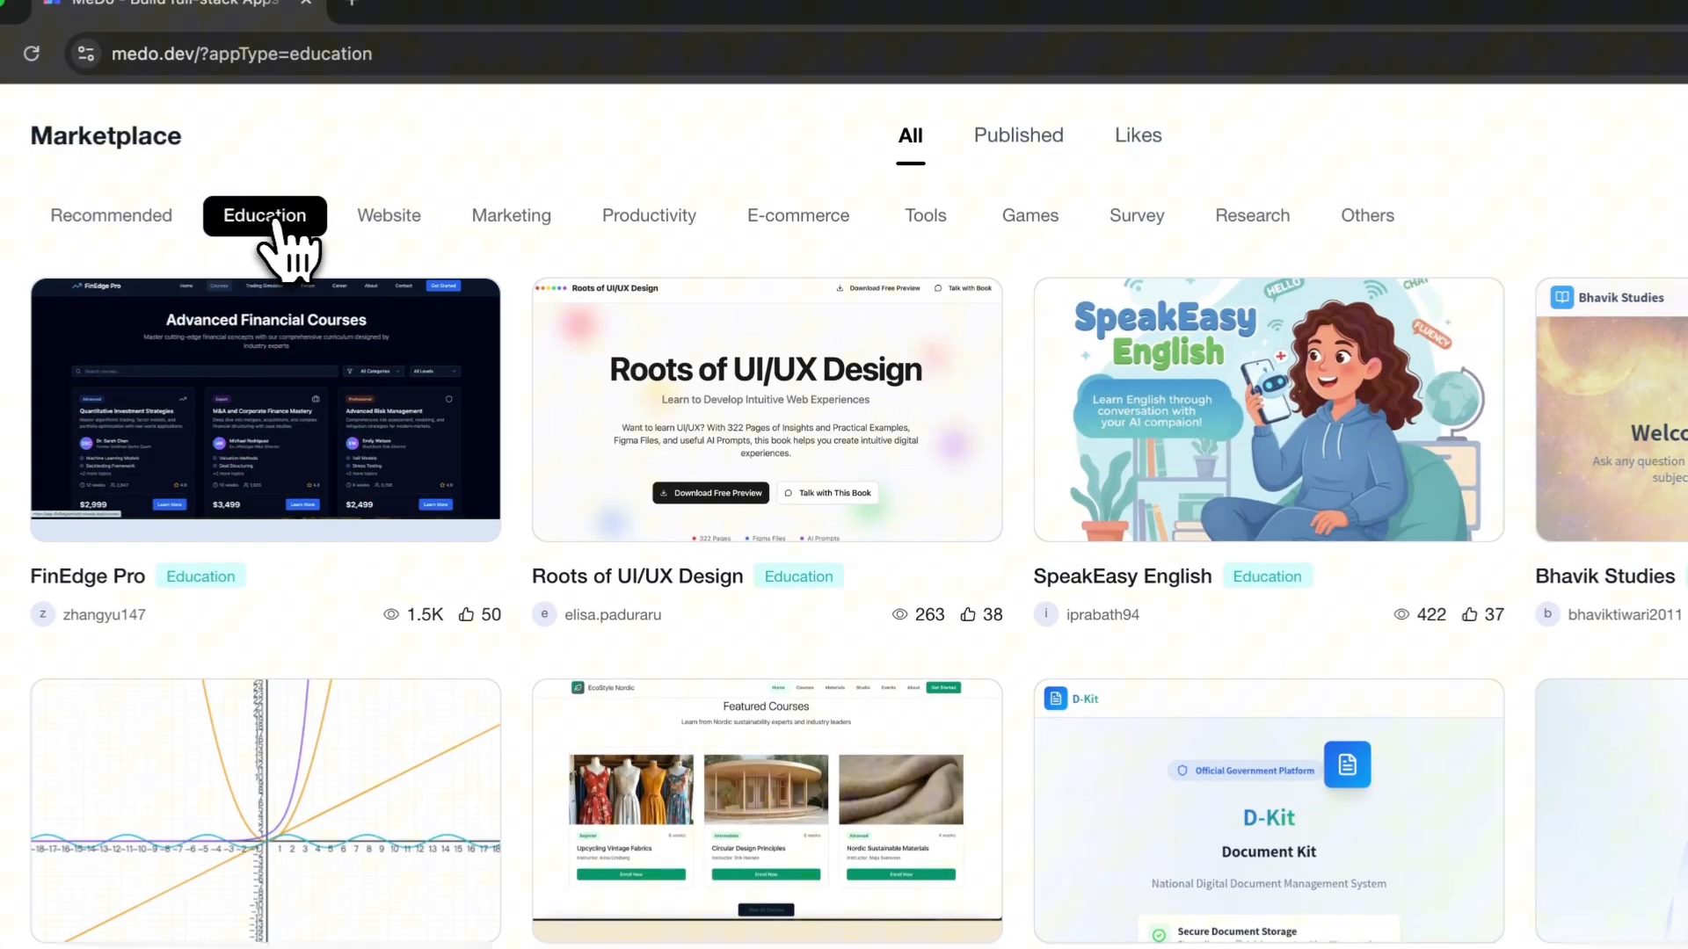
pyautogui.moveTo(408, 205)
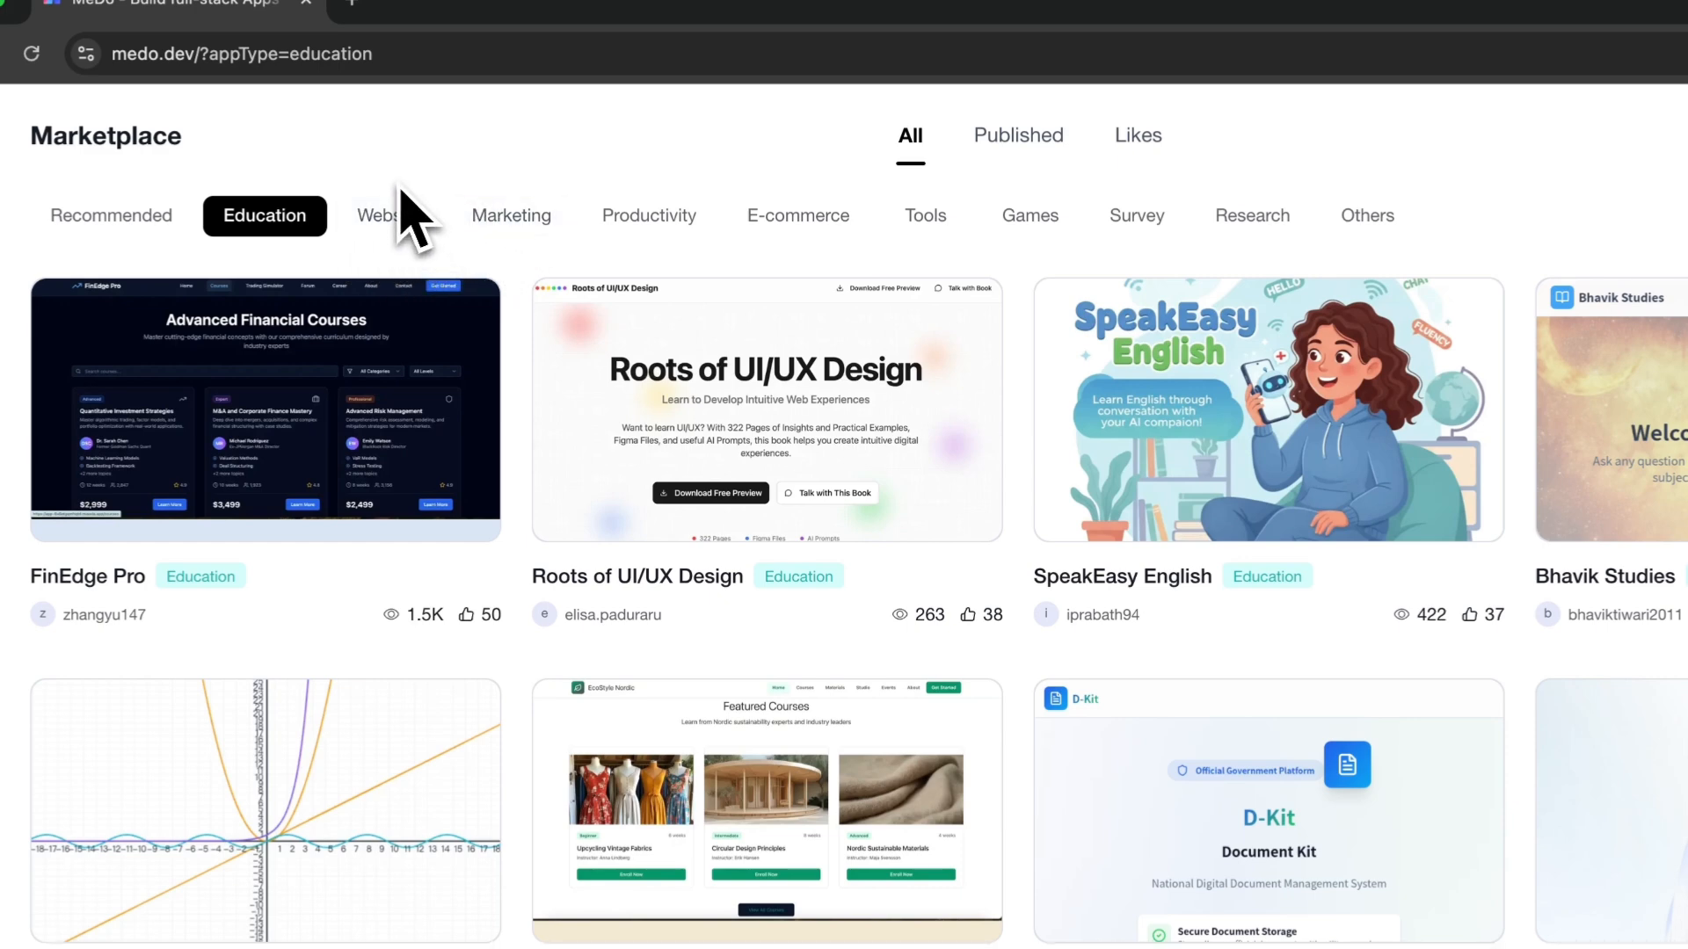
pyautogui.moveTo(798, 215)
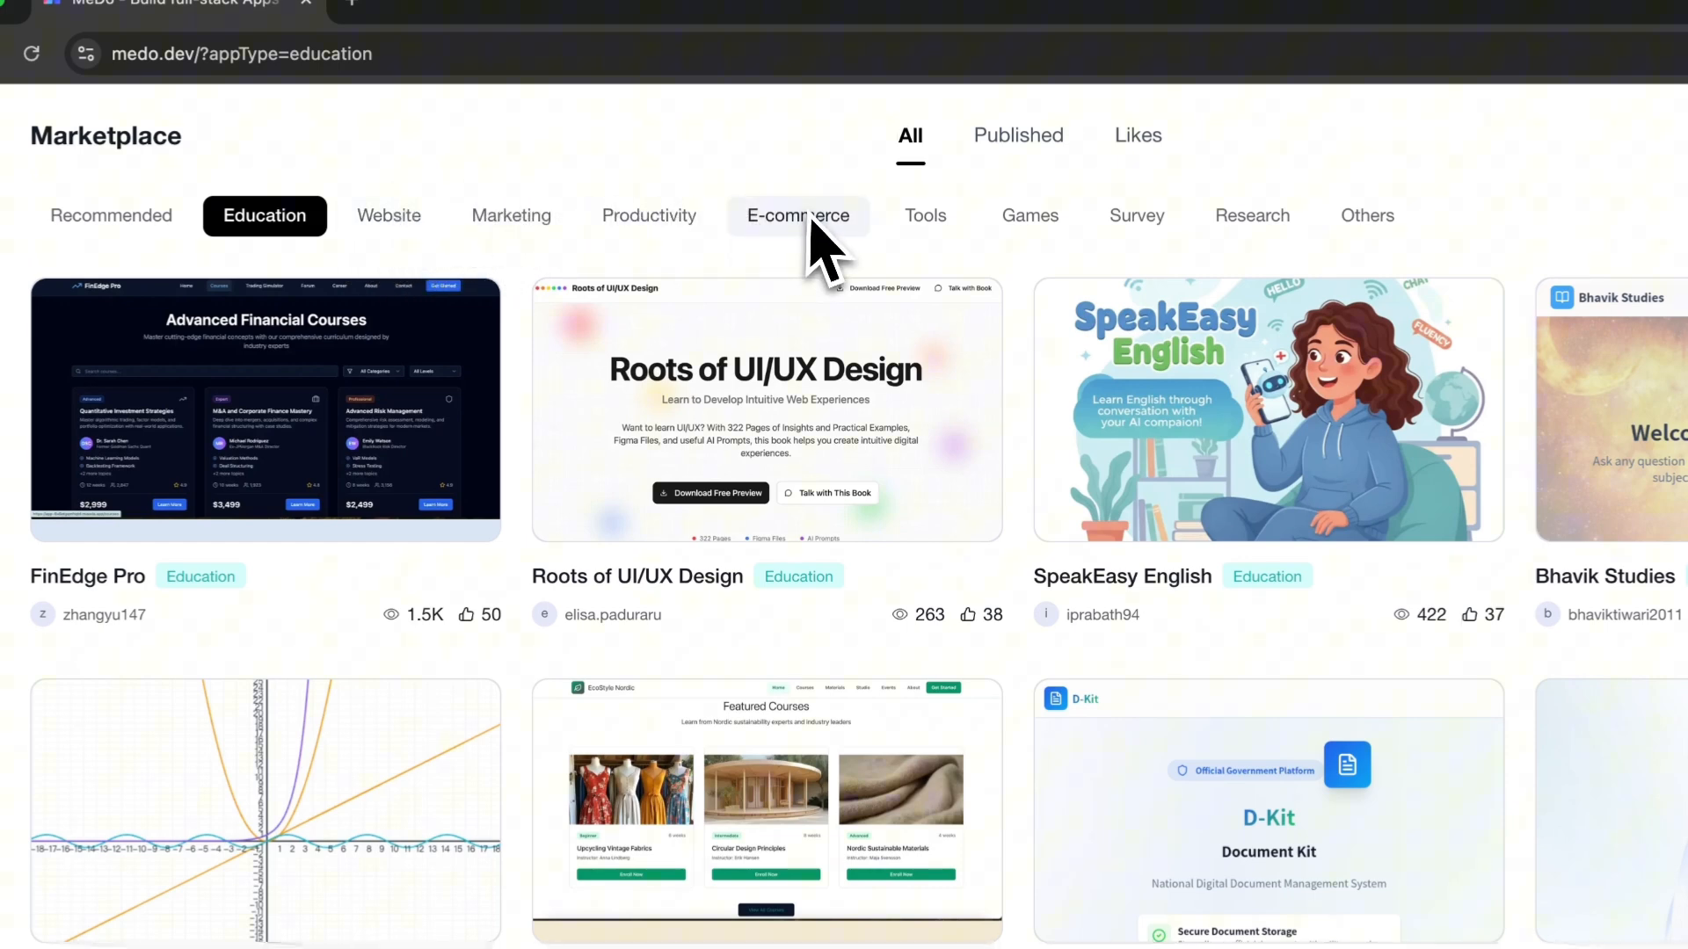
pyautogui.moveTo(479, 221)
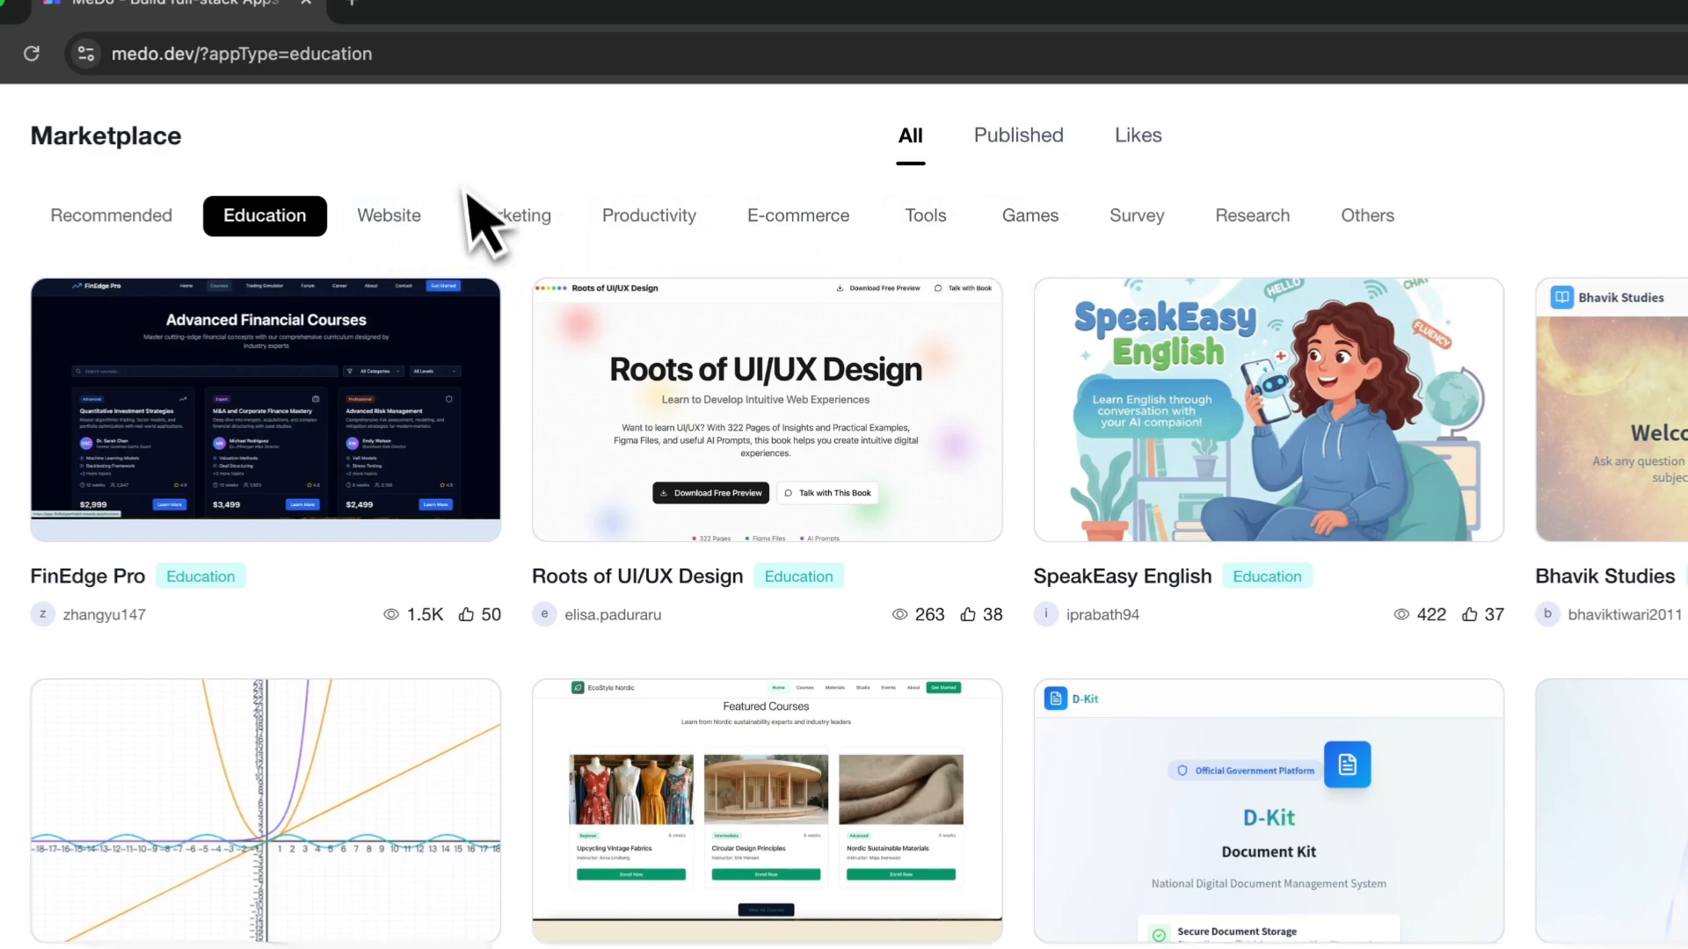
pyautogui.click(509, 216)
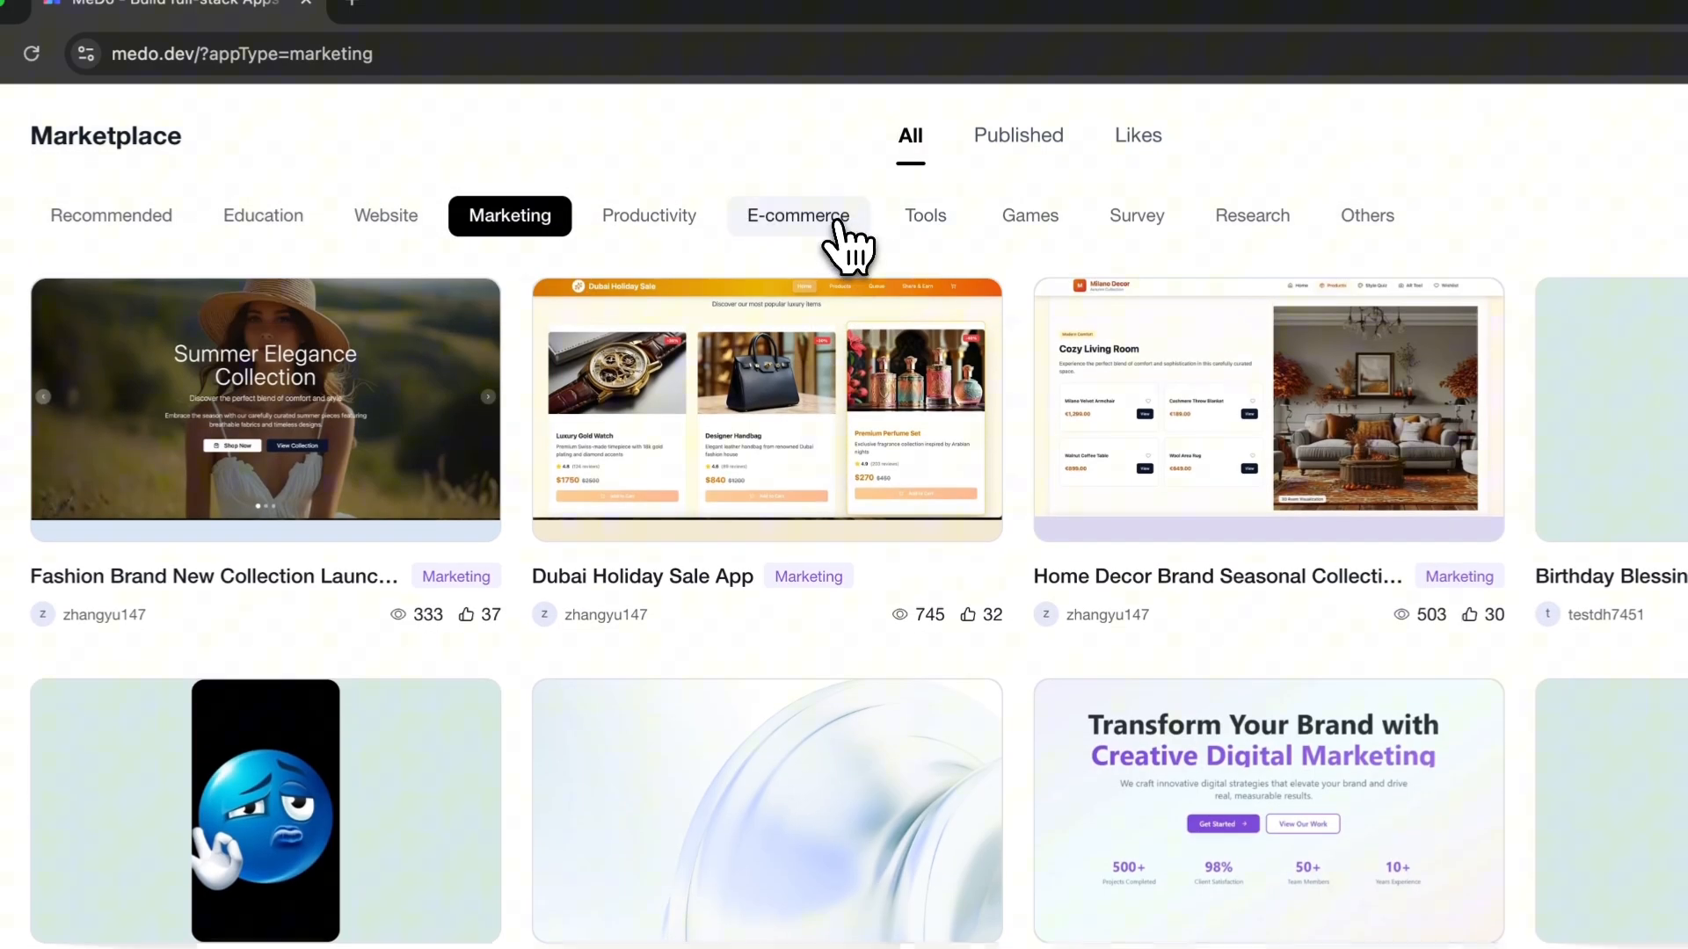
pyautogui.click(796, 216)
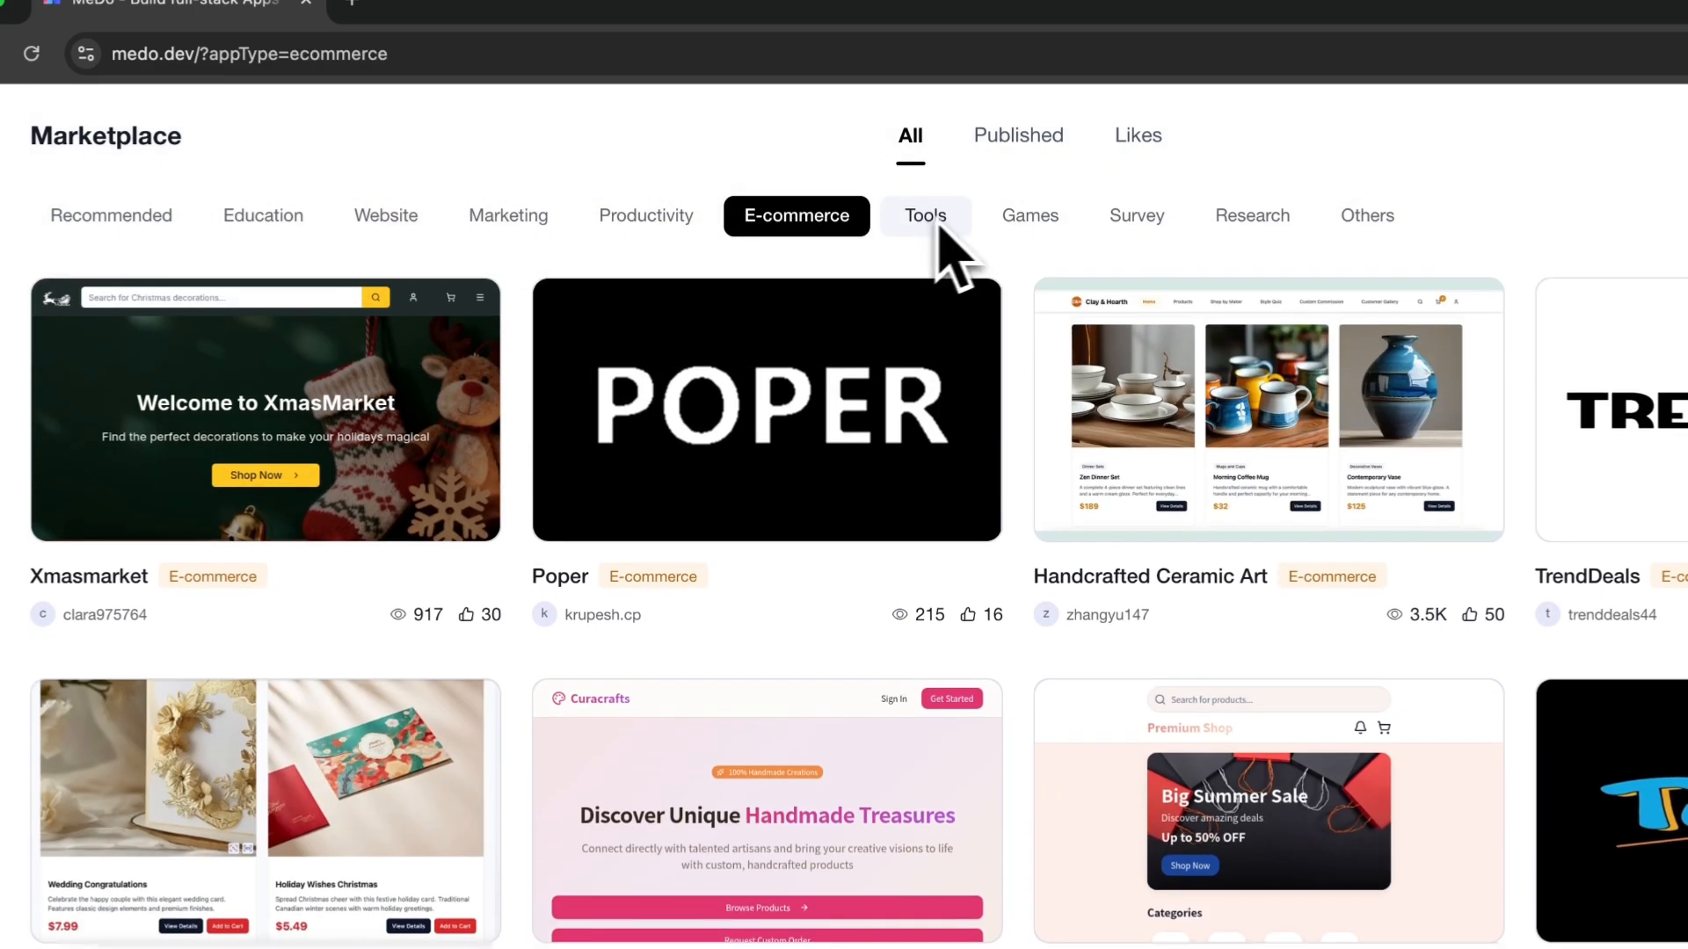
pyautogui.click(1026, 216)
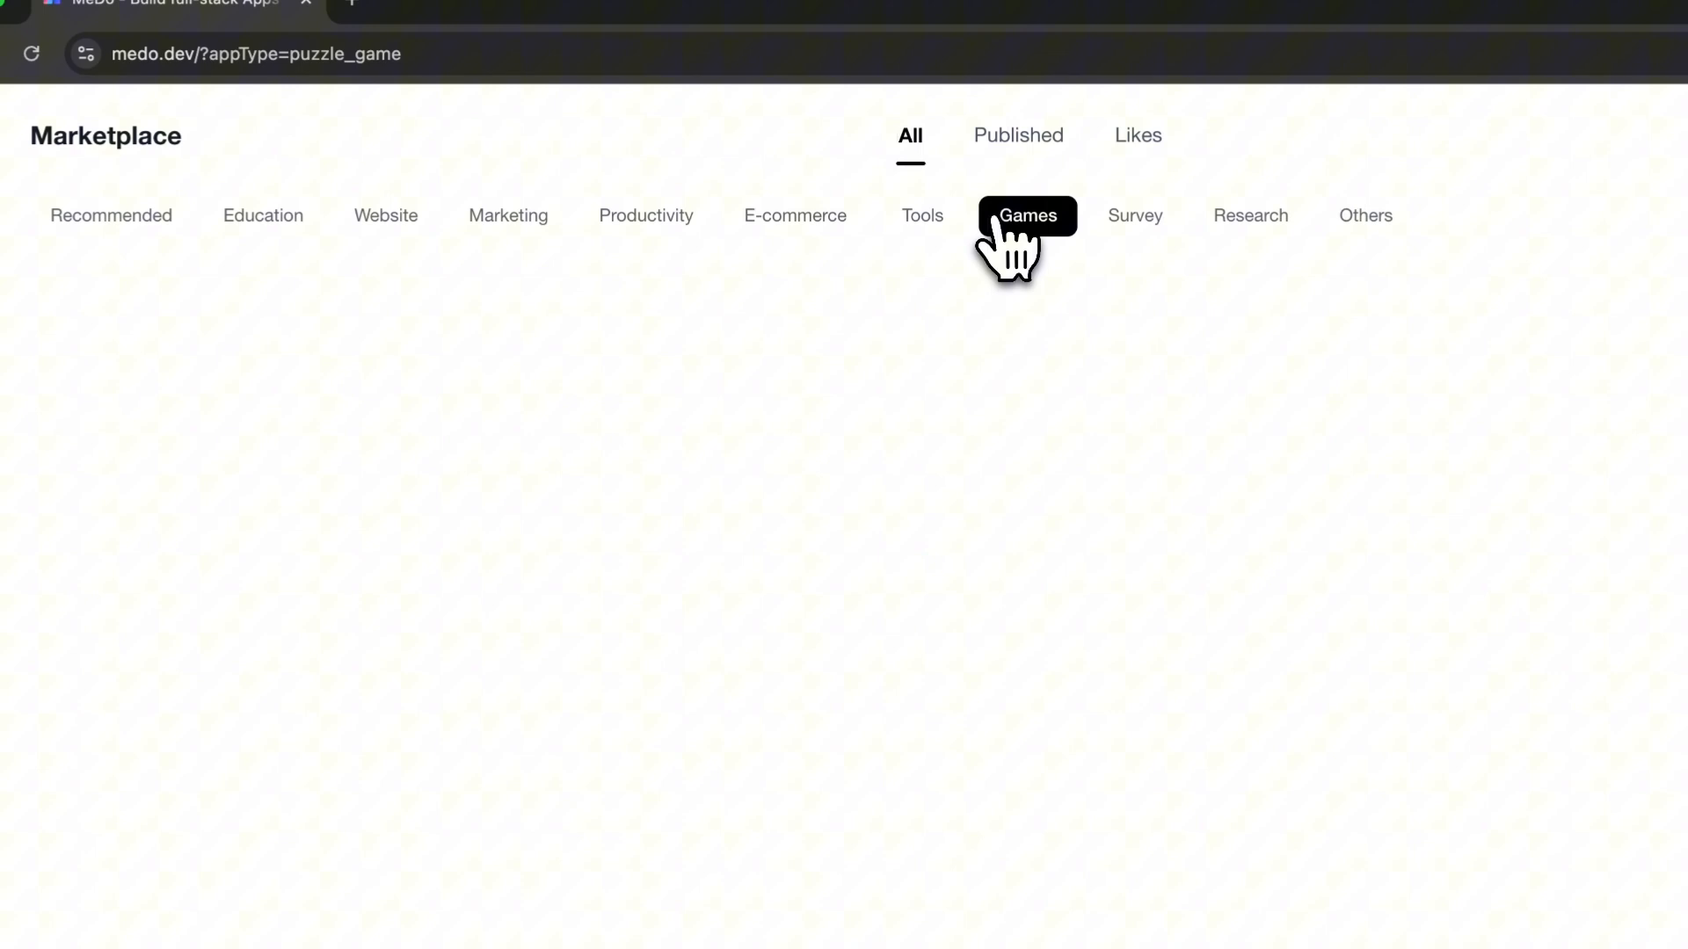
pyautogui.click(1027, 216)
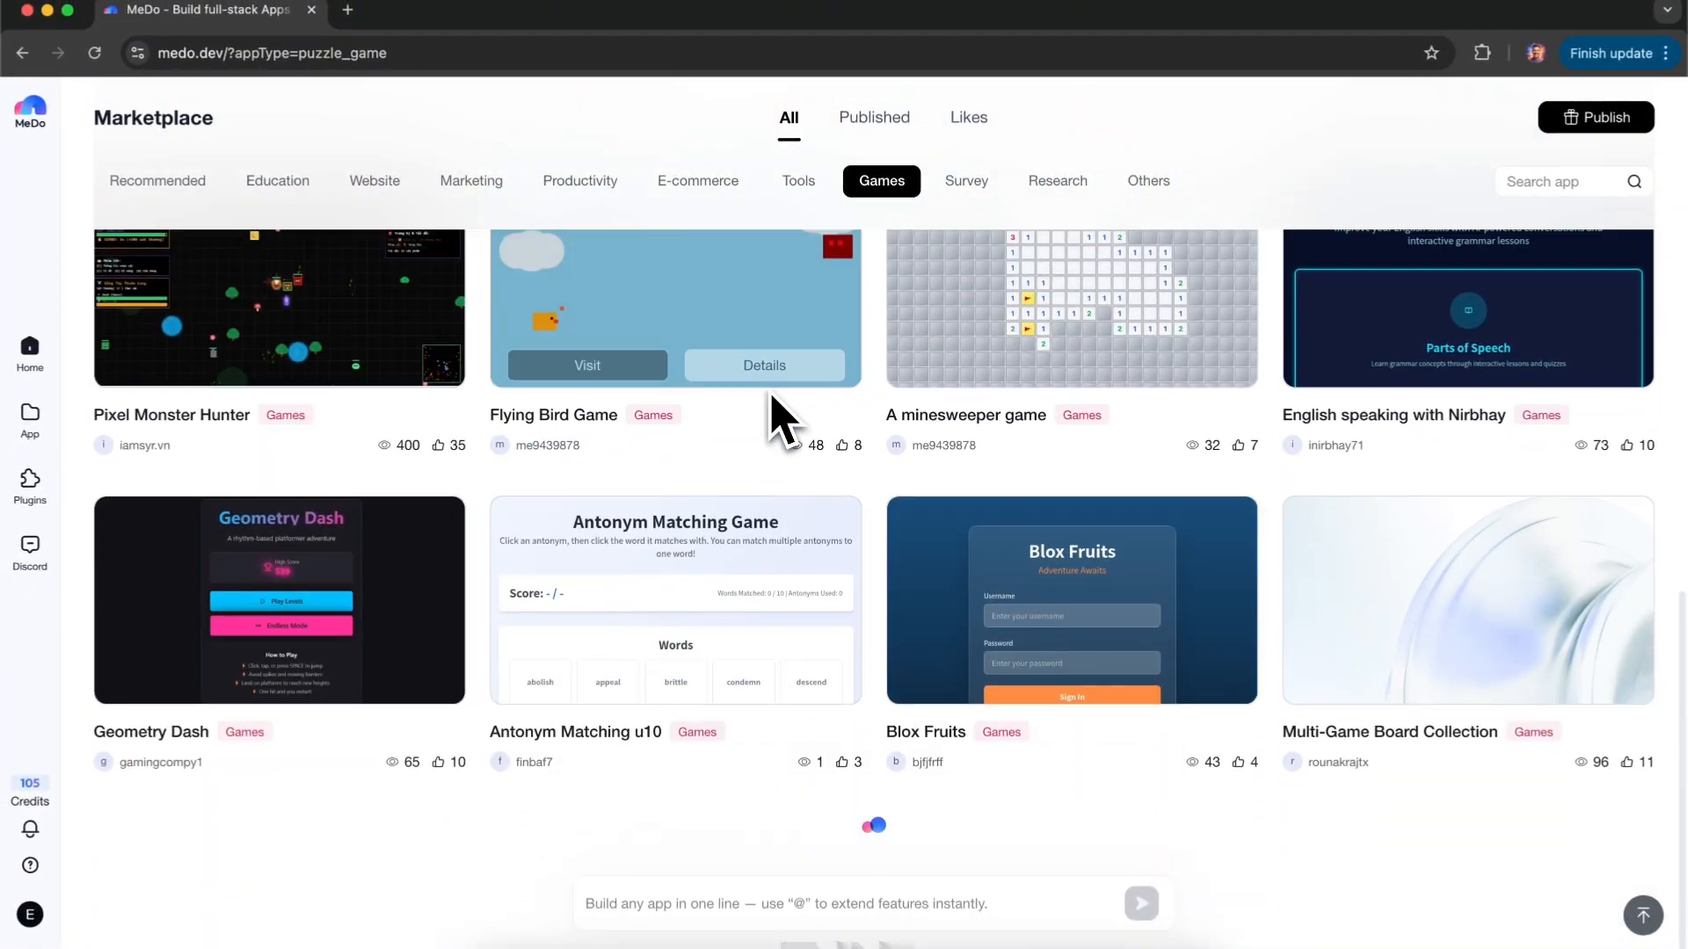
pyautogui.scroll(-3)
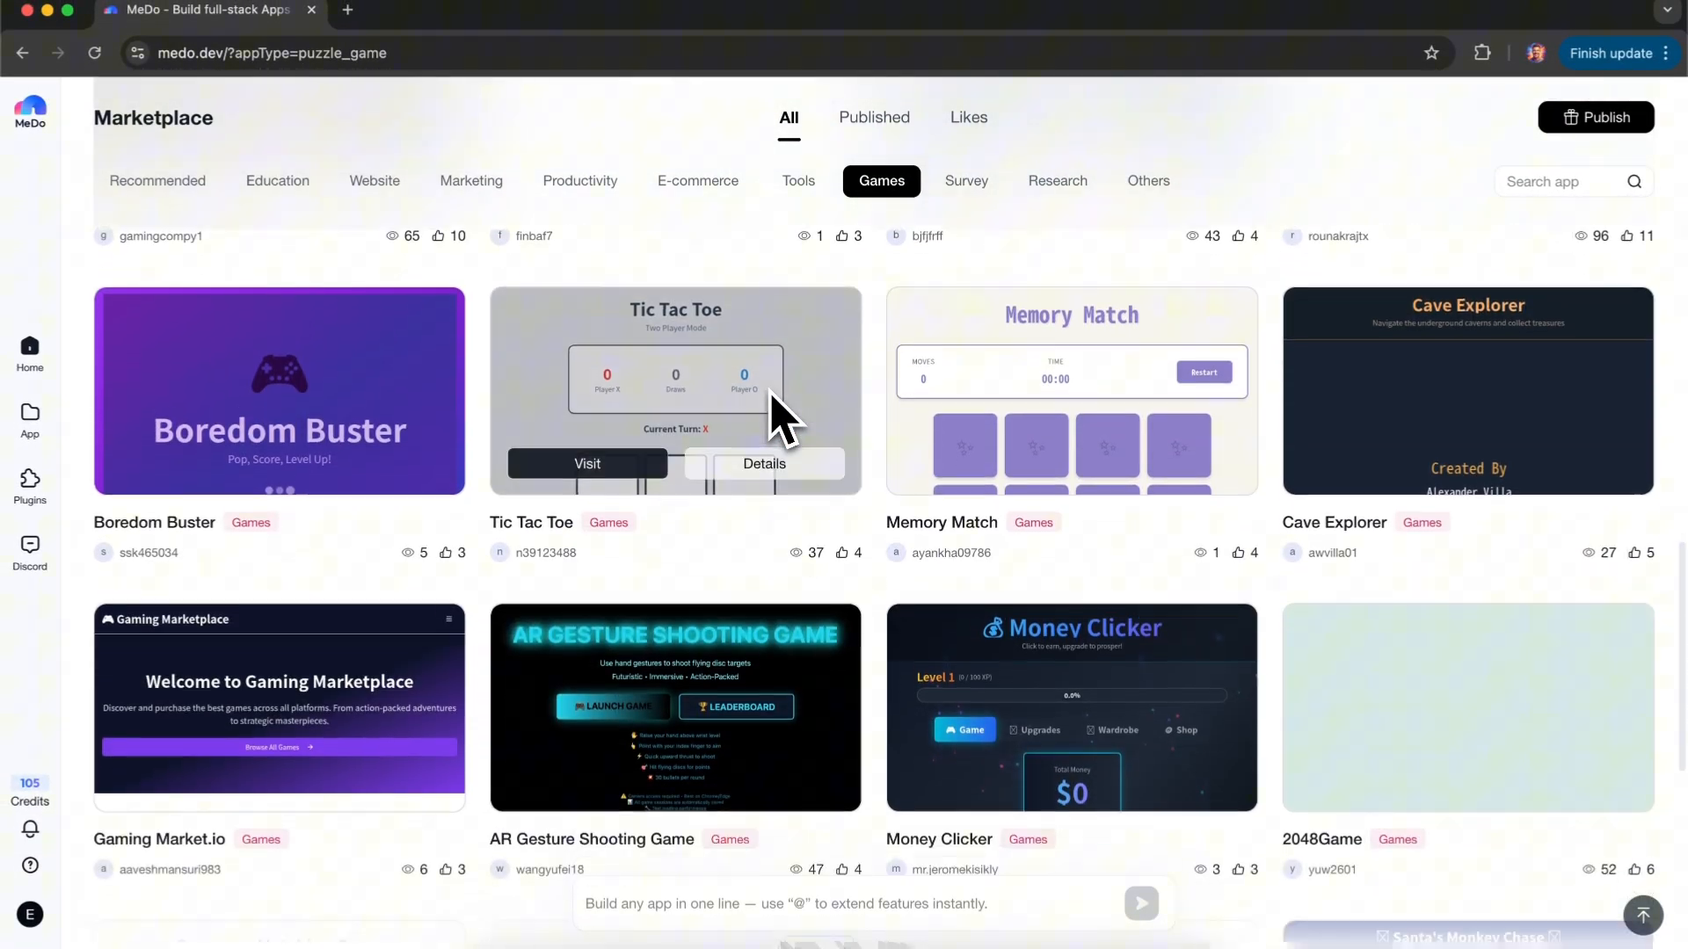
pyautogui.scroll(-3)
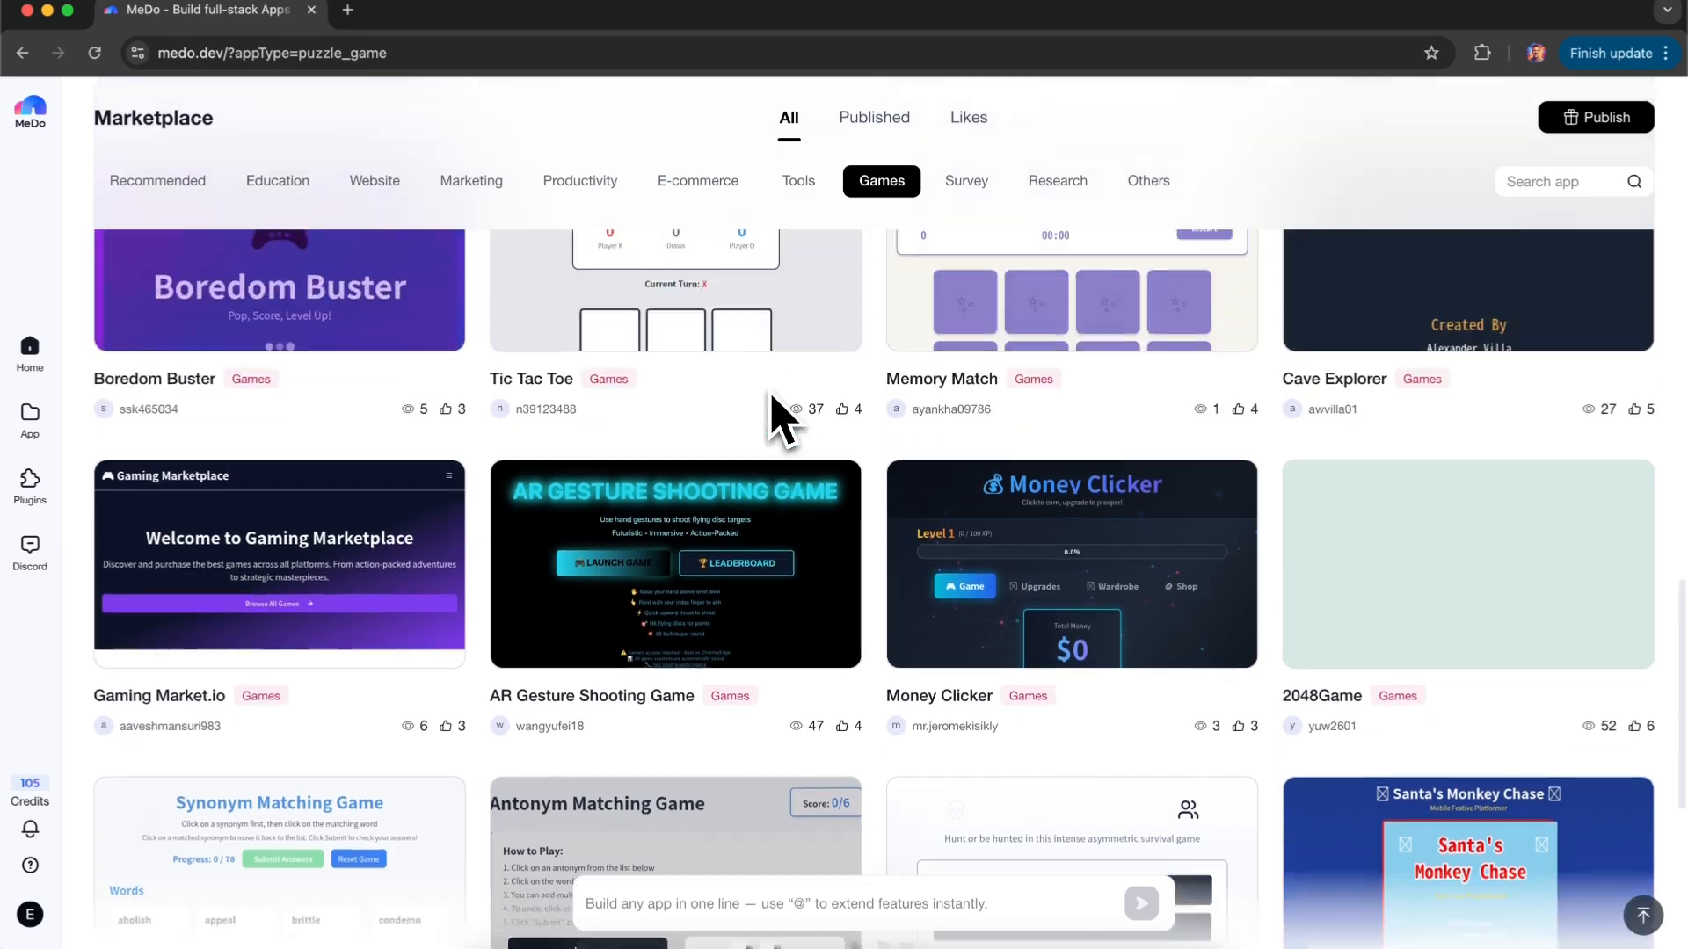